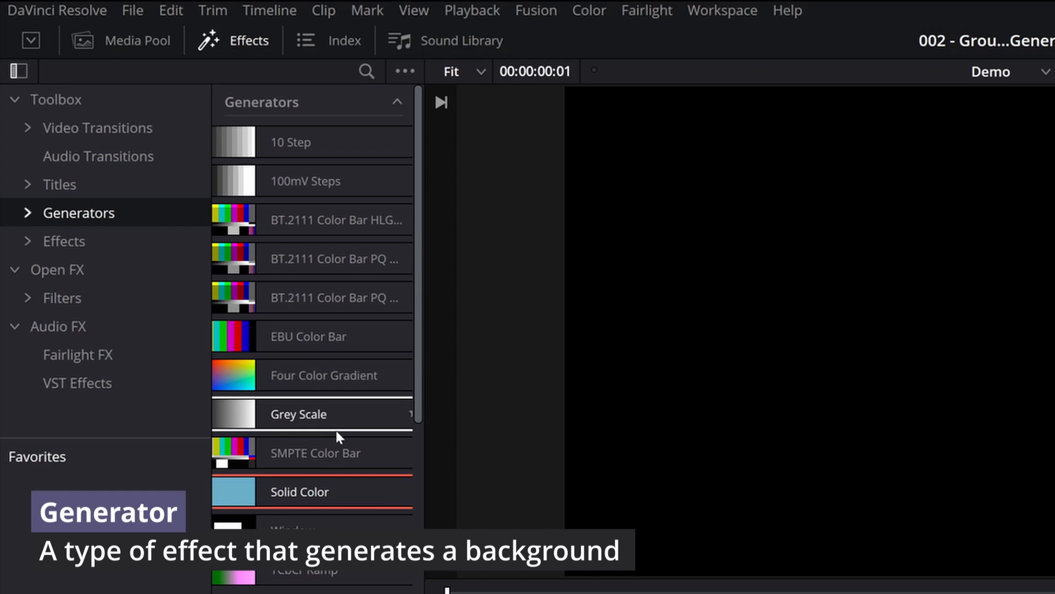
# - Add a Solid Color generator to V1 and set its colour to dark red
pyautogui.click(315, 452)
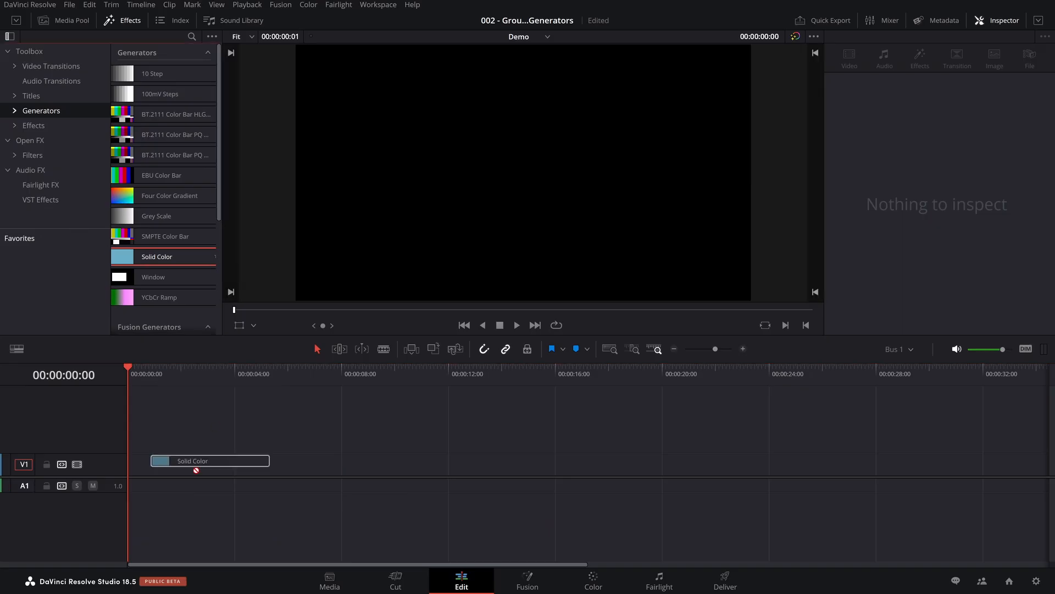
pyautogui.click(209, 464)
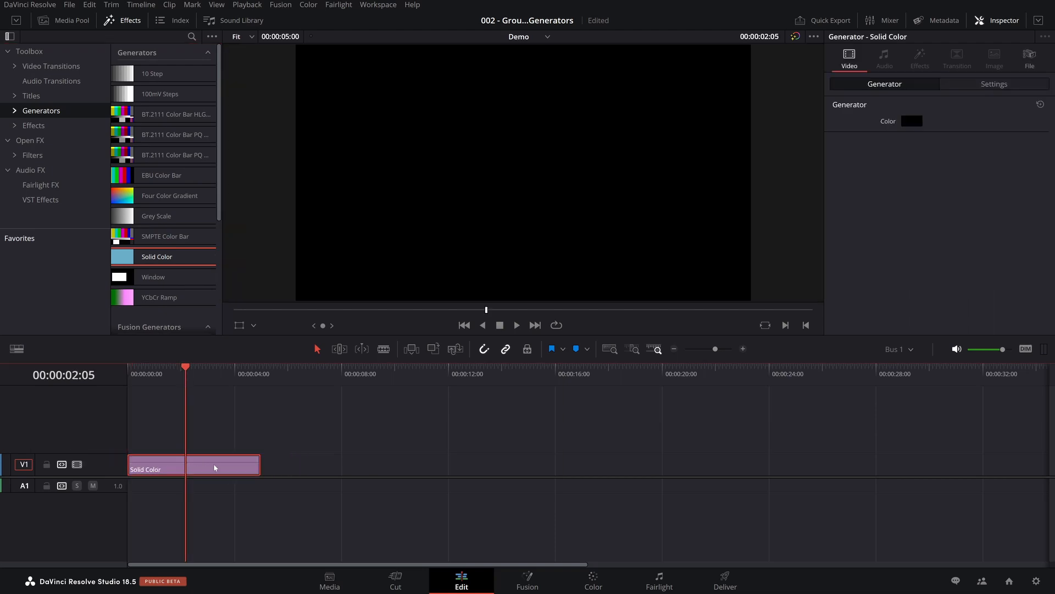
pyautogui.click(911, 121)
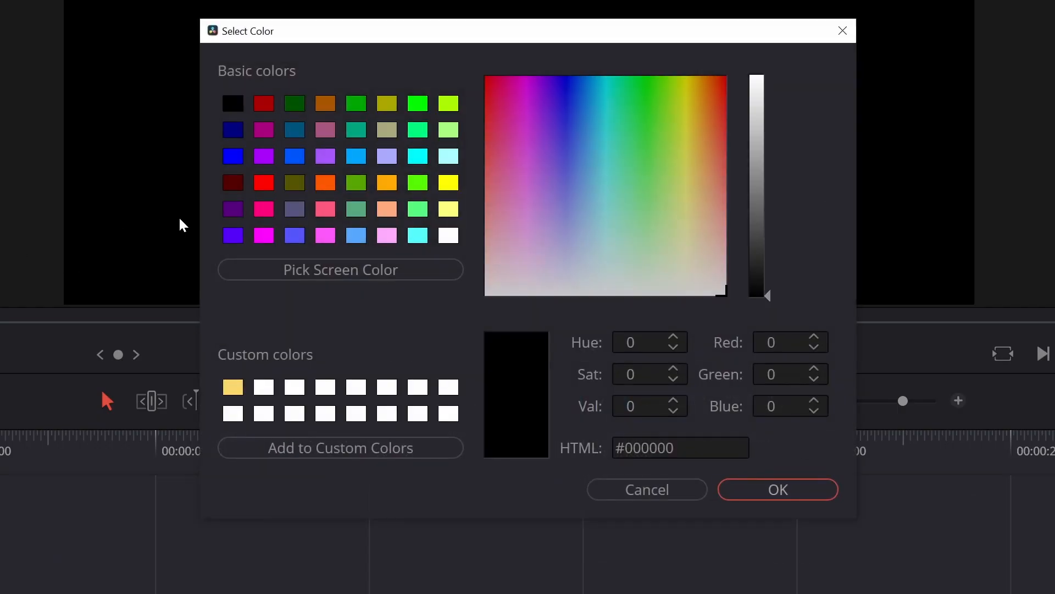
pyautogui.click(777, 489)
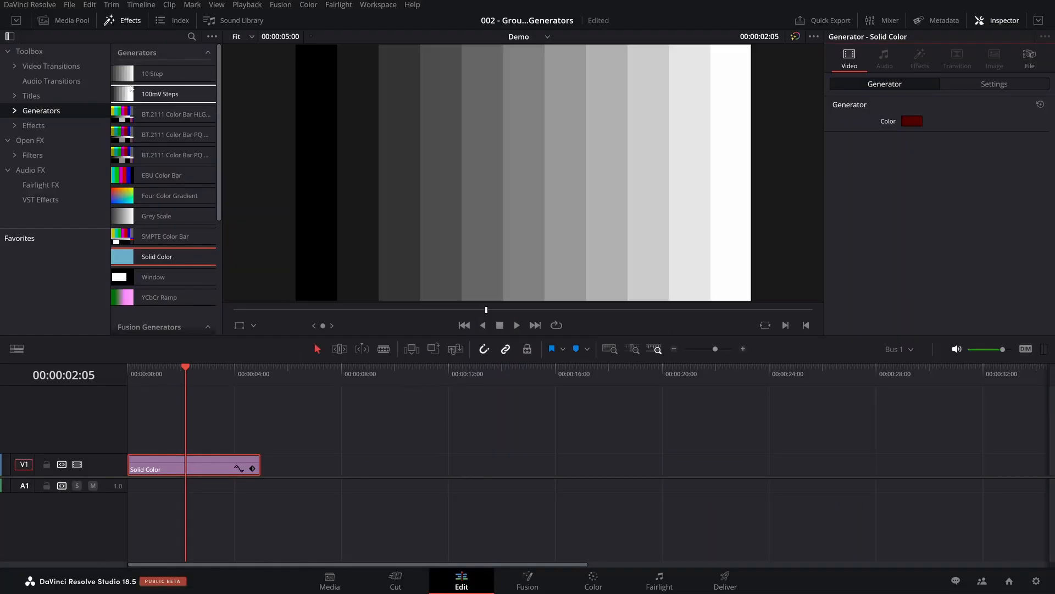
# - Place the 10 Step generator on the timeline after the solid clip
pyautogui.moveTo(151, 73); pyautogui.dragTo(323, 440)
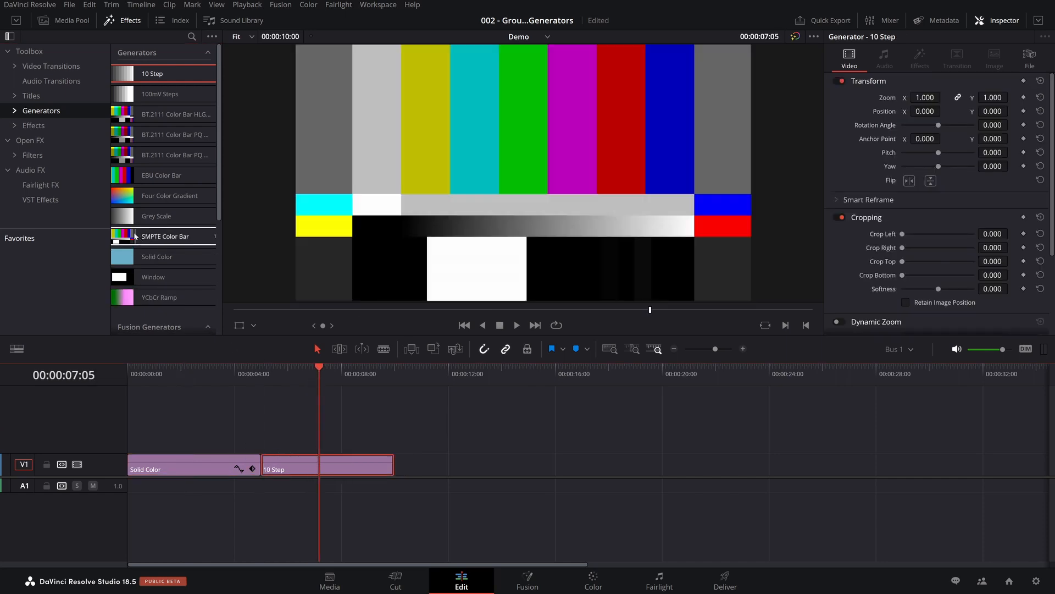
pyautogui.moveTo(164, 236); pyautogui.dragTo(460, 464)
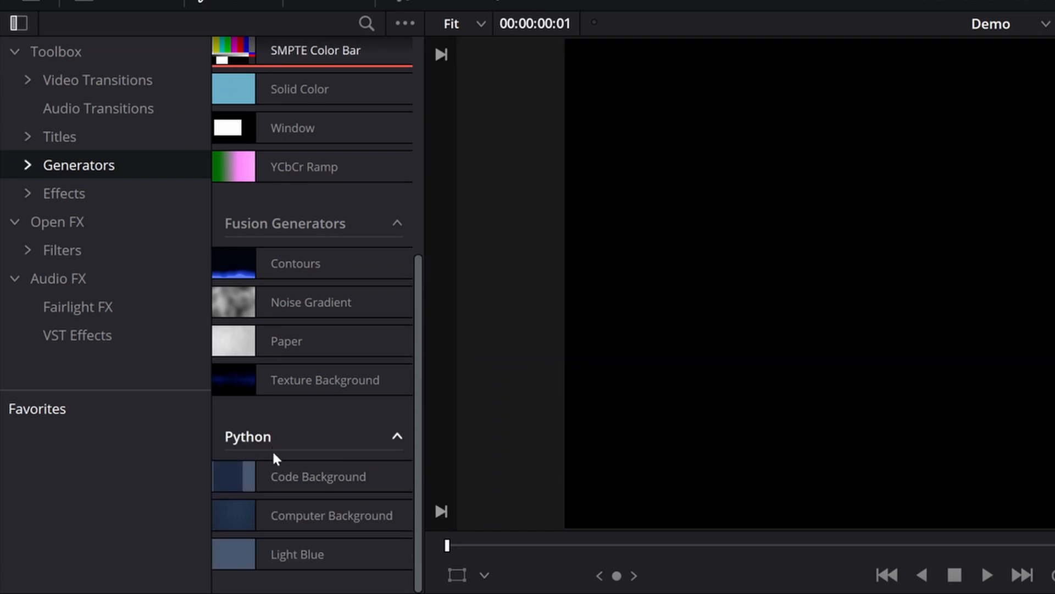
# - Preview the Computer Background and Light Blue generators, then clear the timeline clips
pyautogui.click(331, 514)
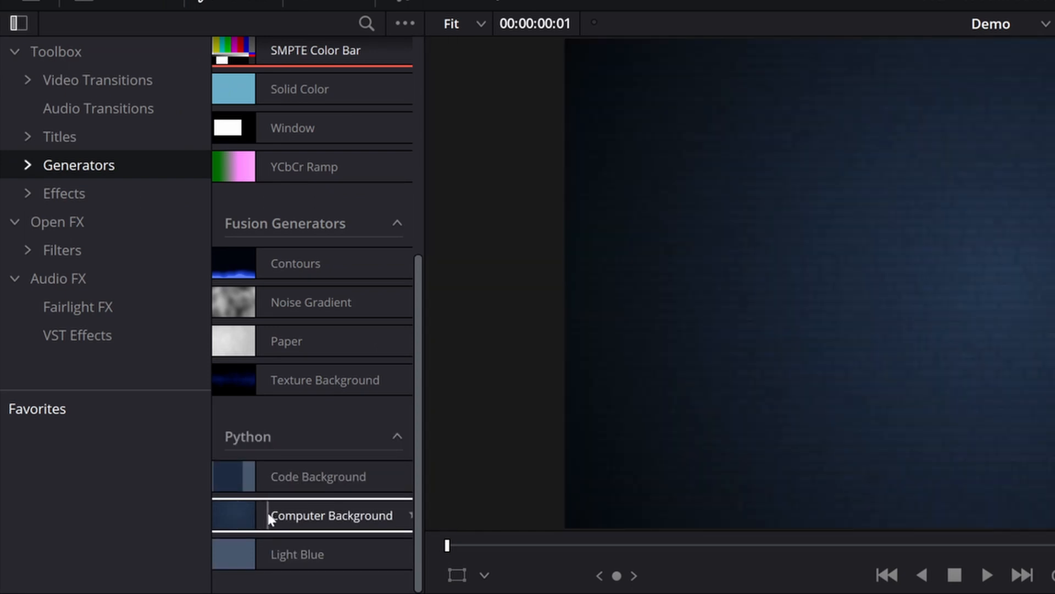
pyautogui.click(296, 554)
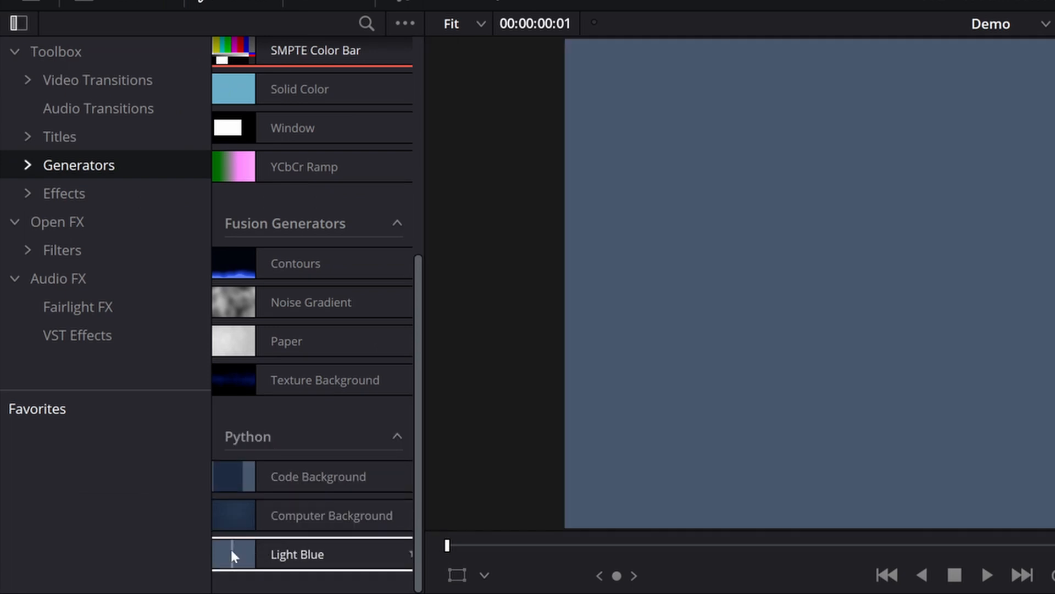
pyautogui.click(318, 476)
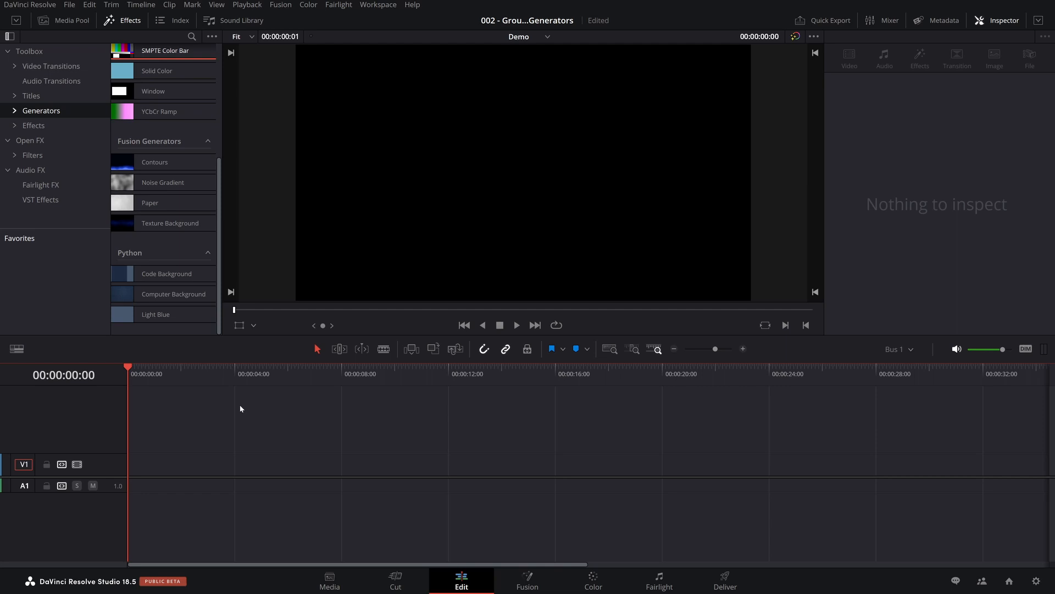
# - On the Fusion page, mask Background1 with a Rectangle and colour it blue #0055ff
pyautogui.click(526, 581)
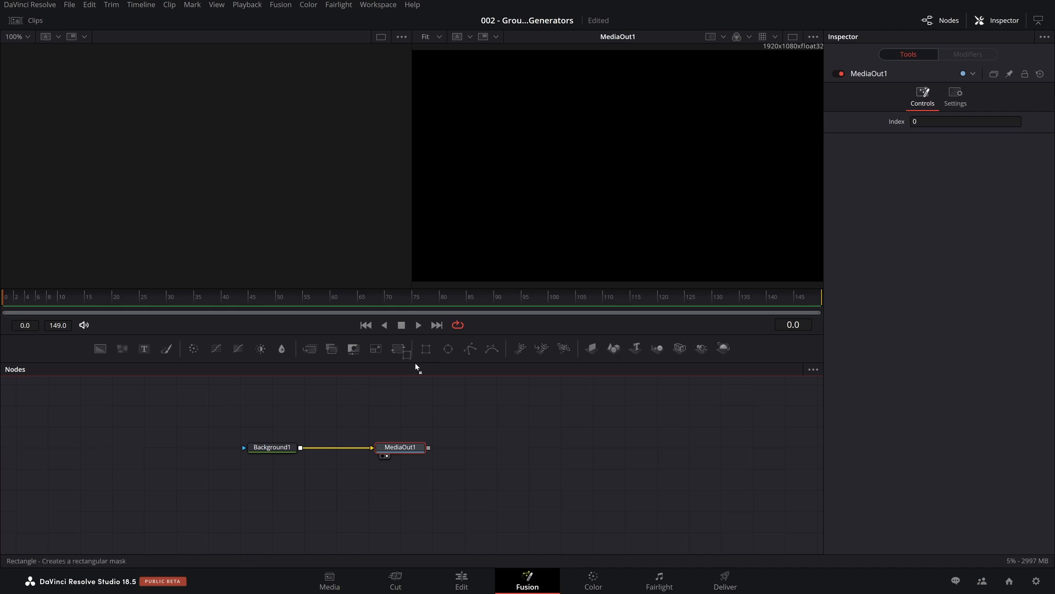
pyautogui.click(425, 349)
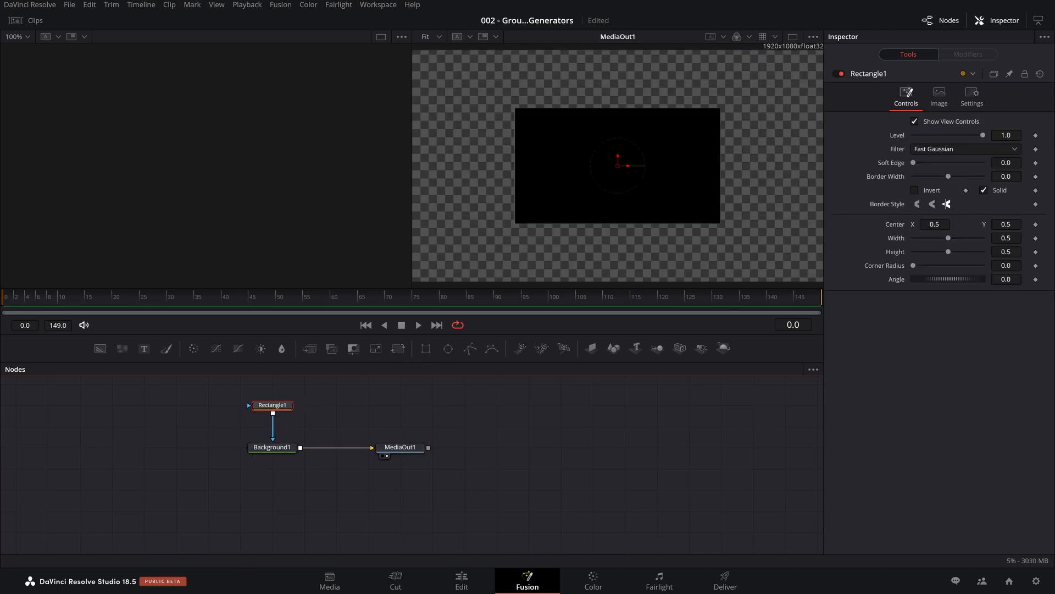
pyautogui.click(272, 447)
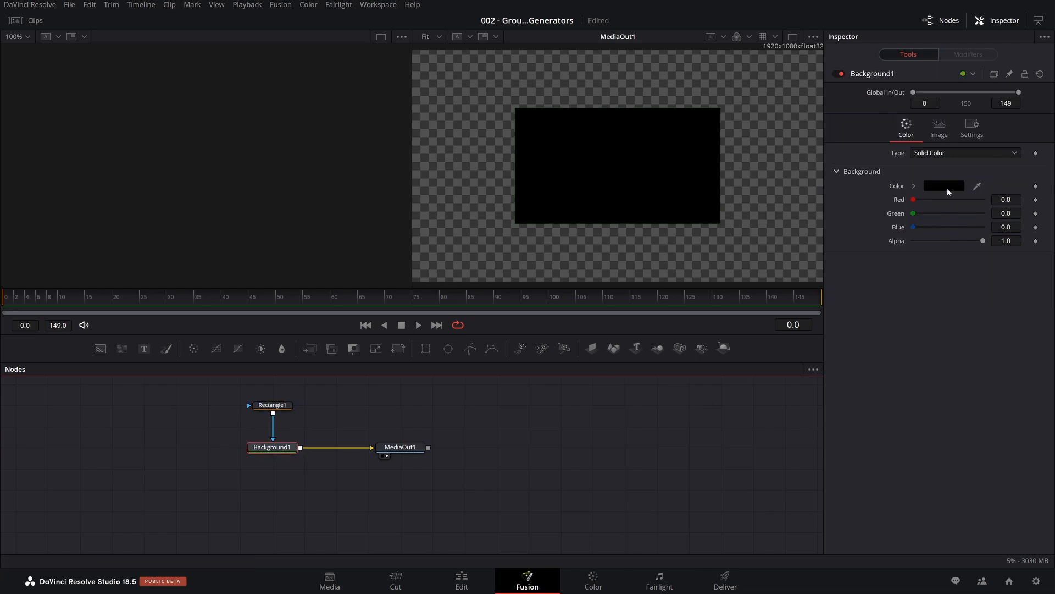
pyautogui.click(943, 185)
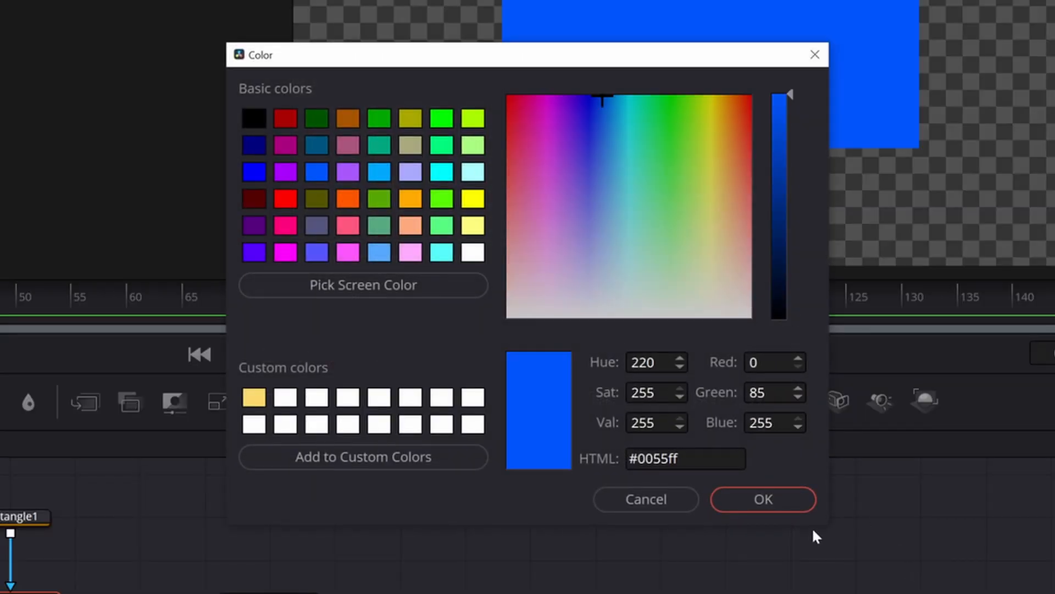
pyautogui.click(763, 499)
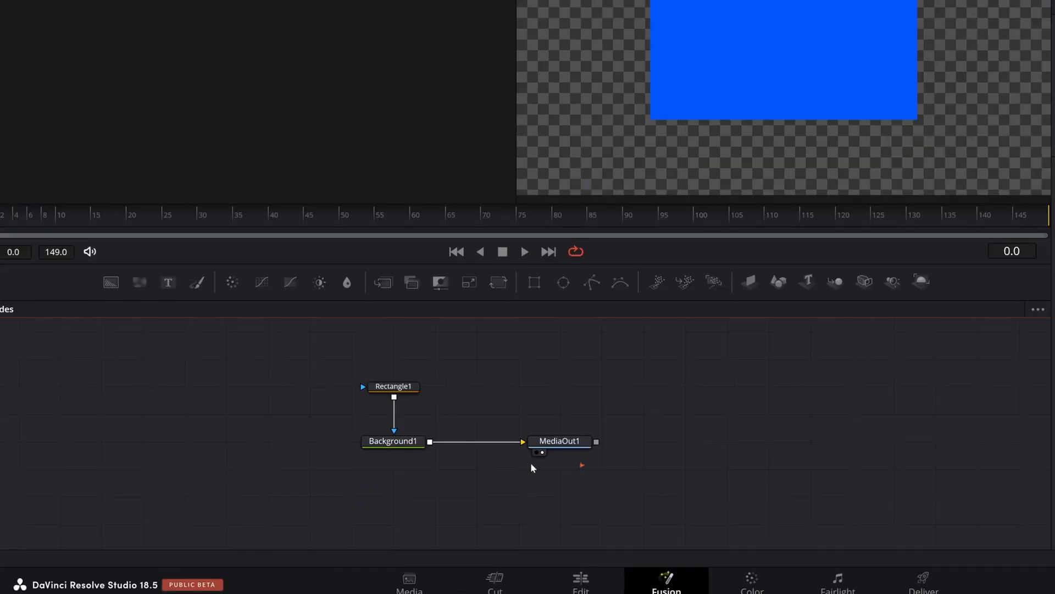
# - Select the Background and Rectangle nodes together
pyautogui.click(393, 440)
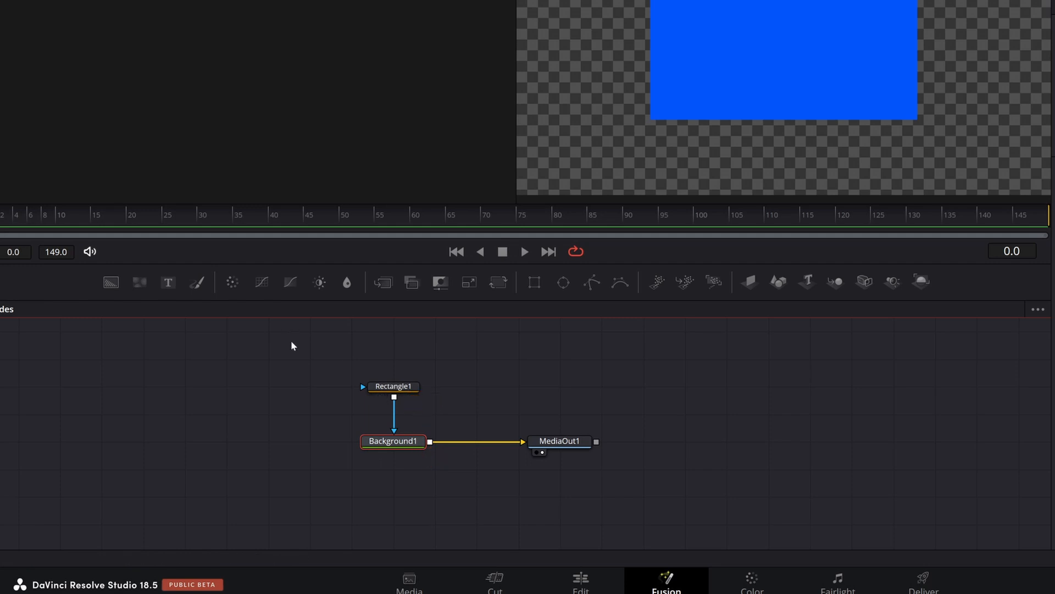
pyautogui.moveTo(403, 389)
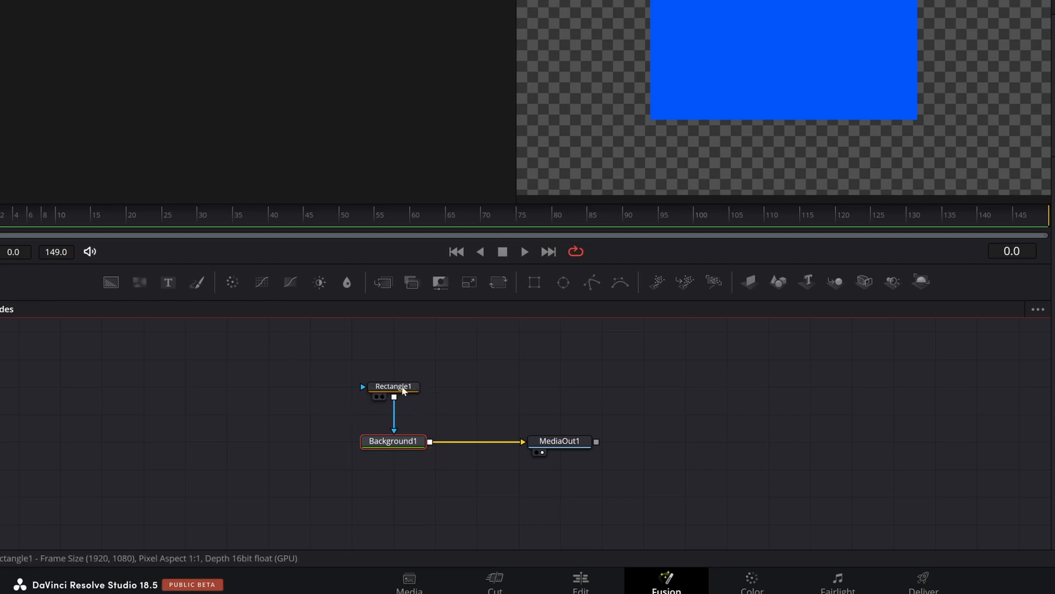
pyautogui.click(393, 386)
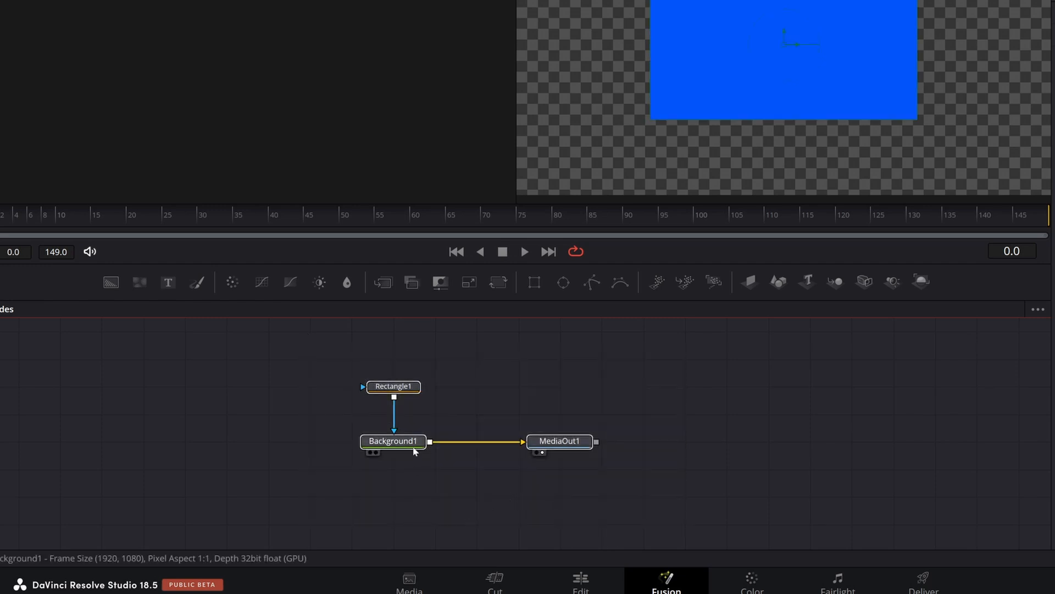
# - Save the selected nodes as 'Saving Nodes' in D:\demo\fusion via Settings > Save As
pyautogui.rightClick(392, 441)
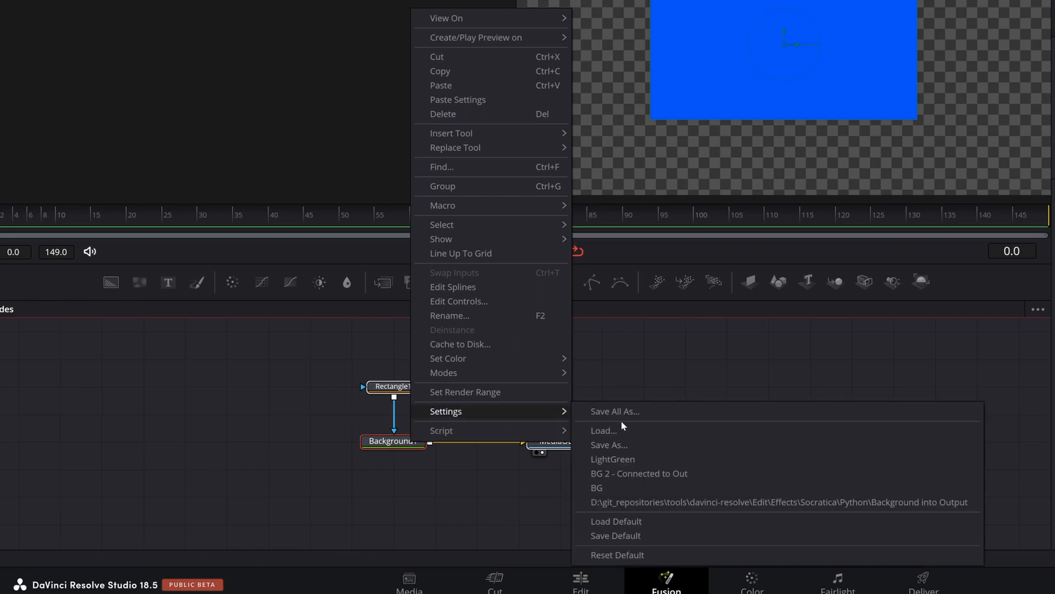
pyautogui.click(609, 444)
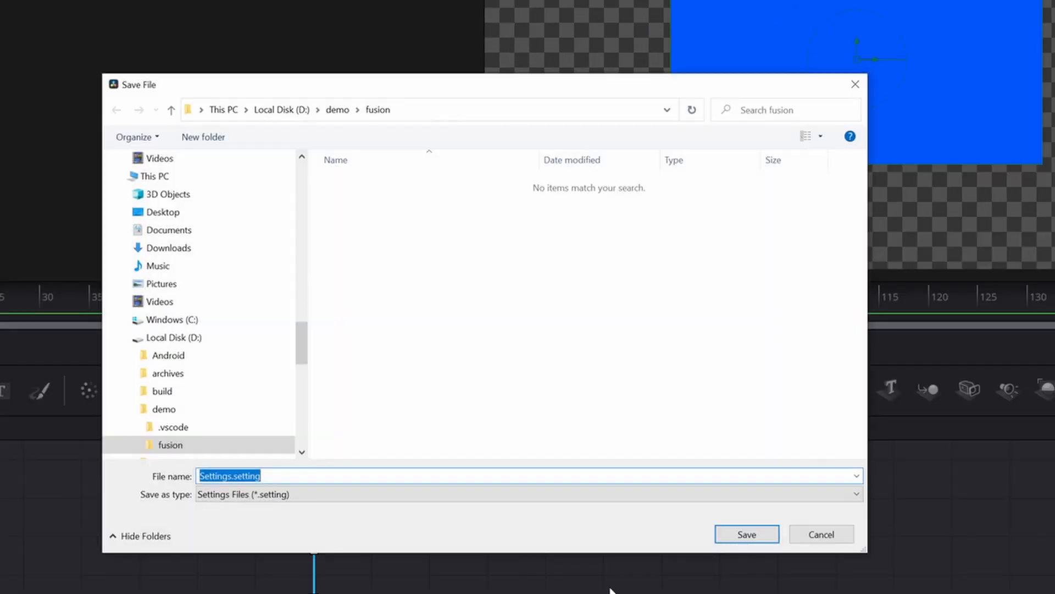
pyautogui.moveTo(382, 304)
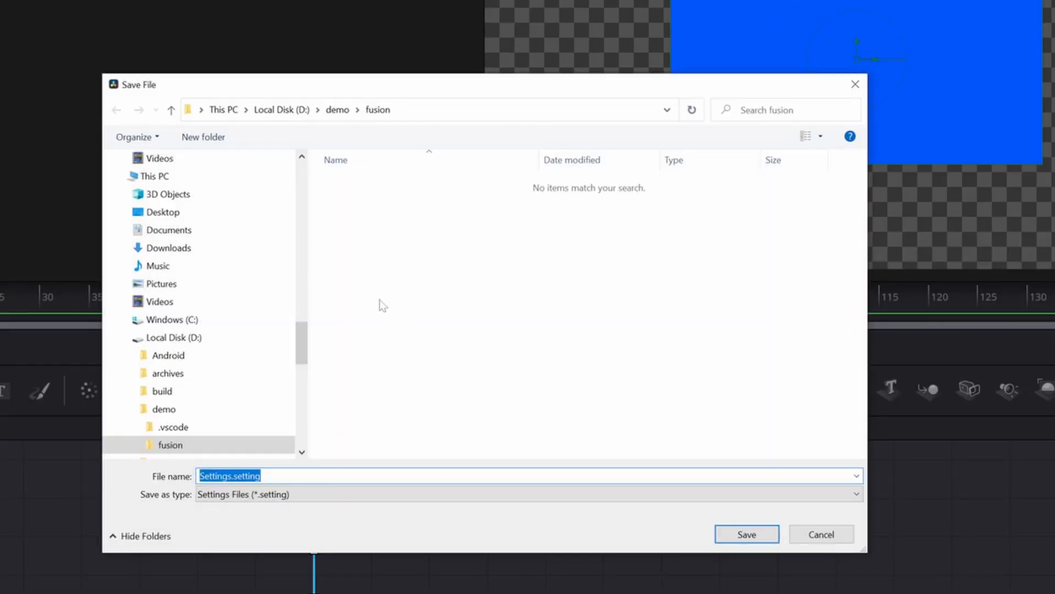
pyautogui.write('Saving Nodes')
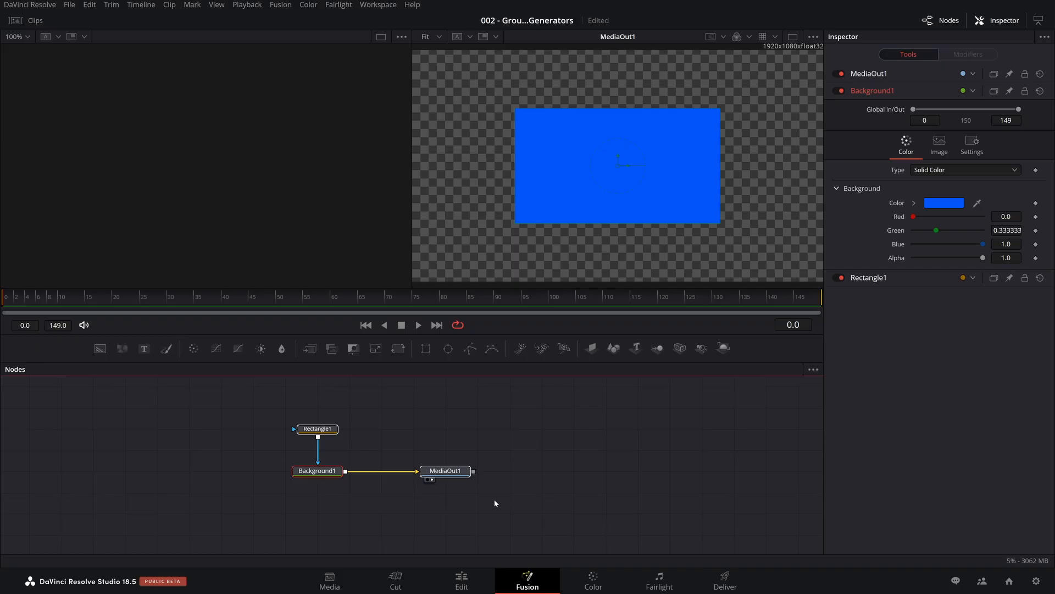
pyautogui.moveTo(328, 449)
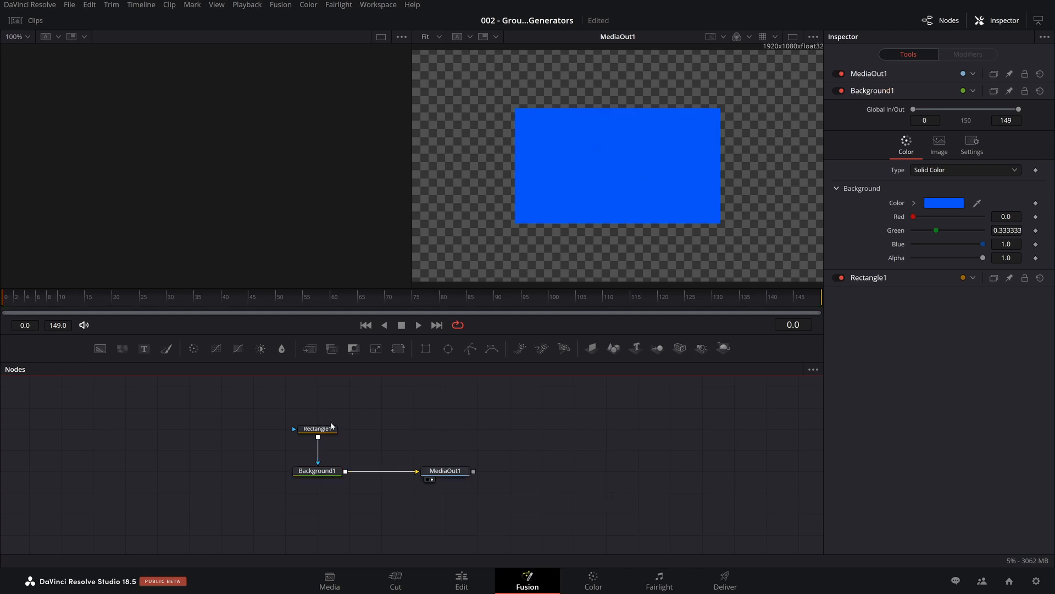
# - Rename the nodes to Cropper, BlueBG and VideoOut
pyautogui.click(317, 428)
pyautogui.write('Cropper')
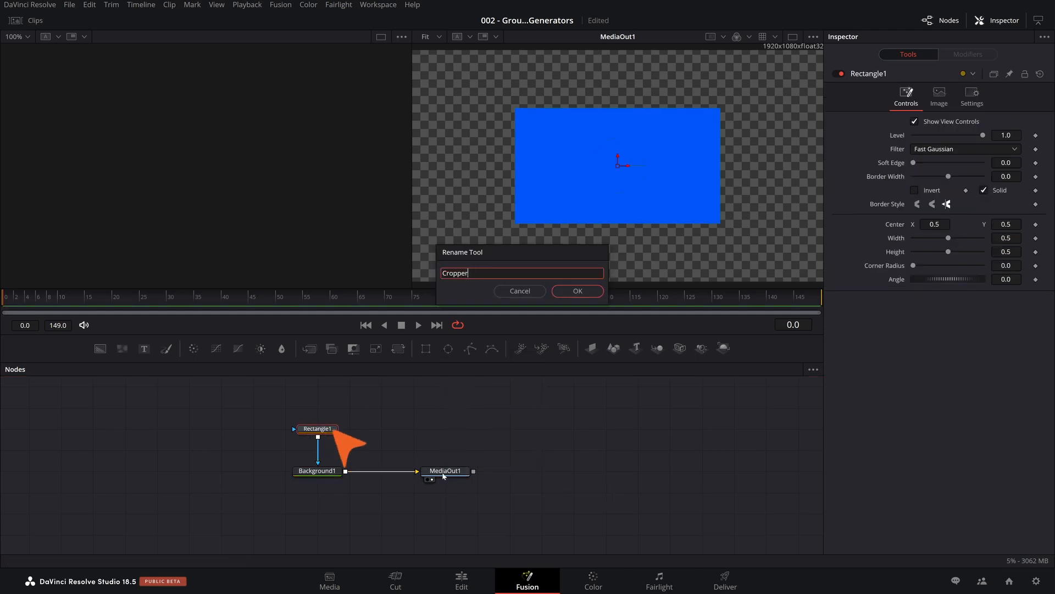
pyautogui.click(577, 290)
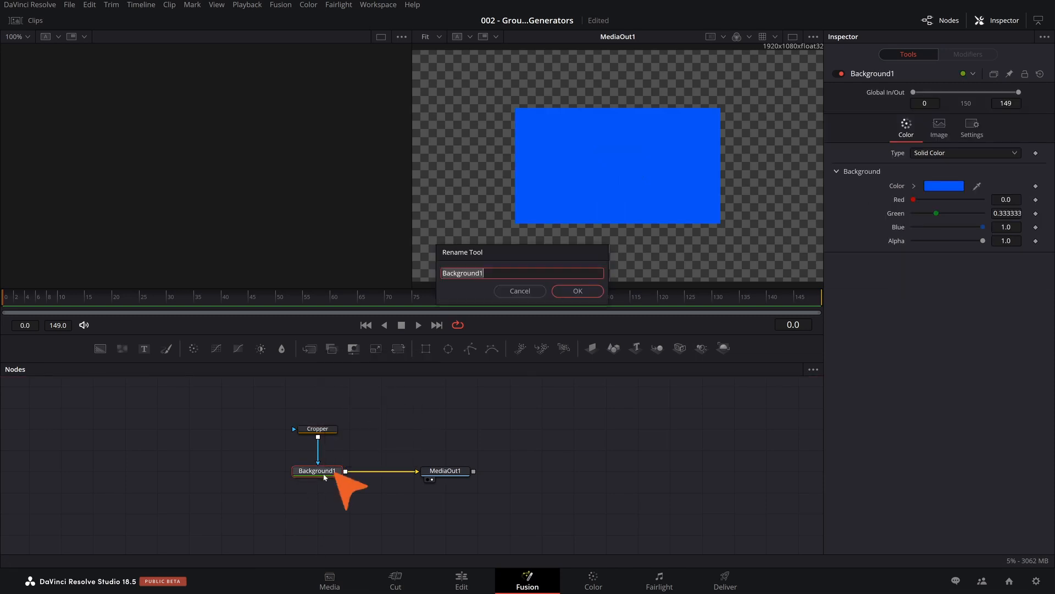
pyautogui.click(576, 291)
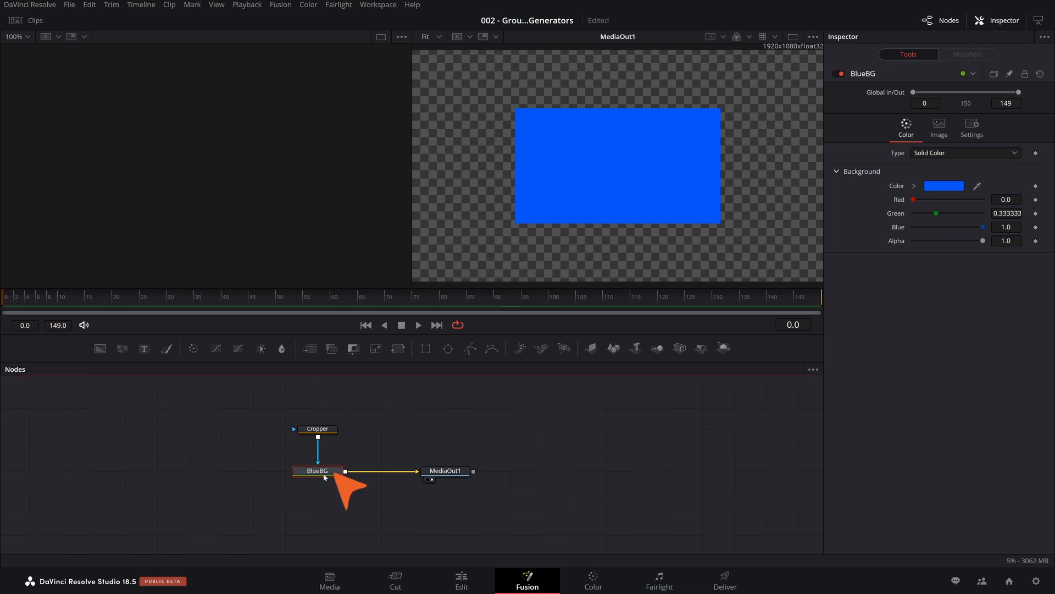
pyautogui.doubleClick(443, 470)
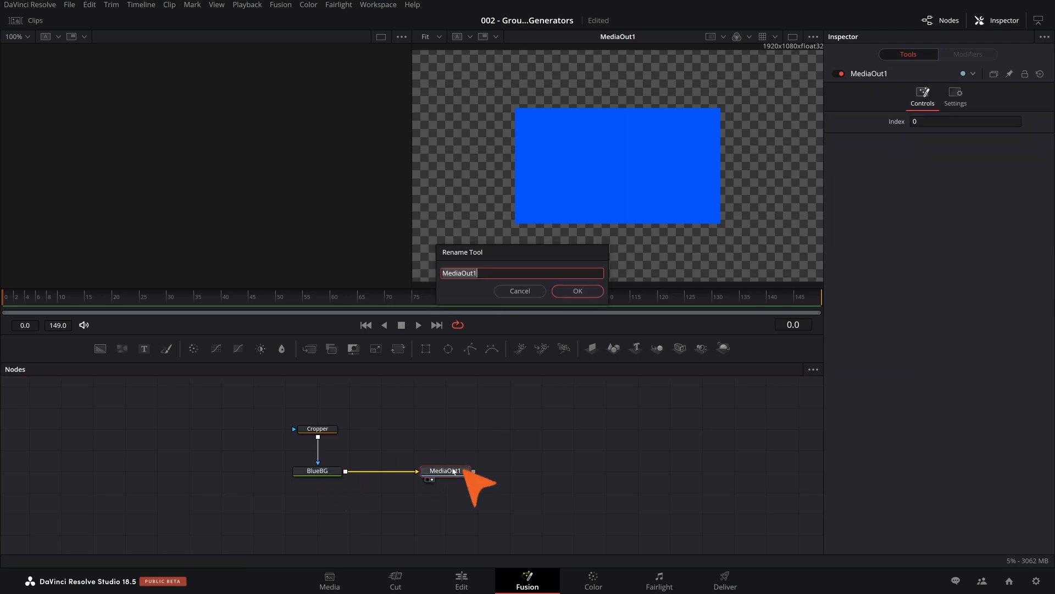
pyautogui.write('Vide')
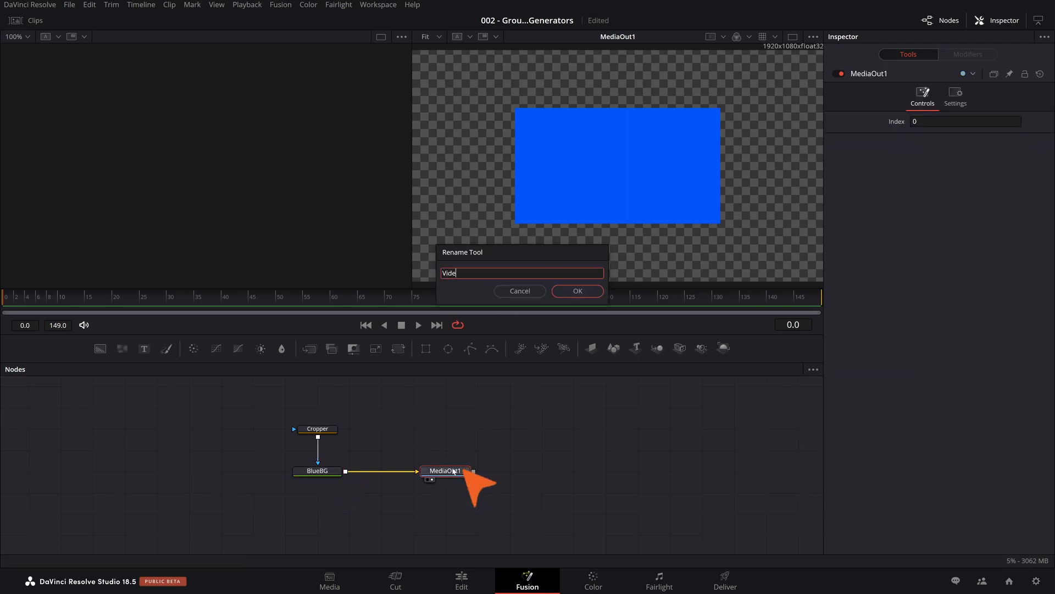
pyautogui.click(576, 290)
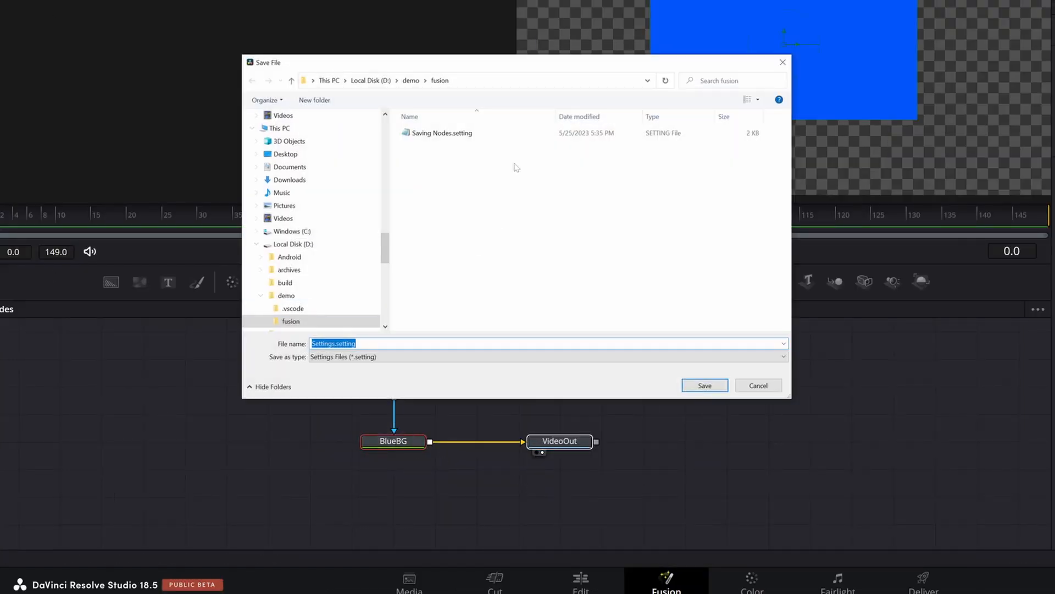
# - Save the renamed nodes over the existing Saving Nodes.setting file
pyautogui.click(703, 385)
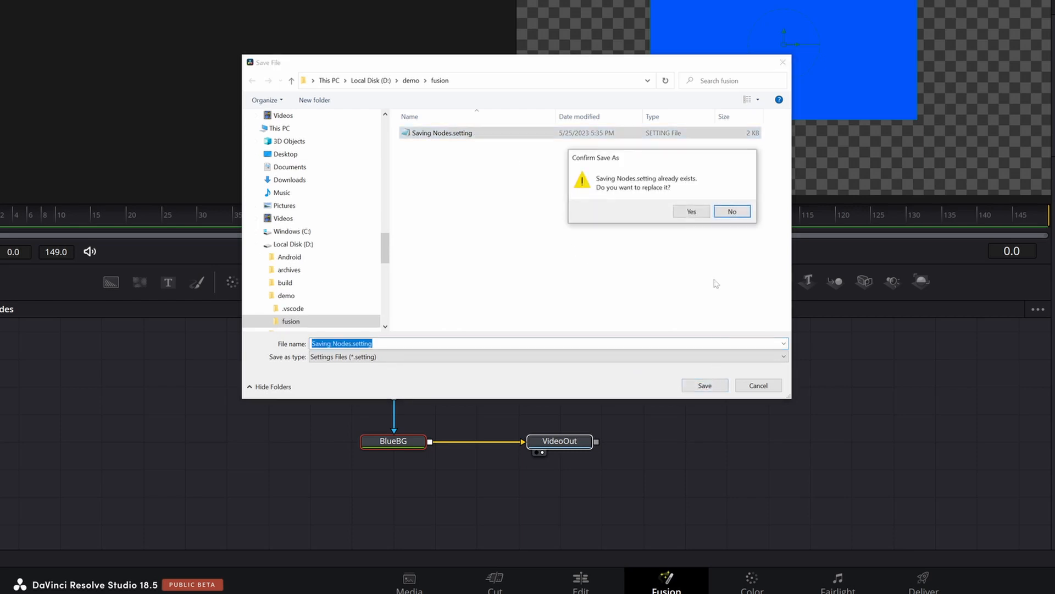
pyautogui.click(691, 211)
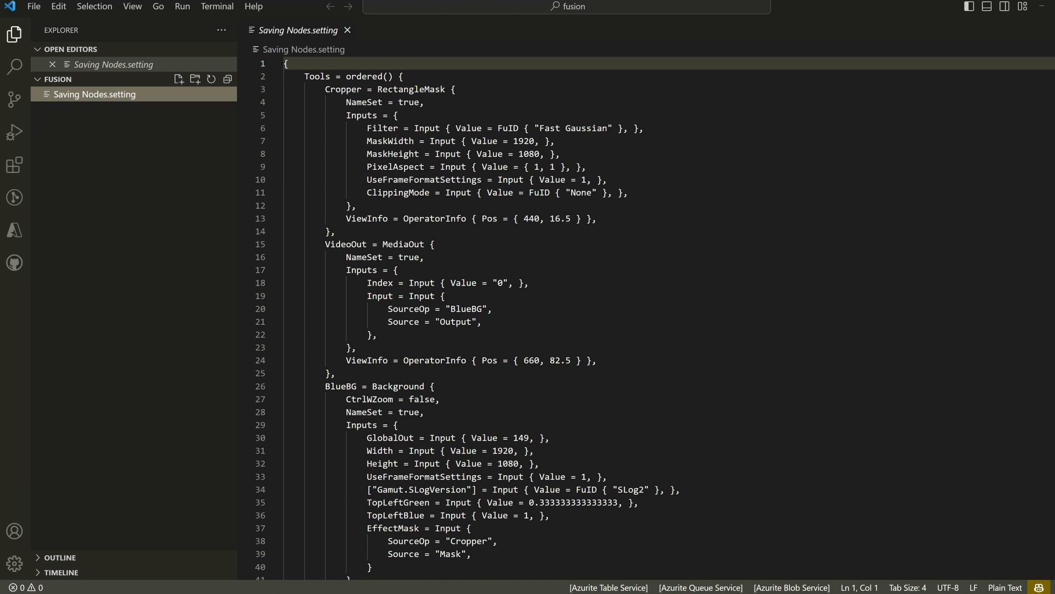
# - Highlight the RectangleMask and MediaOut tool blocks in Saving Nodes.setting in VS Code
pyautogui.doubleClick(343, 89)
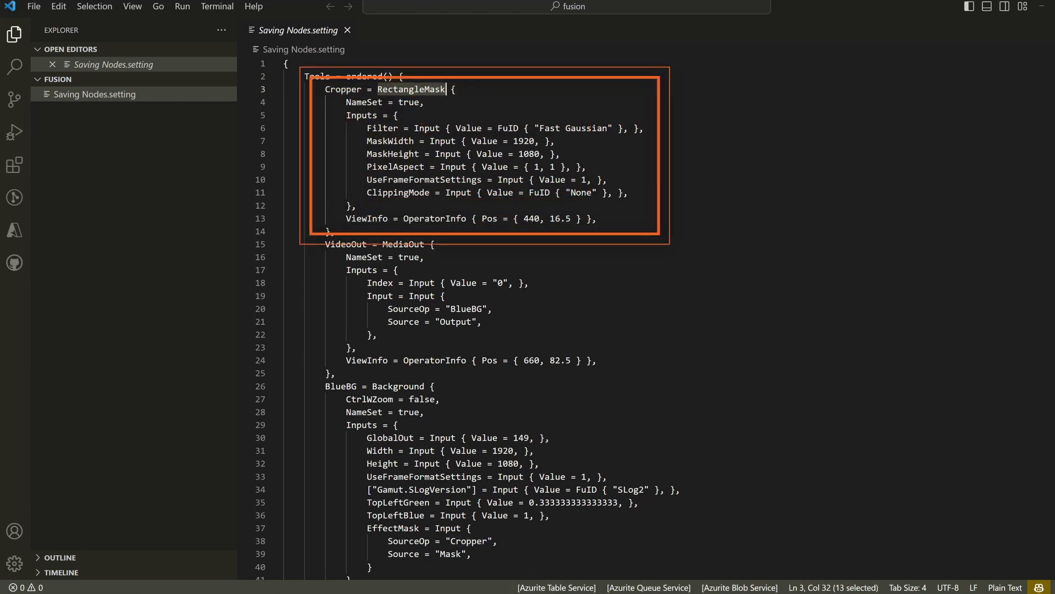
pyautogui.moveTo(443, 89); pyautogui.dragTo(598, 217)
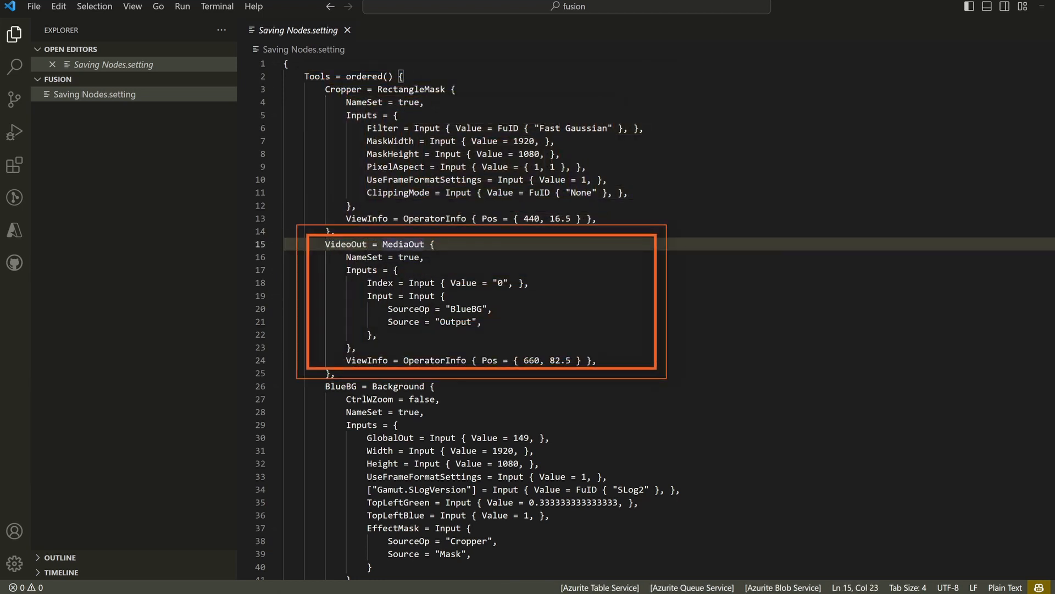
pyautogui.doubleClick(403, 244)
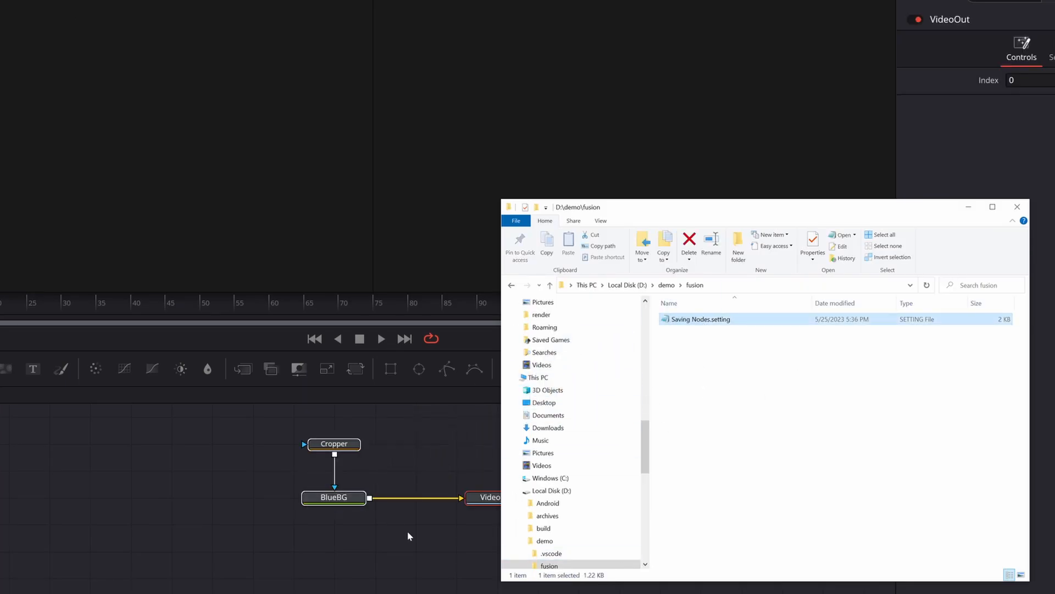
# - Close the D:\demo\fusion Explorer window and return to the Edit page
pyautogui.click(1017, 207)
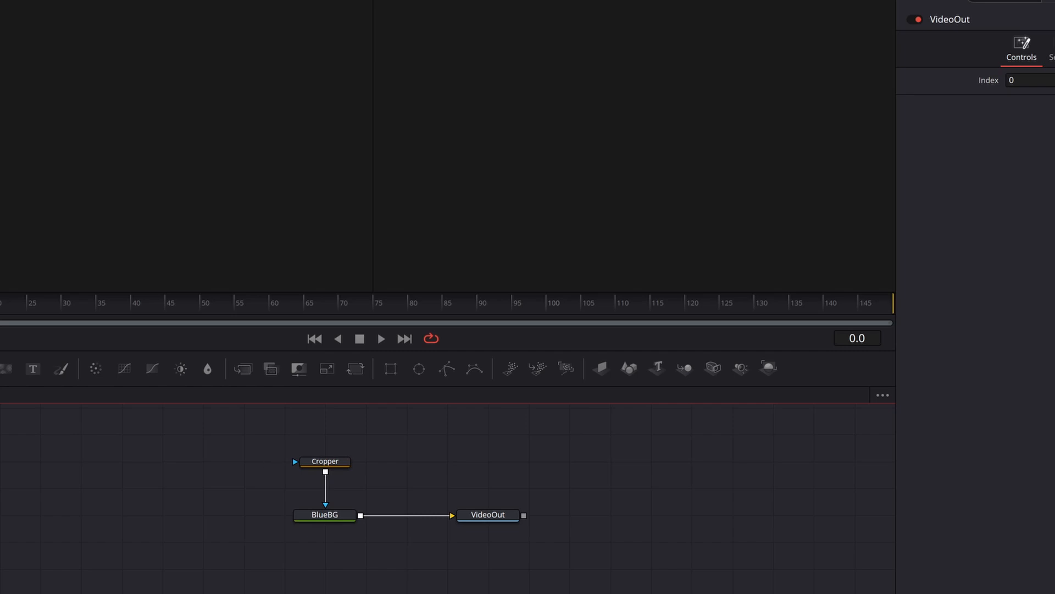
pyautogui.click(460, 580)
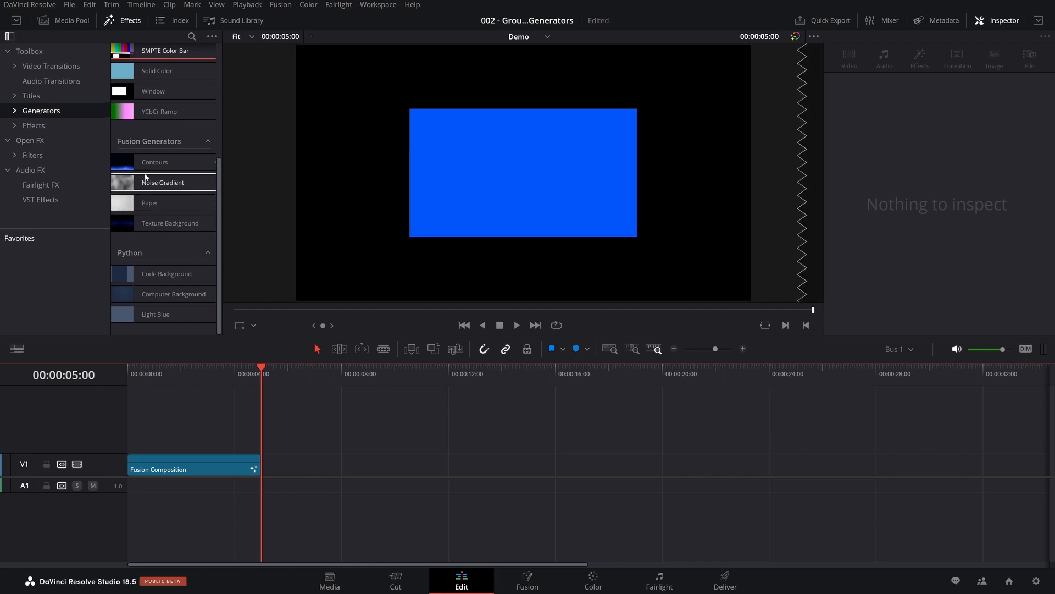
# - Inspect the Fusion Composition clip on the Fusion page and return to Edit
pyautogui.moveTo(173, 293); pyautogui.dragTo(313, 449)
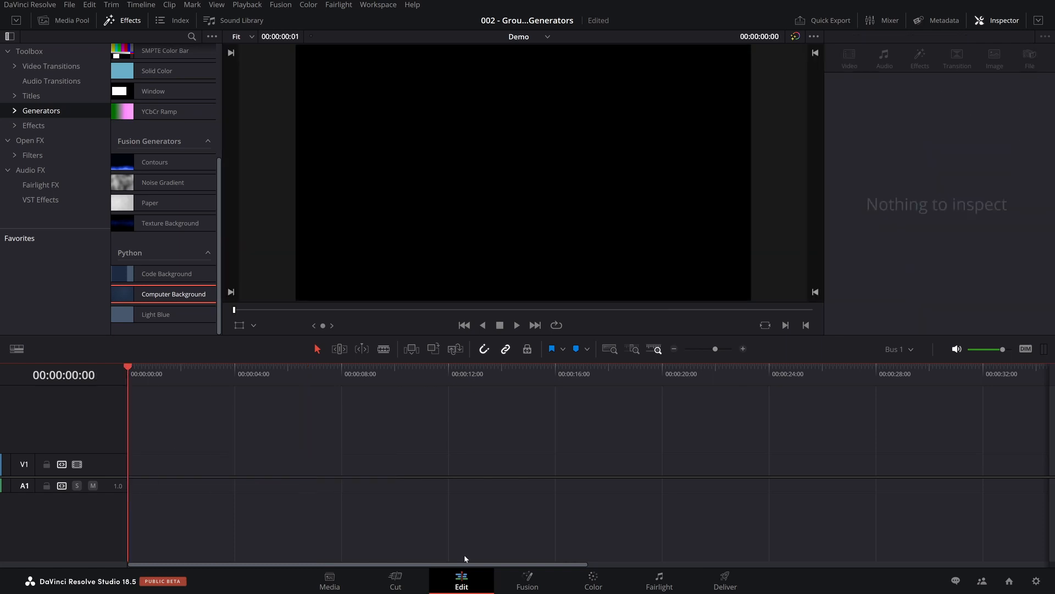
pyautogui.click(527, 581)
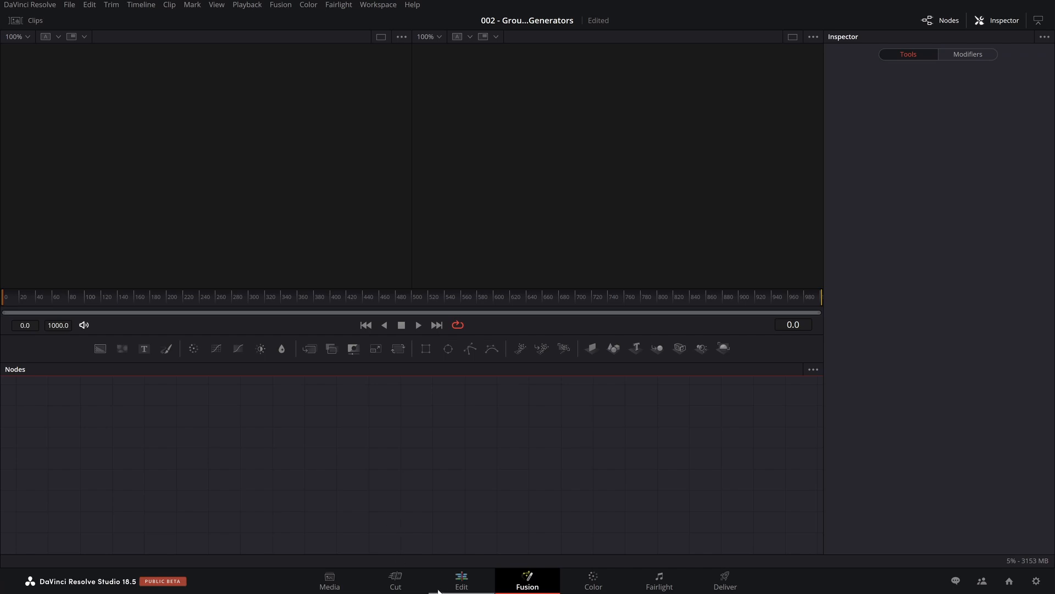
pyautogui.click(461, 580)
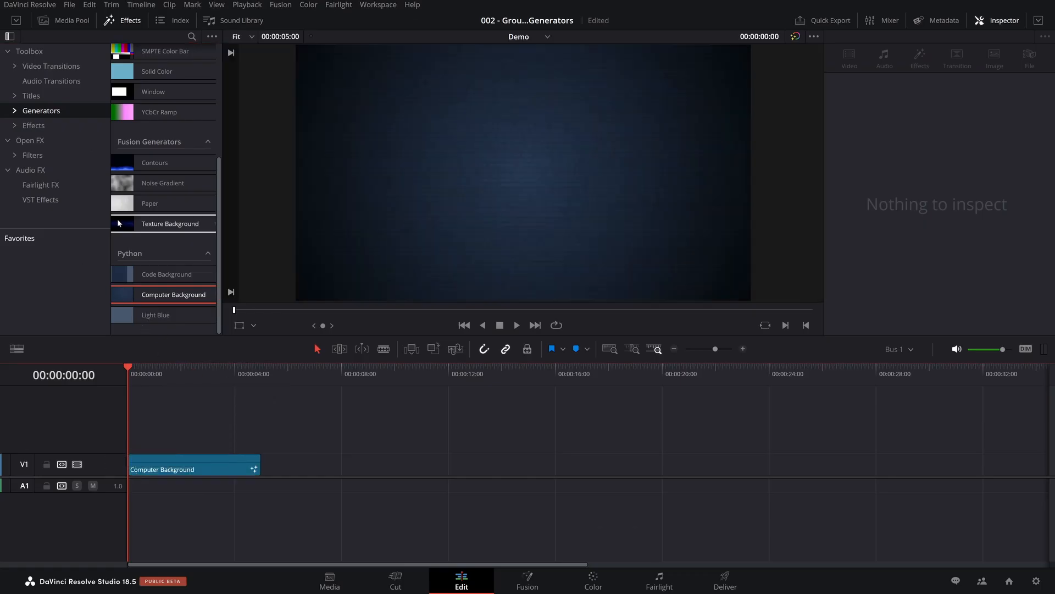
# - Try the Paper generator, then start a fresh Fusion composition with Background1 feeding MediaOut1
pyautogui.moveTo(149, 202); pyautogui.dragTo(337, 470)
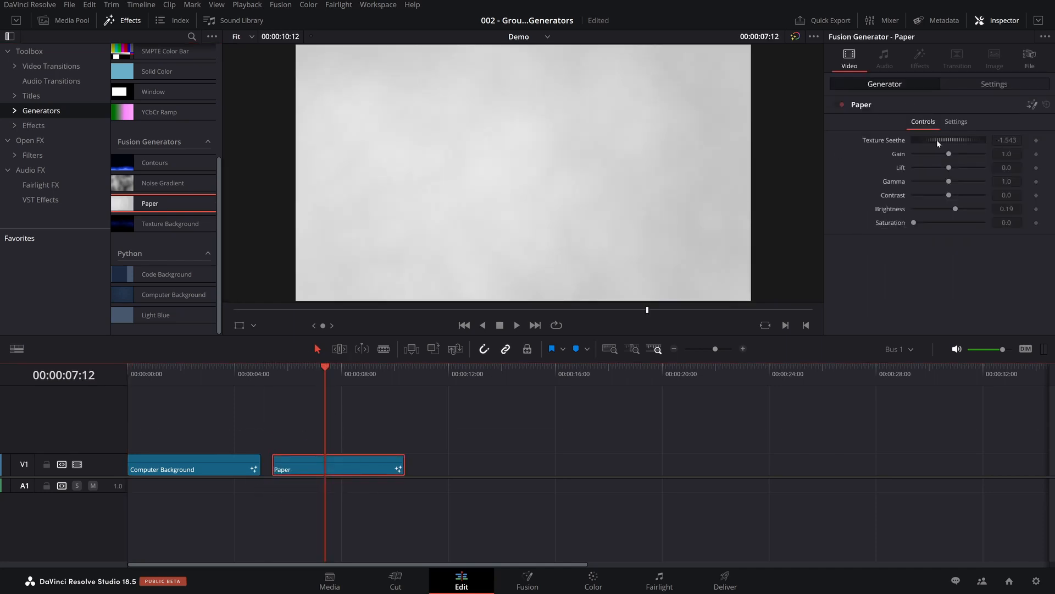
pyautogui.click(194, 469)
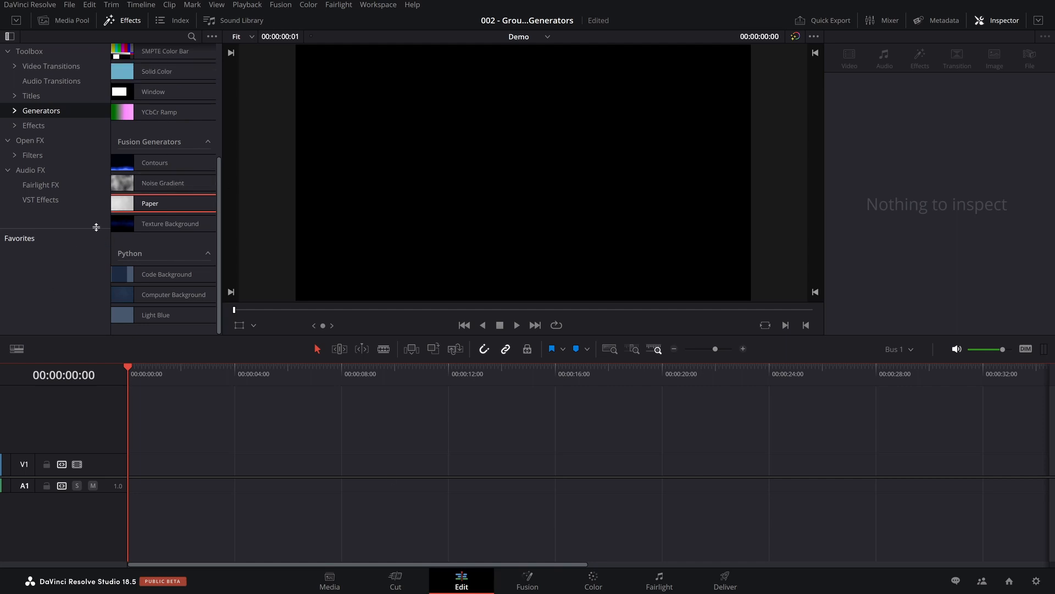
pyautogui.click(527, 581)
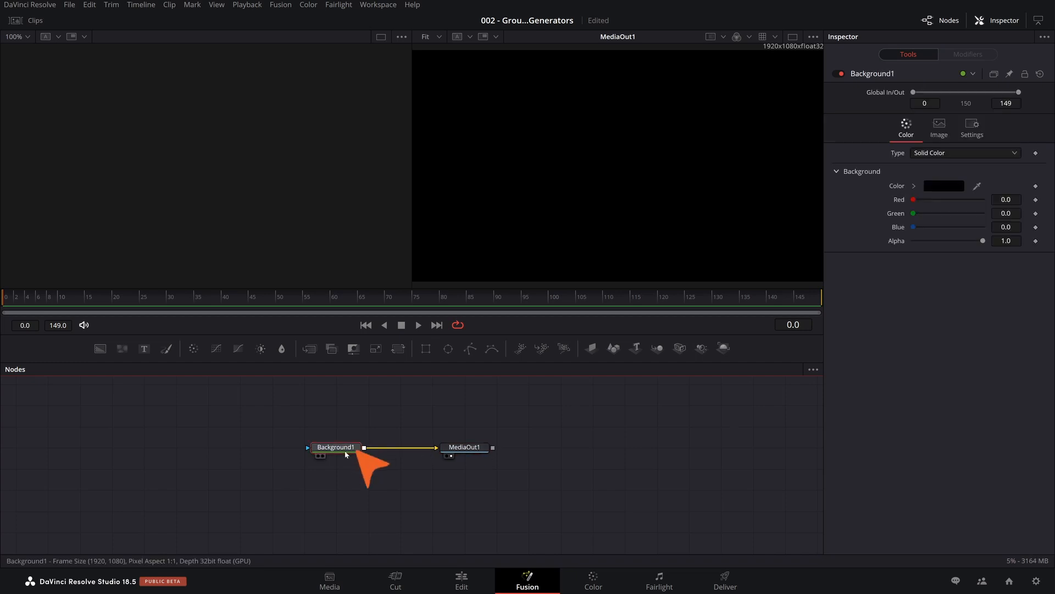
# - Rename Background1 to PrettyColor and colour it light lavender #aaaaff
pyautogui.write('Pre')
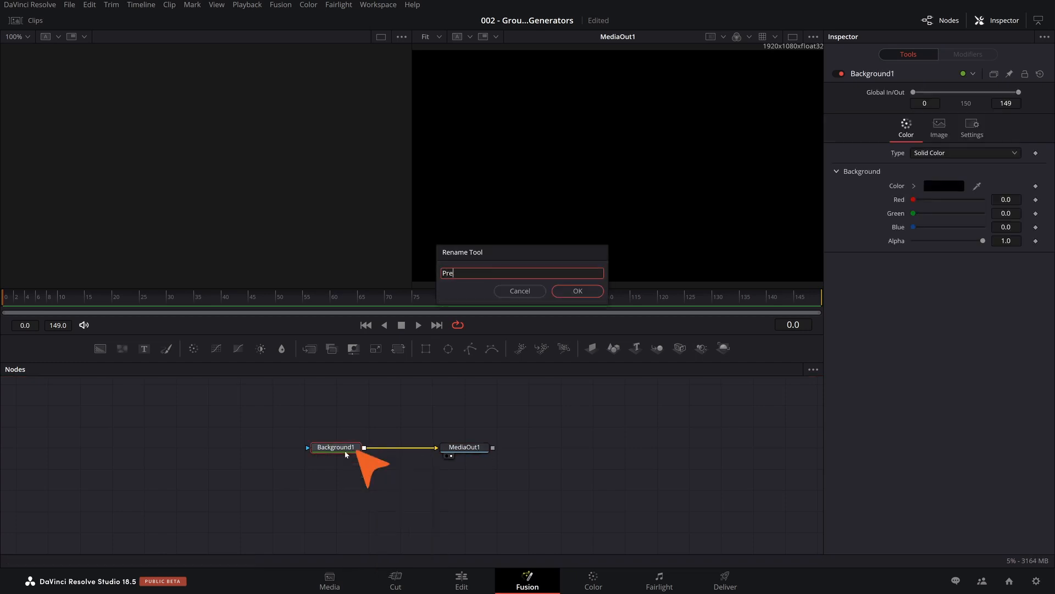
pyautogui.click(576, 290)
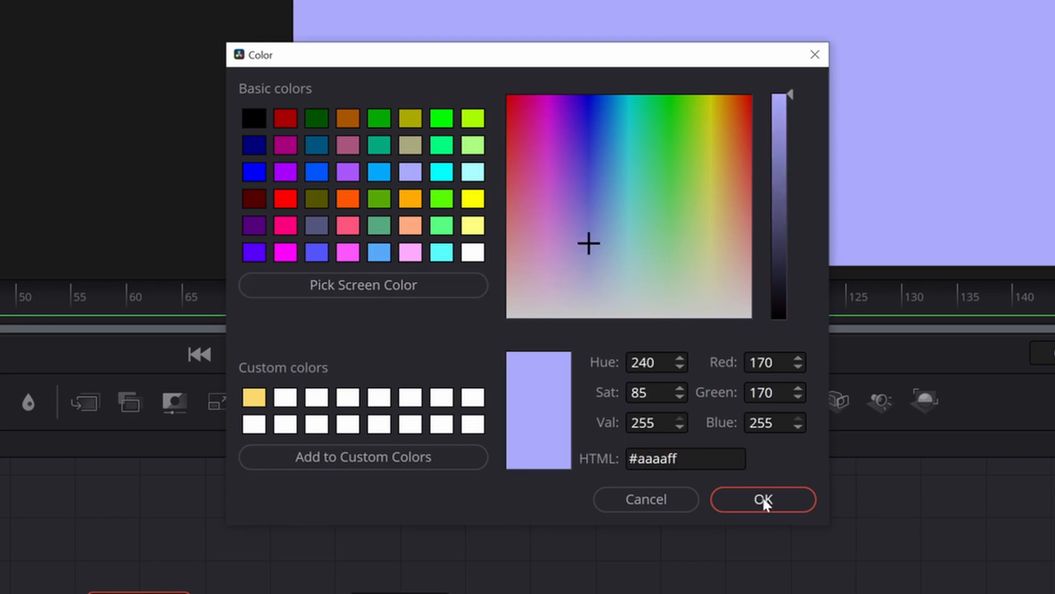
pyautogui.click(763, 500)
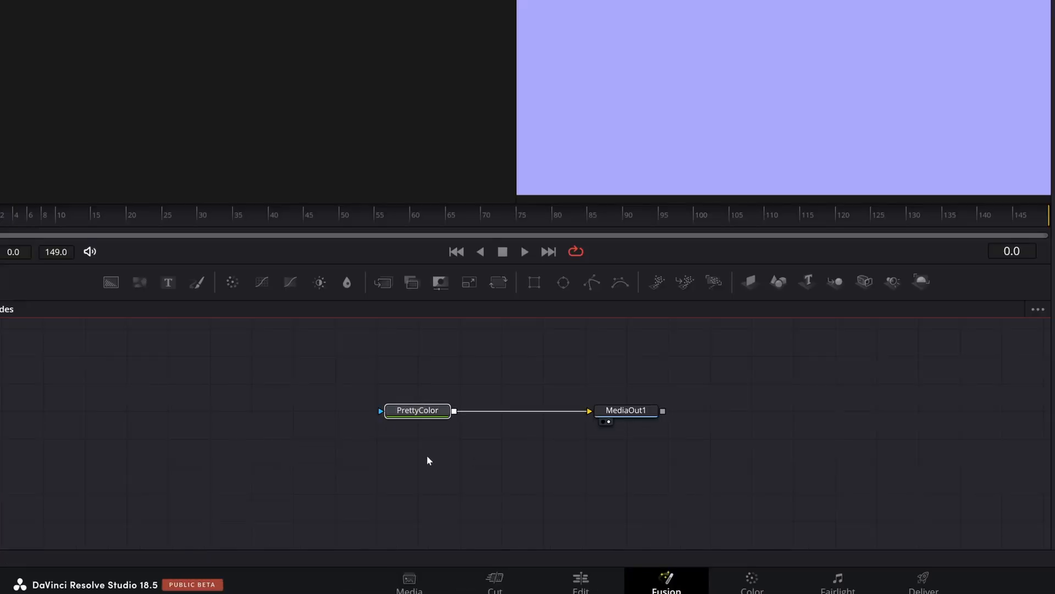
# - Save the PrettyColor node as PrettyColor.setting in the fusion folder via Settings > Save As
pyautogui.rightClick(416, 410)
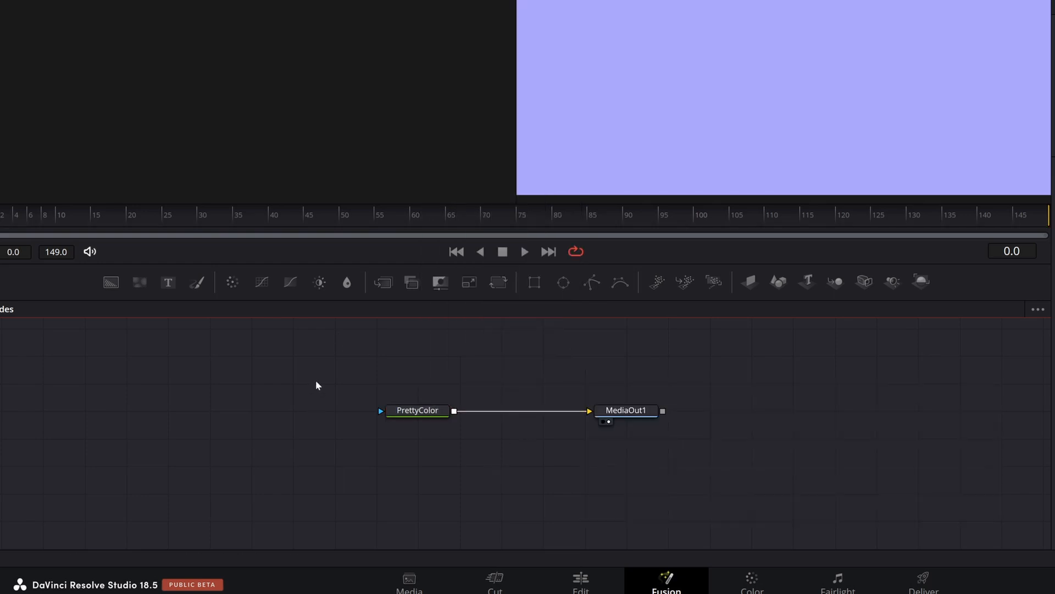
pyautogui.rightClick(417, 410)
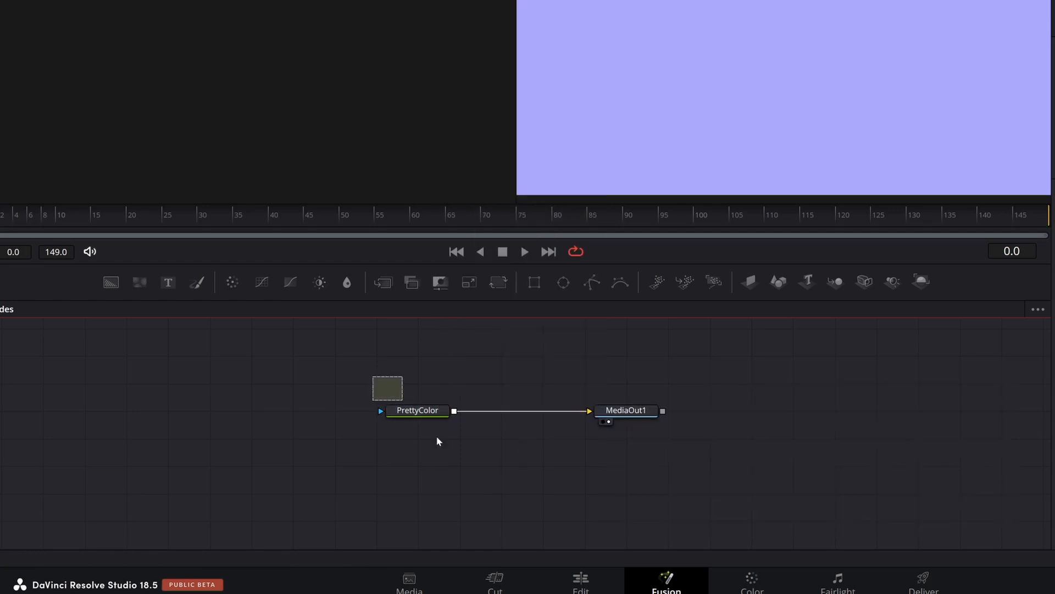
pyautogui.rightClick(417, 410)
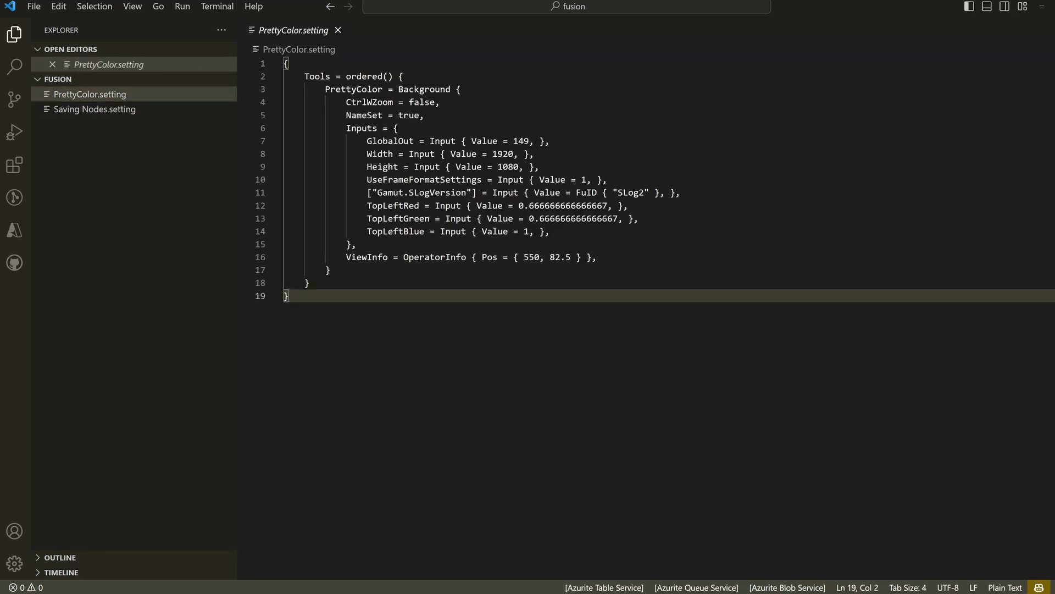
# - Open PrettyColor.setting in VS Code to review its colour values, then return to Resolve
pyautogui.doubleClick(353, 90)
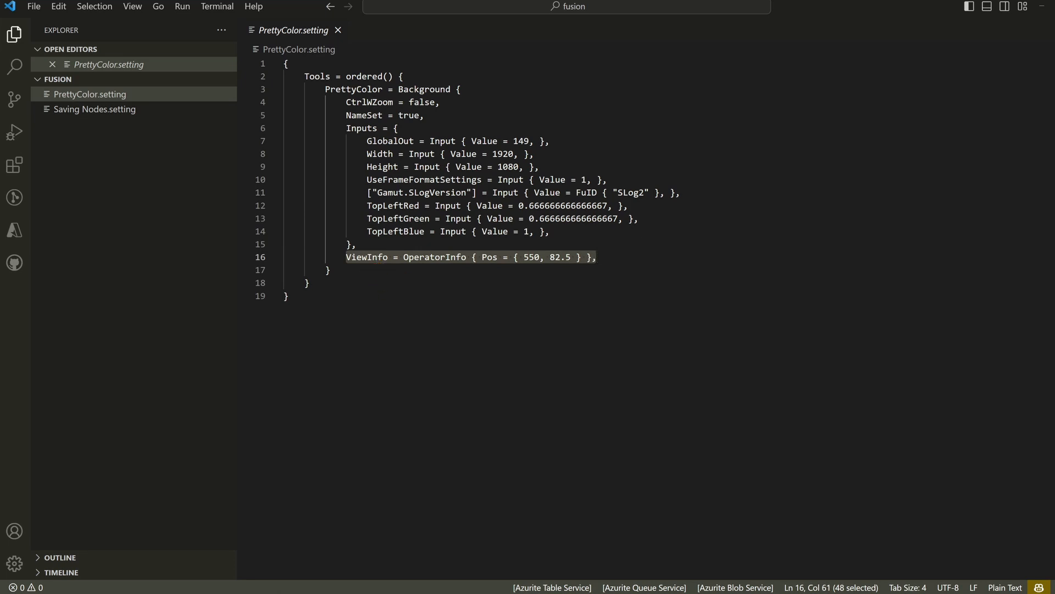
pyautogui.click(337, 29)
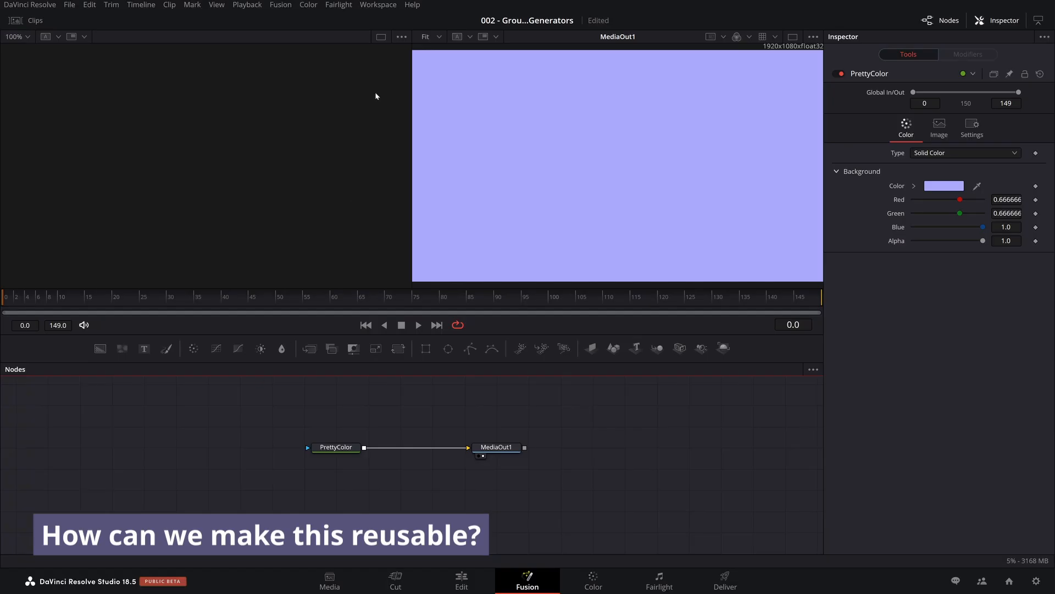
# - Reach Resolve's Developer documentation folder via Help > Documentation > Developer
pyautogui.click(411, 4)
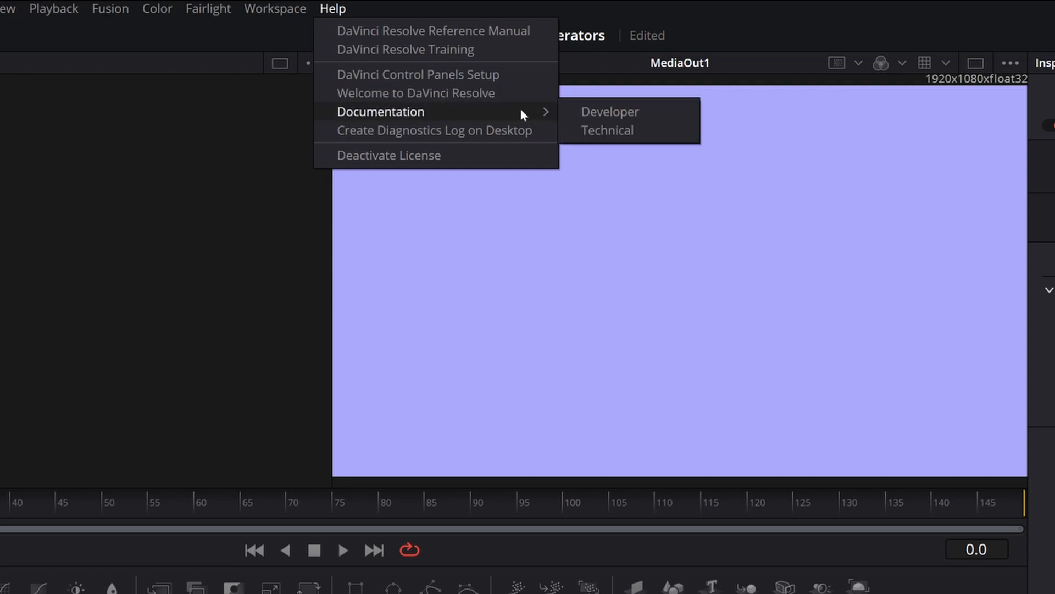
pyautogui.click(608, 112)
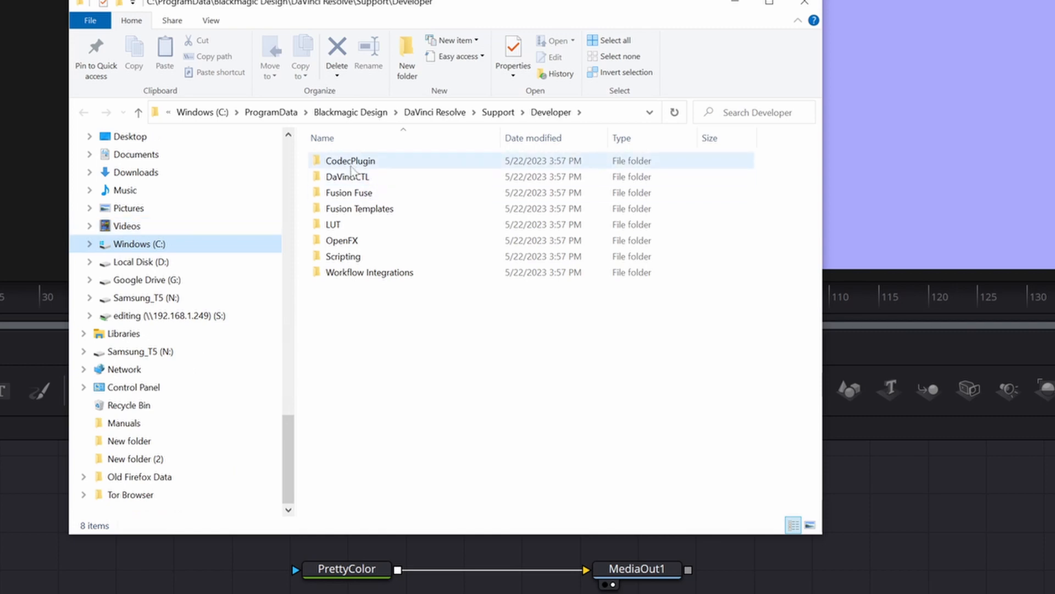
pyautogui.click(358, 307)
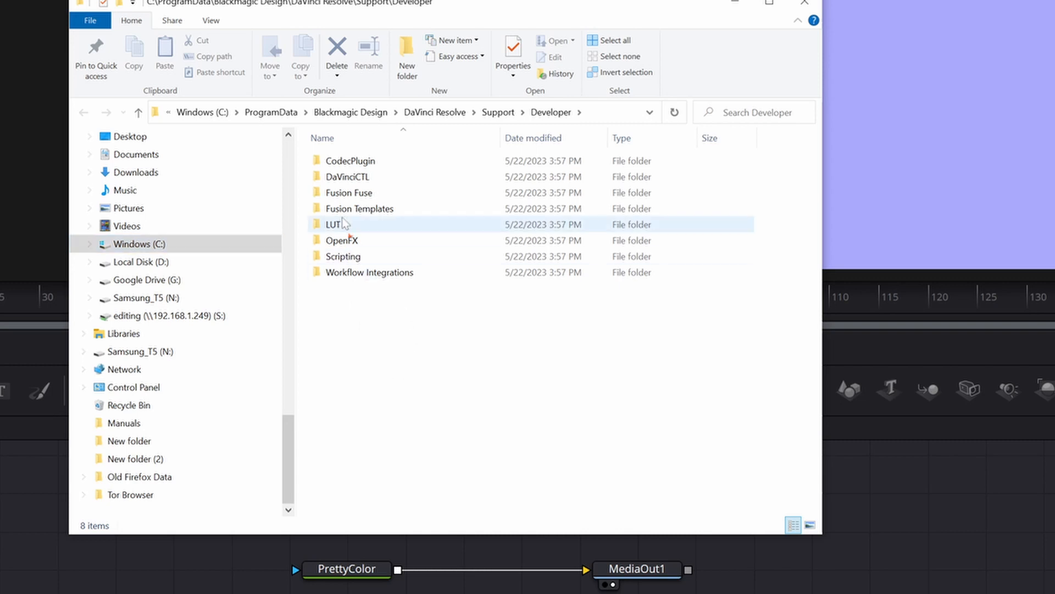
# - Open README.txt inside the Fusion Templates folder
pyautogui.doubleClick(359, 208)
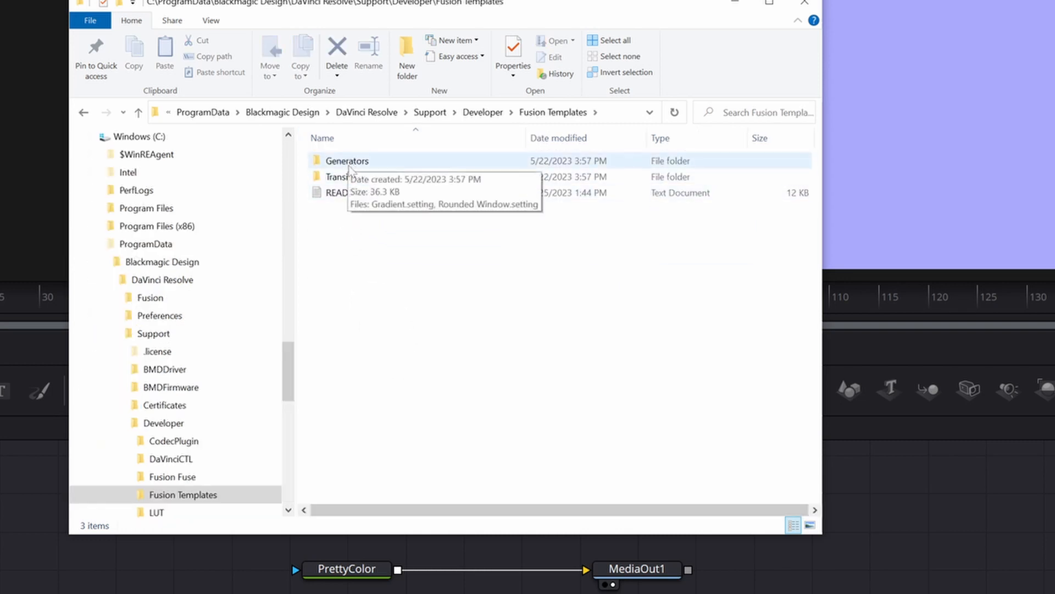
pyautogui.click(349, 192)
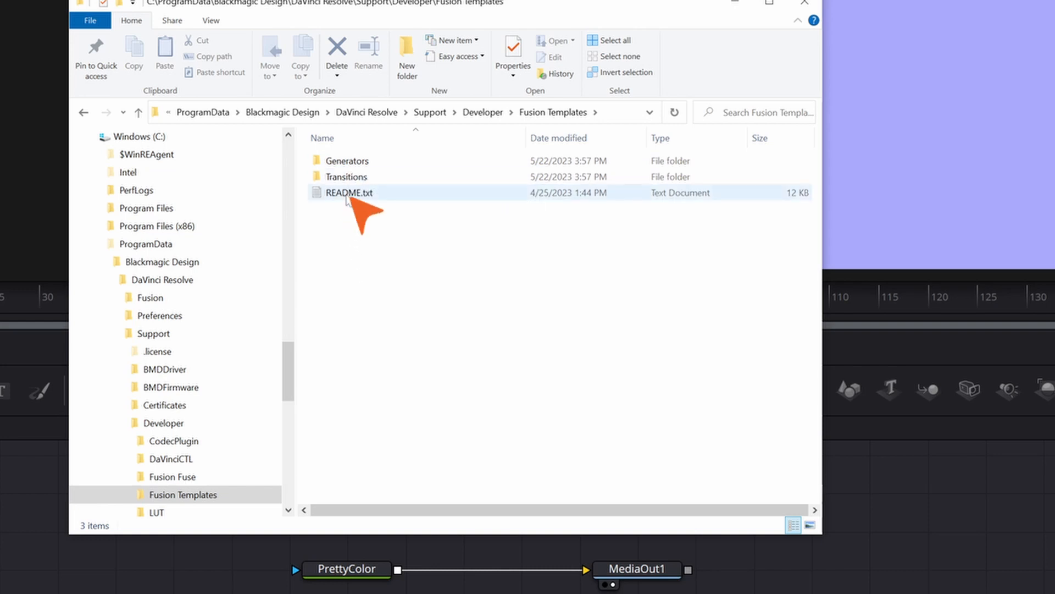
pyautogui.doubleClick(348, 192)
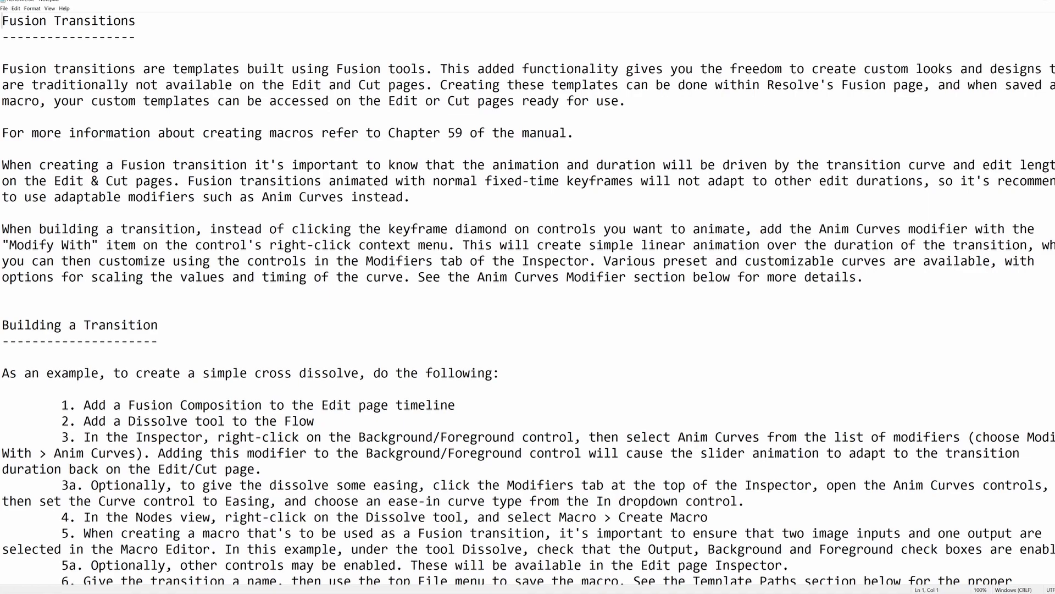
# - Scroll the README down to the Fusion Generators section
pyautogui.scroll(-3)
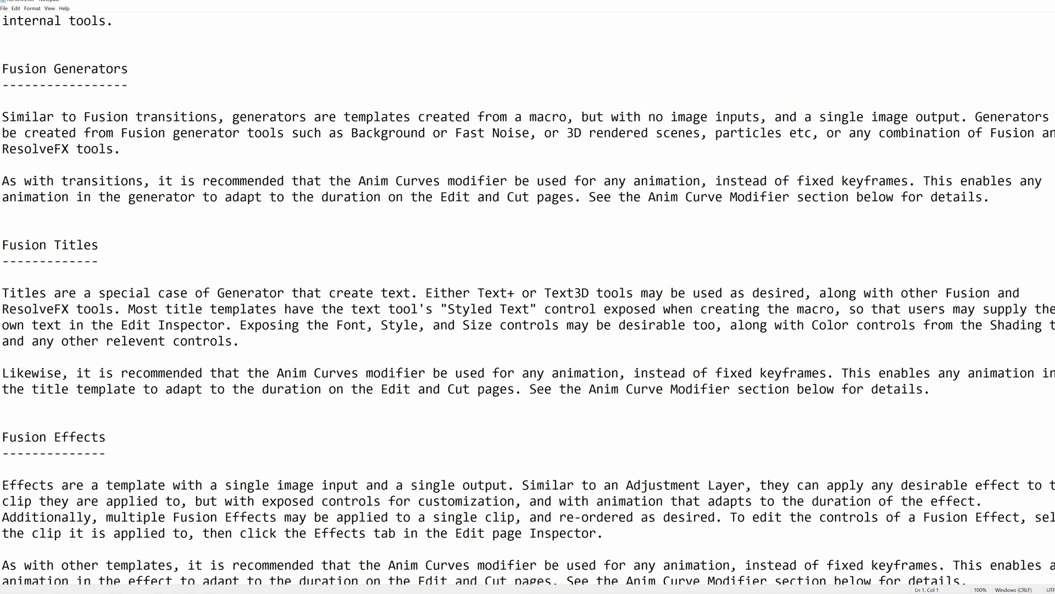
pyautogui.scroll(-3)
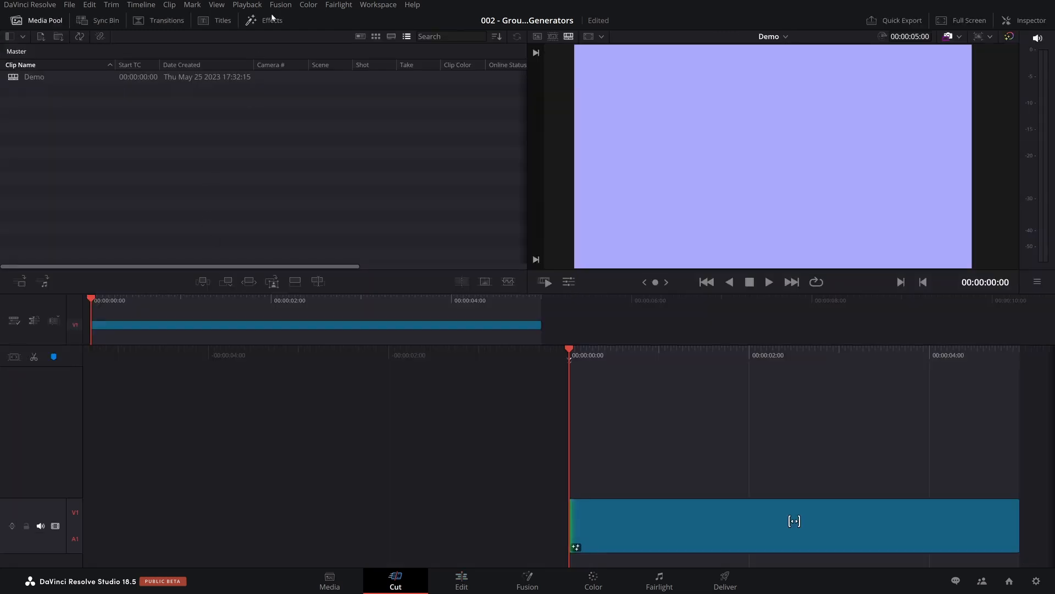
# - Show the Generators category in the Cut page effects library, then return to the README
pyautogui.click(272, 20)
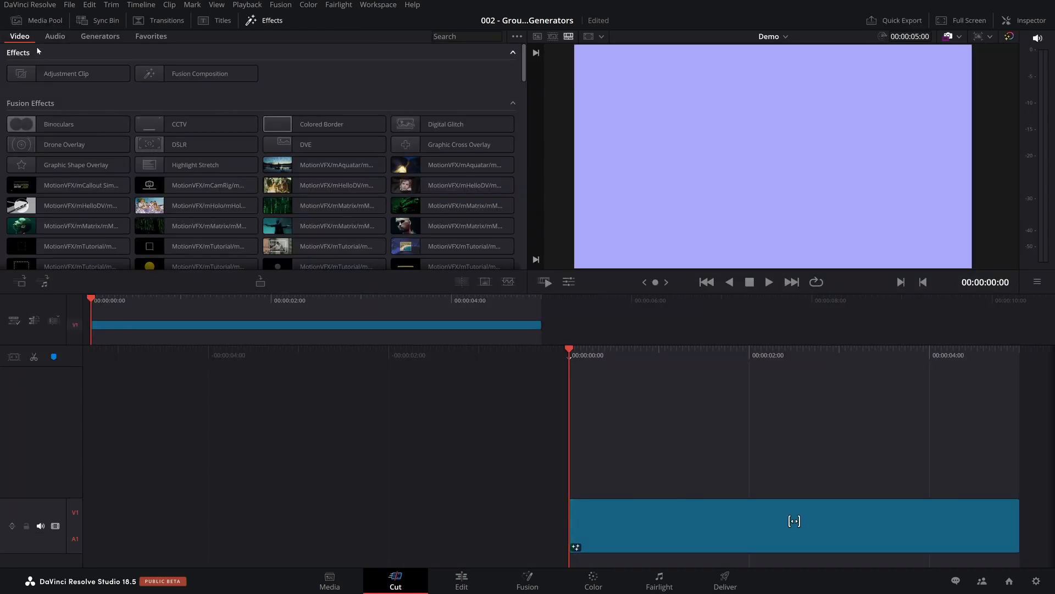
pyautogui.click(100, 35)
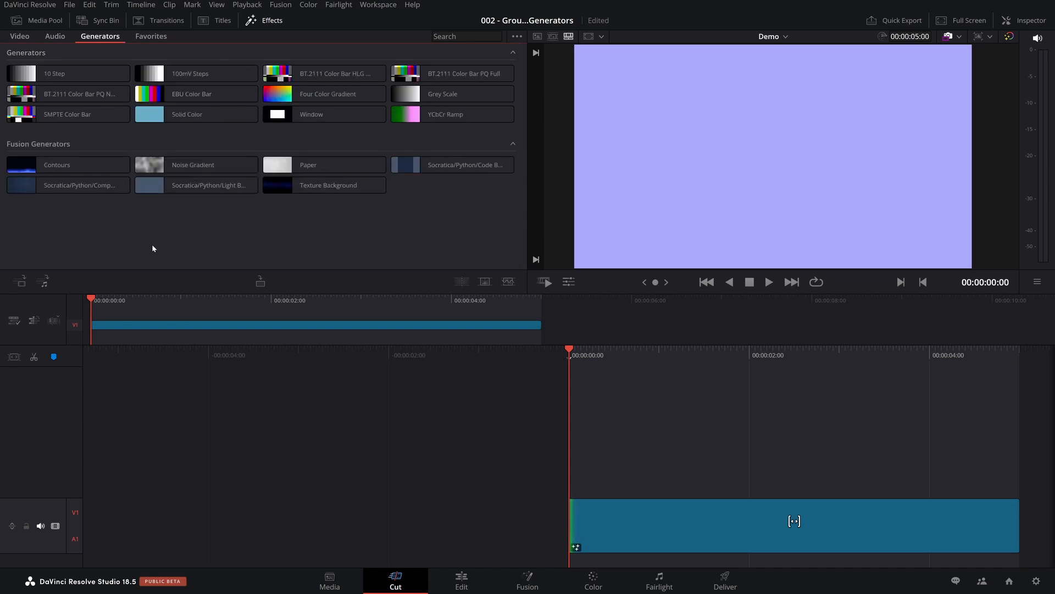
pyautogui.moveTo(305, 409)
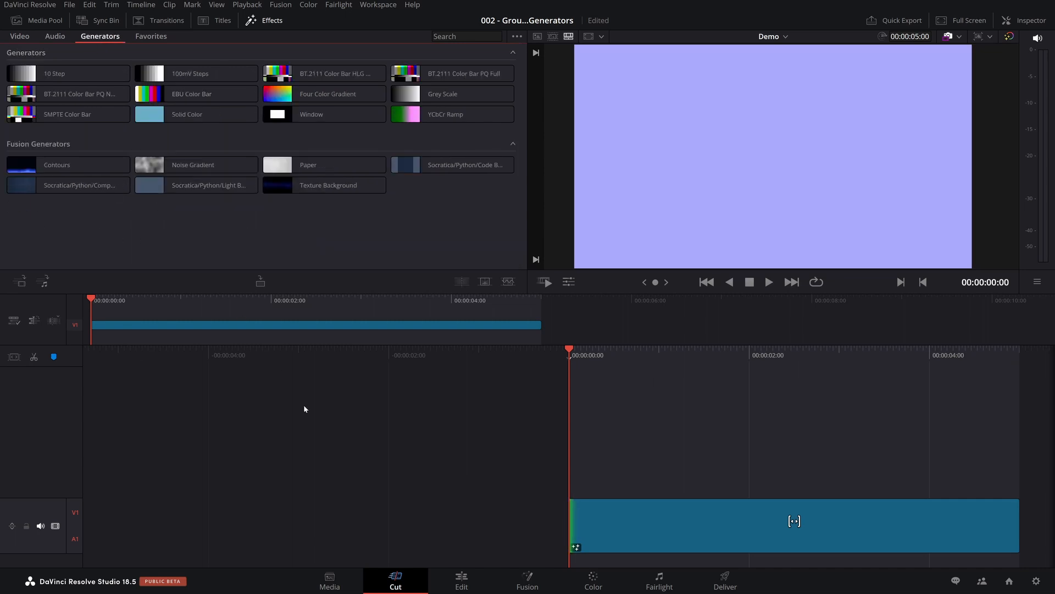
pyautogui.click(460, 579)
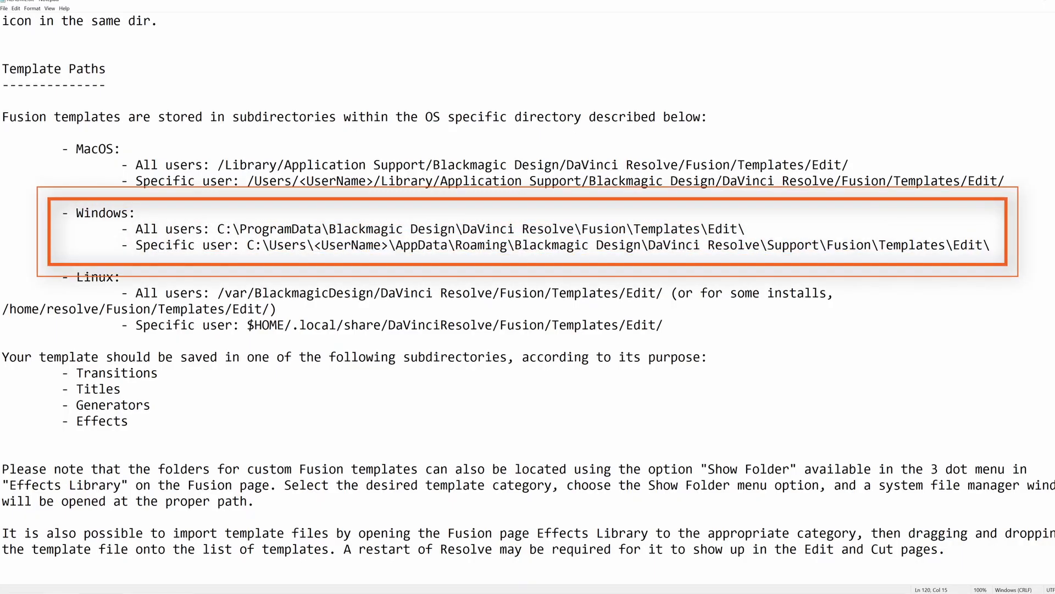
# - Highlight the Windows specific-user template path in the README's Template Paths section
pyautogui.click(105, 68)
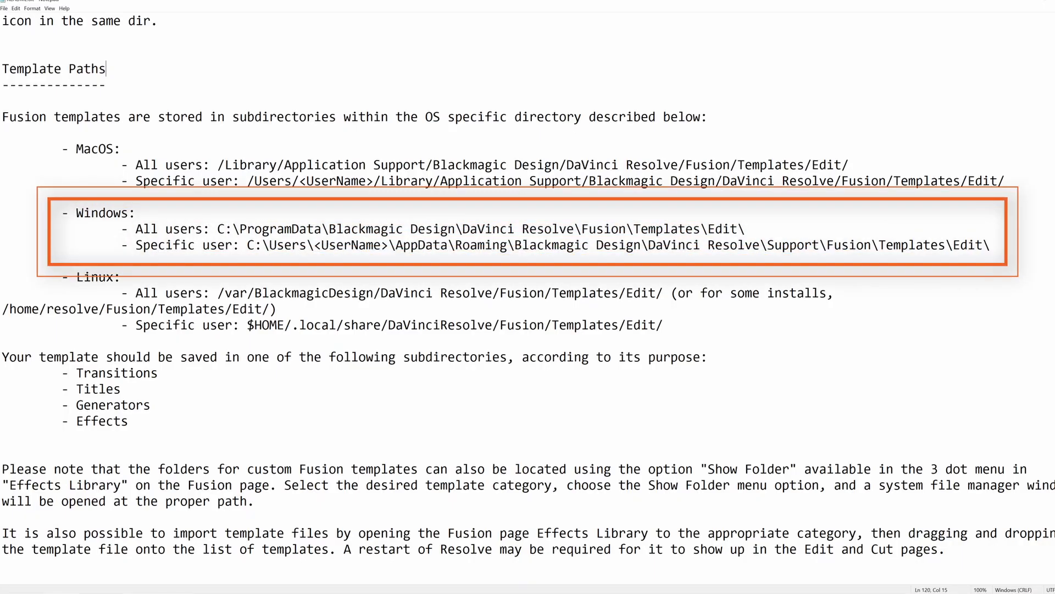
pyautogui.moveTo(246, 245); pyautogui.dragTo(933, 245)
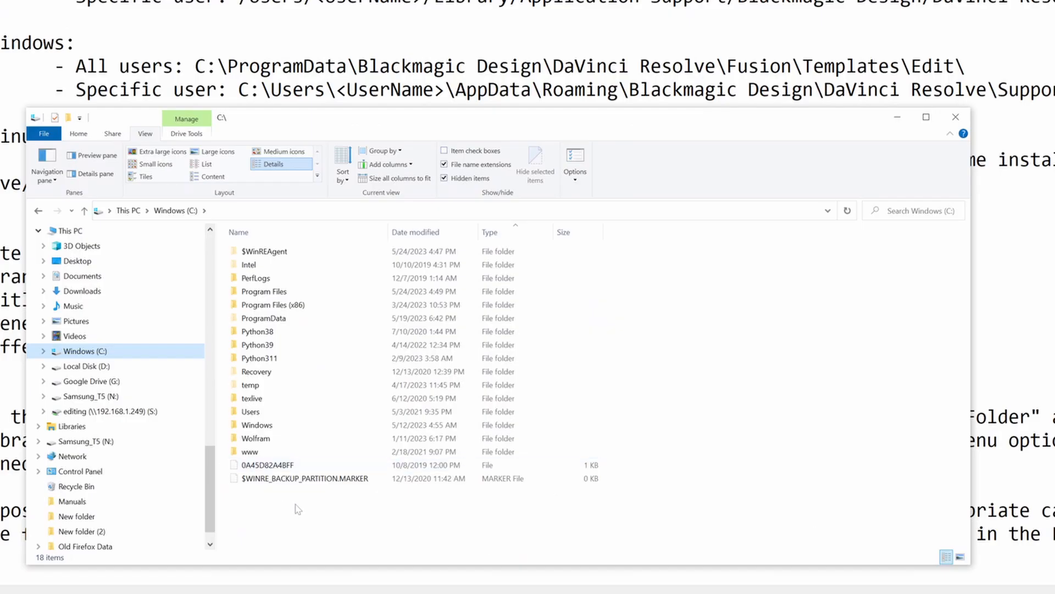
# - Navigate Users > AppData > Roaming > Blackmagic Design > DaVinci Resolve > Support > Fusion > Templates > Edit
pyautogui.doubleClick(253, 411)
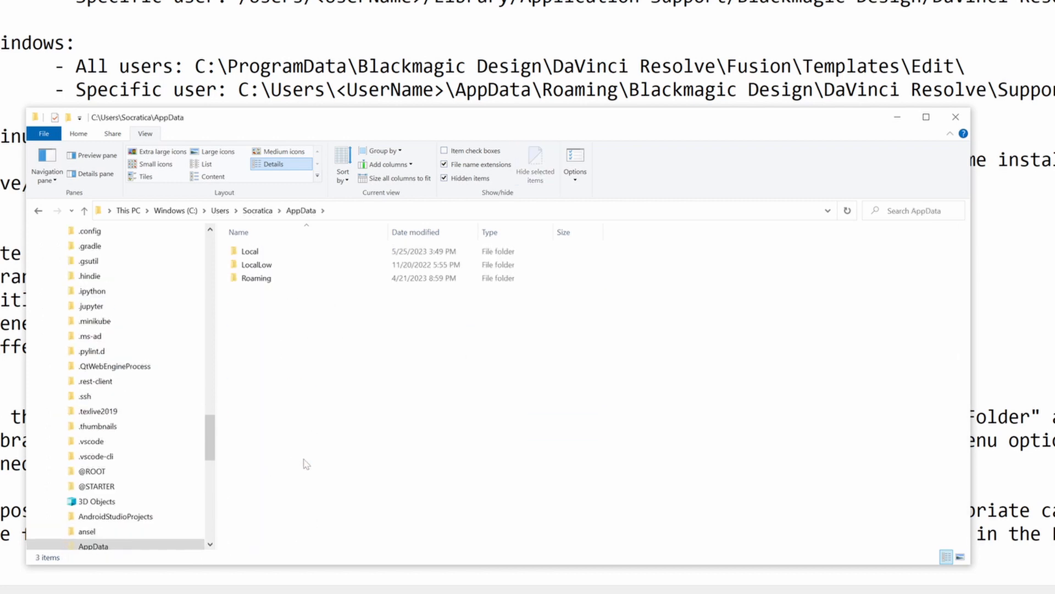
pyautogui.click(257, 278)
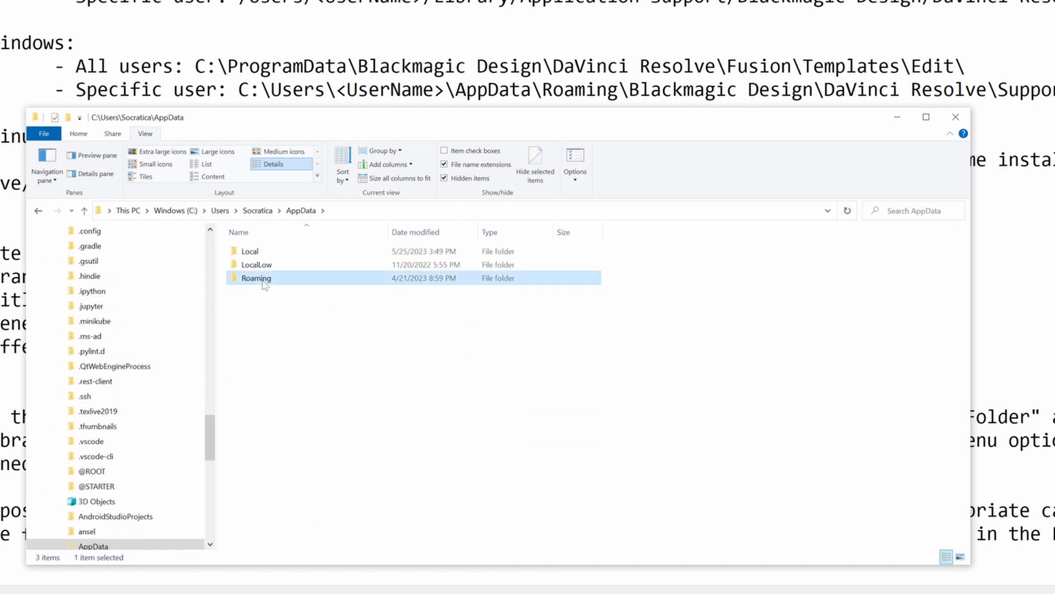
pyautogui.doubleClick(256, 278)
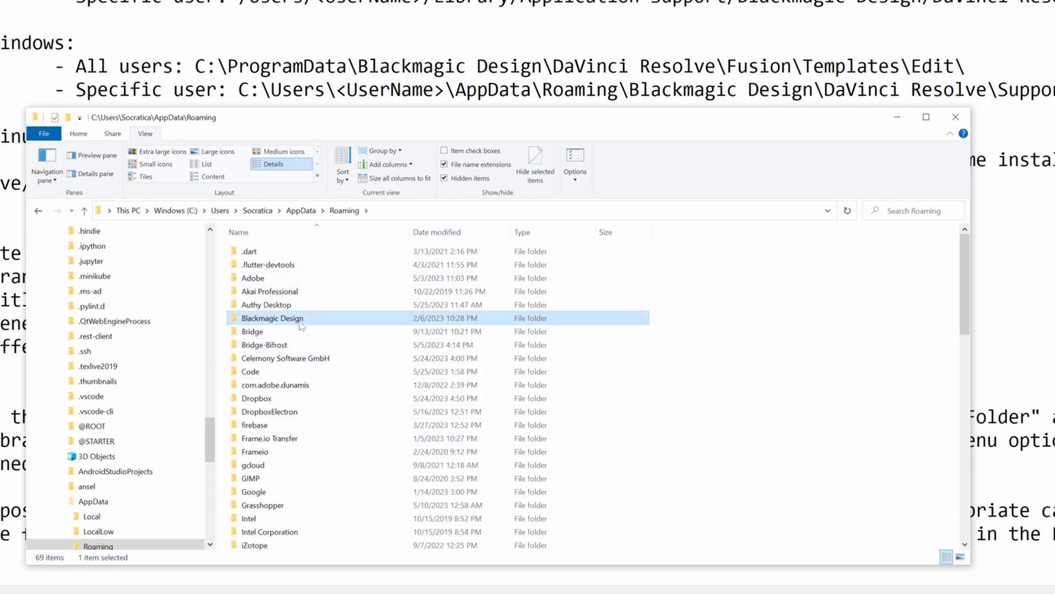
pyautogui.doubleClick(273, 318)
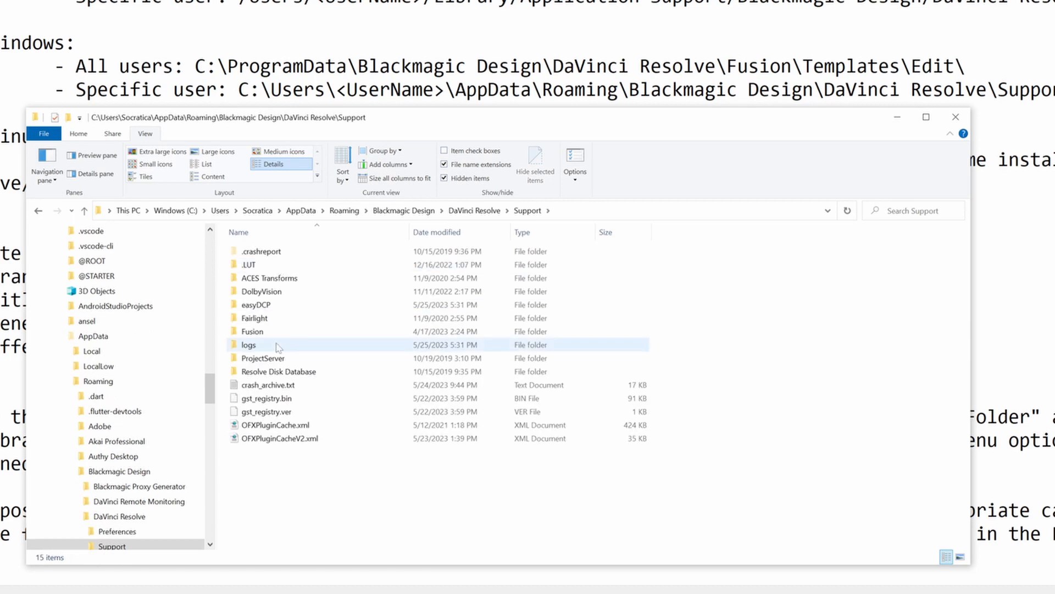
pyautogui.doubleClick(252, 331)
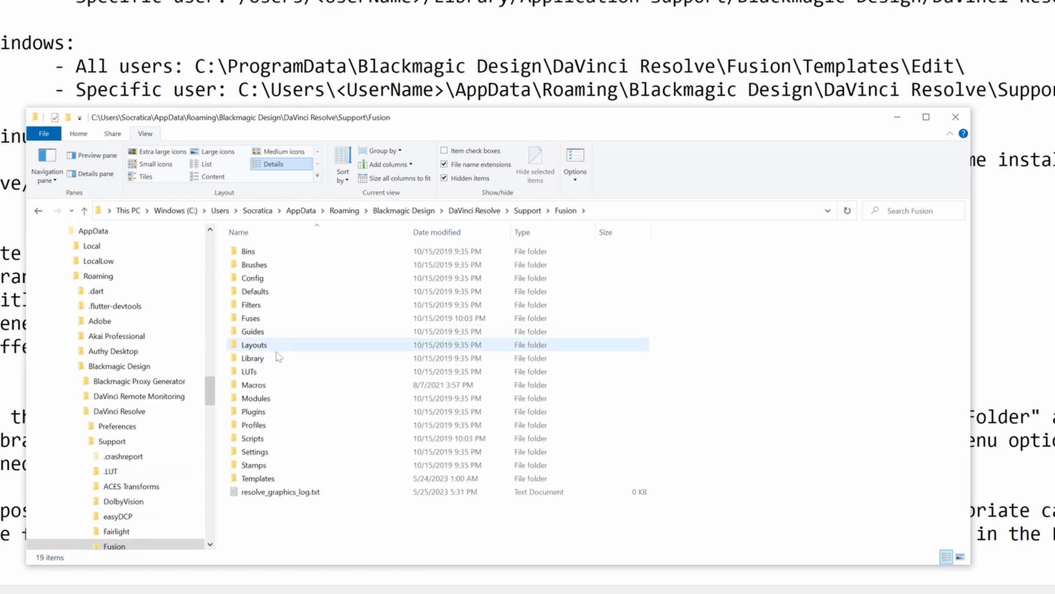
pyautogui.doubleClick(258, 478)
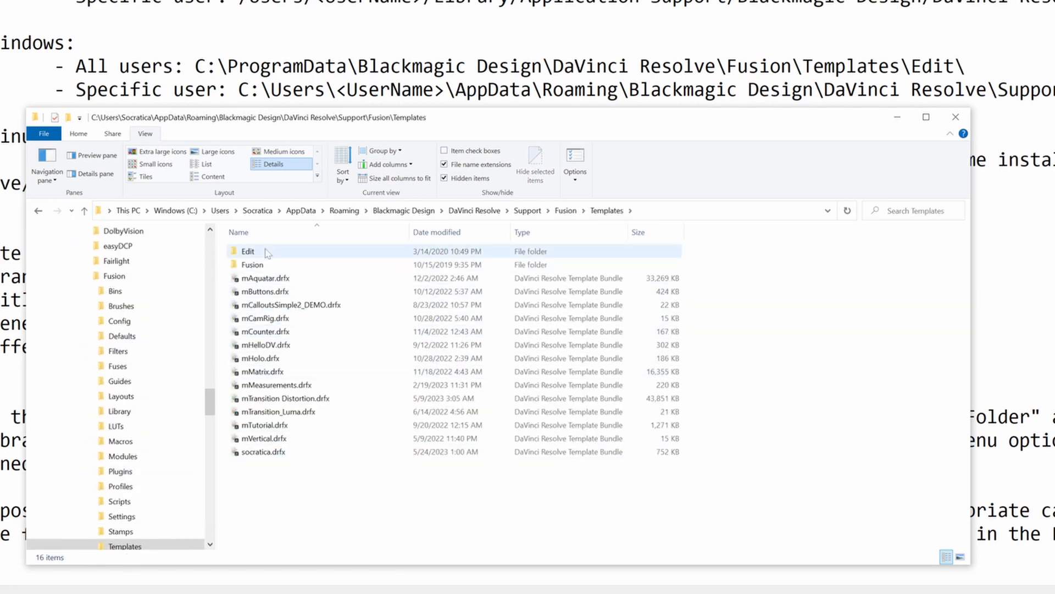
pyautogui.doubleClick(247, 251)
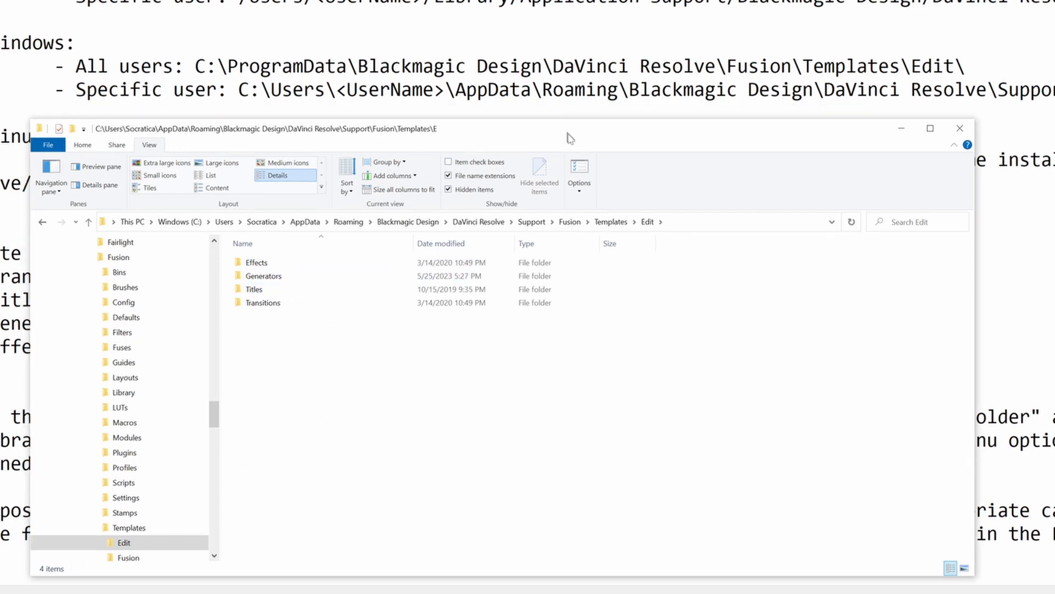
pyautogui.click(263, 309)
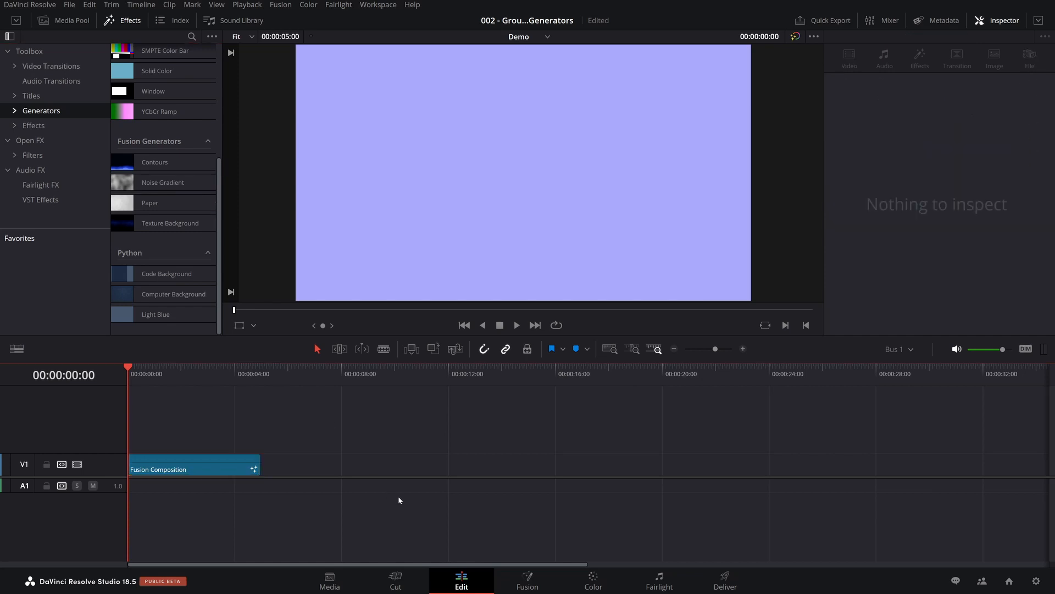
pyautogui.moveTo(748, 459)
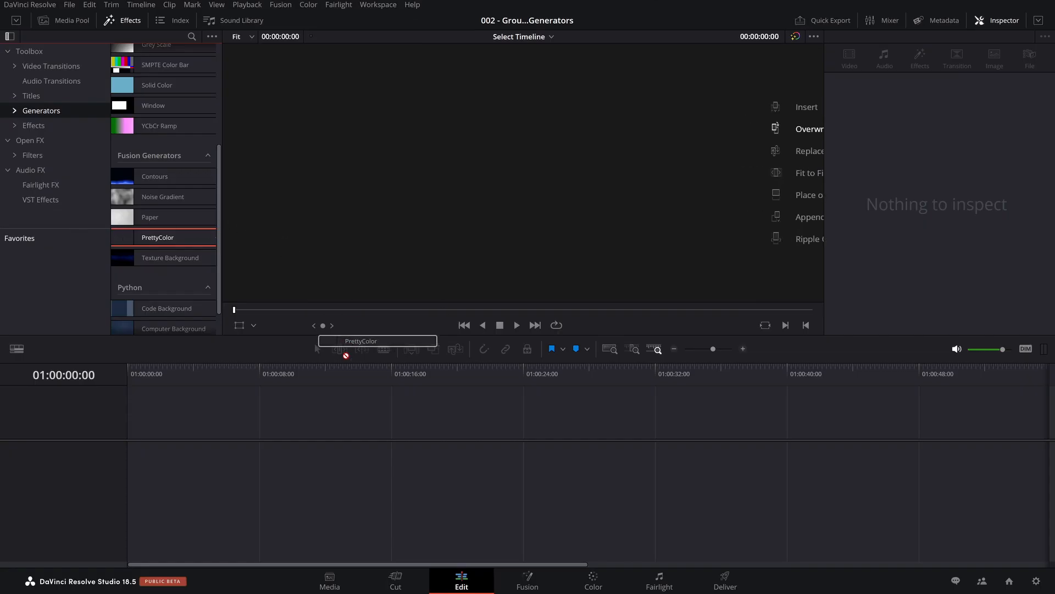
# - Drag PrettyColor from Generators into the empty timeline area, creating Timeline 2, and select the clip
pyautogui.moveTo(158, 237); pyautogui.dragTo(168, 464)
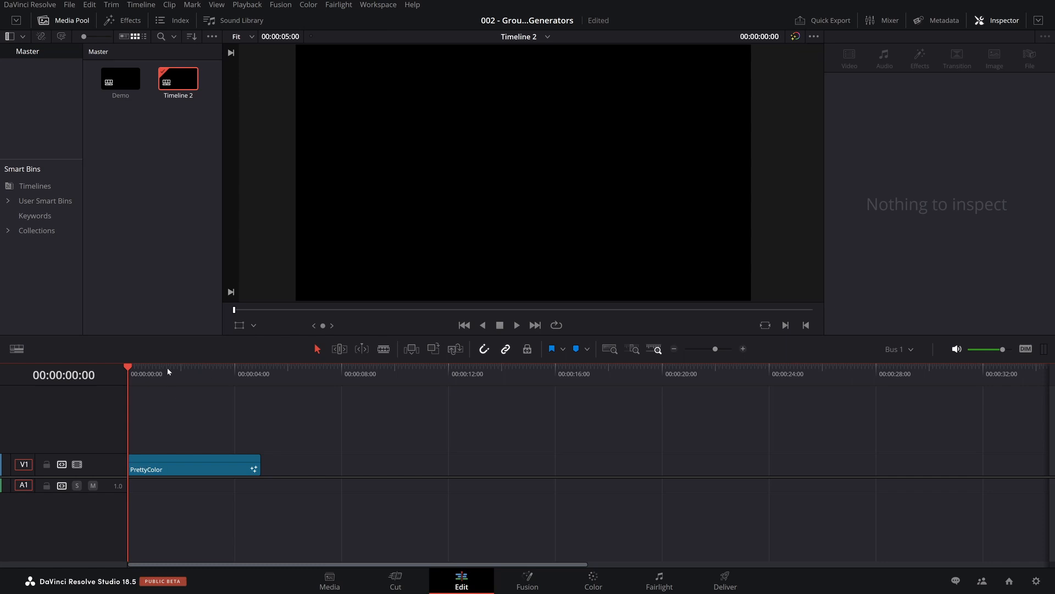
pyautogui.click(194, 467)
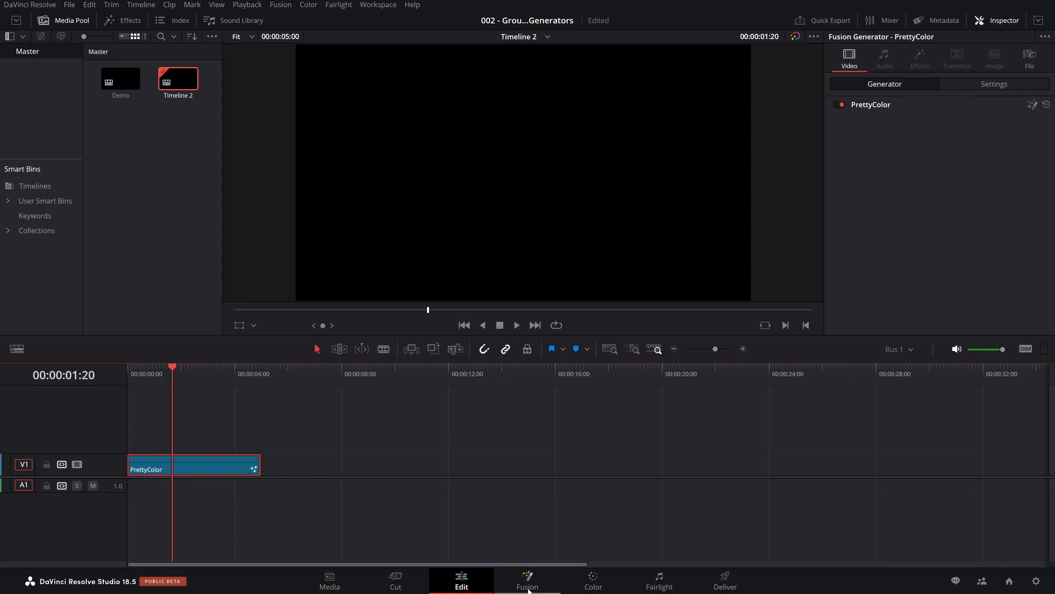
# - Inspect the clip's Fusion composition with PrettyColor not yet feeding MediaOut1
pyautogui.click(526, 581)
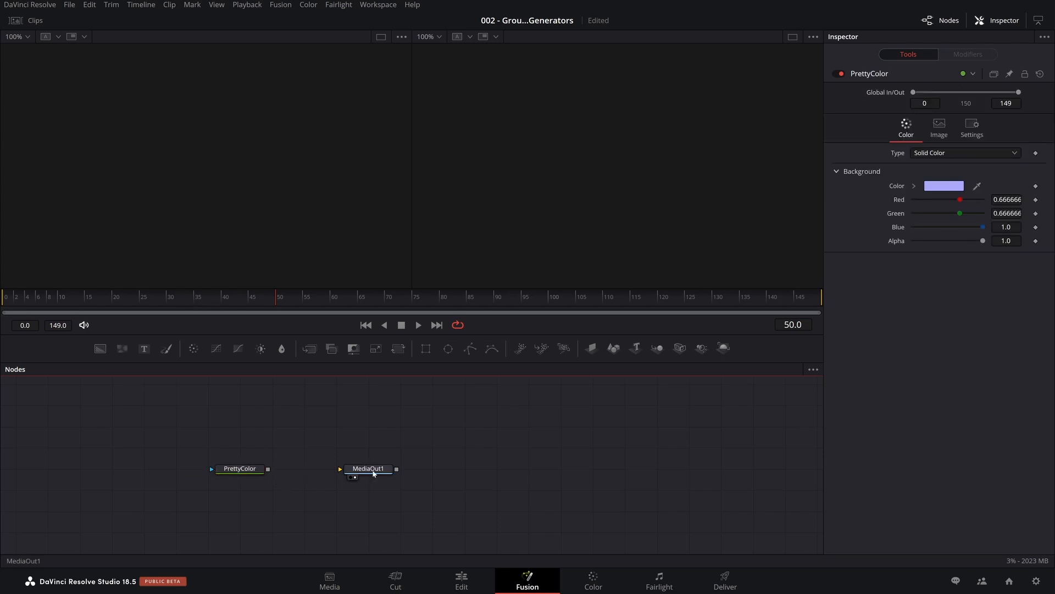
pyautogui.click(369, 468)
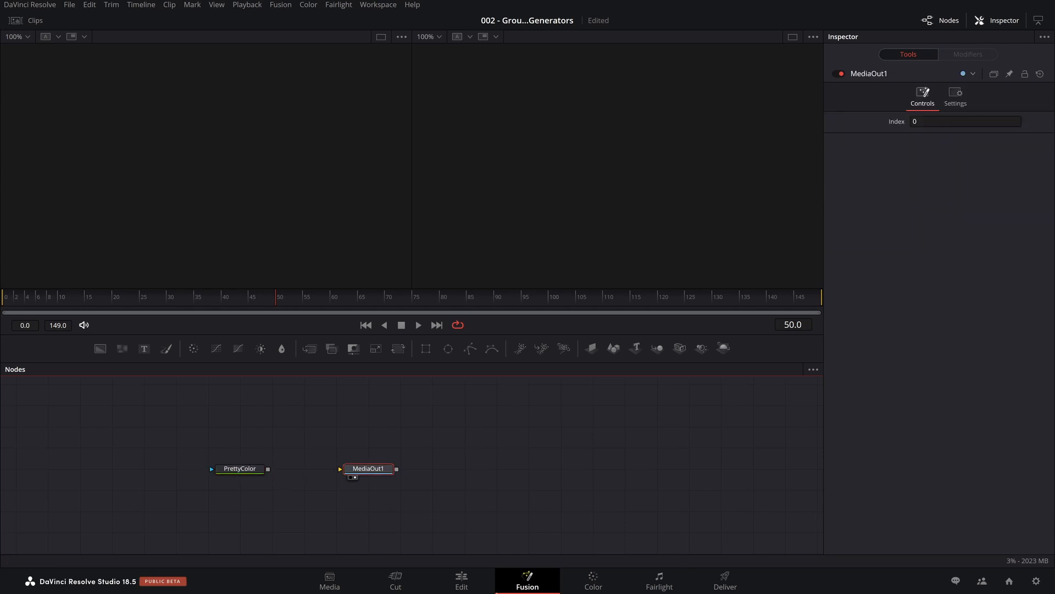
pyautogui.click(461, 581)
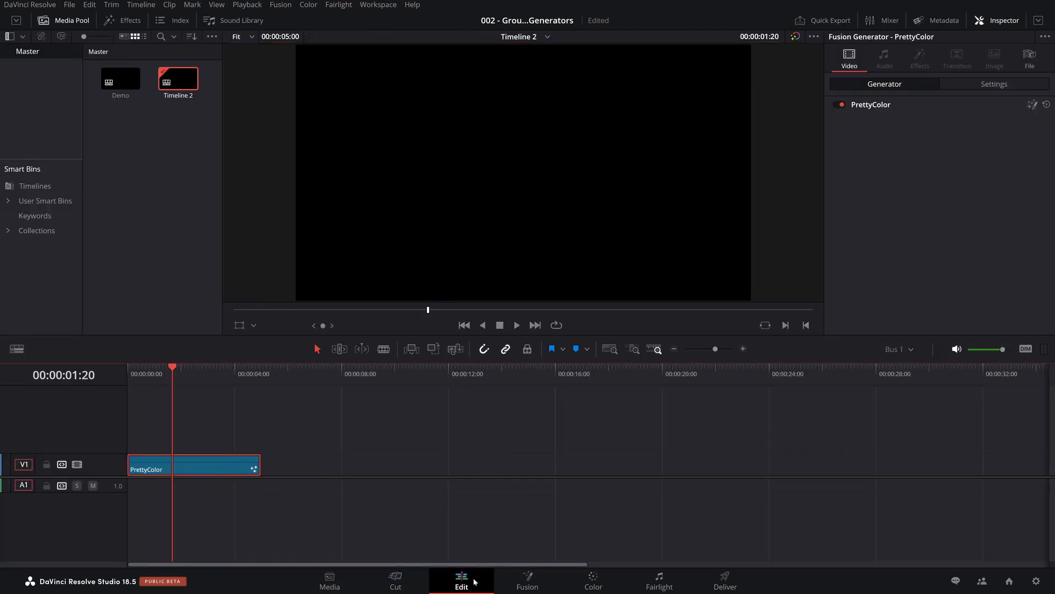
# - Link PrettyColor's output into MediaOut1 so Timeline 2 previews solid lavender
pyautogui.click(527, 580)
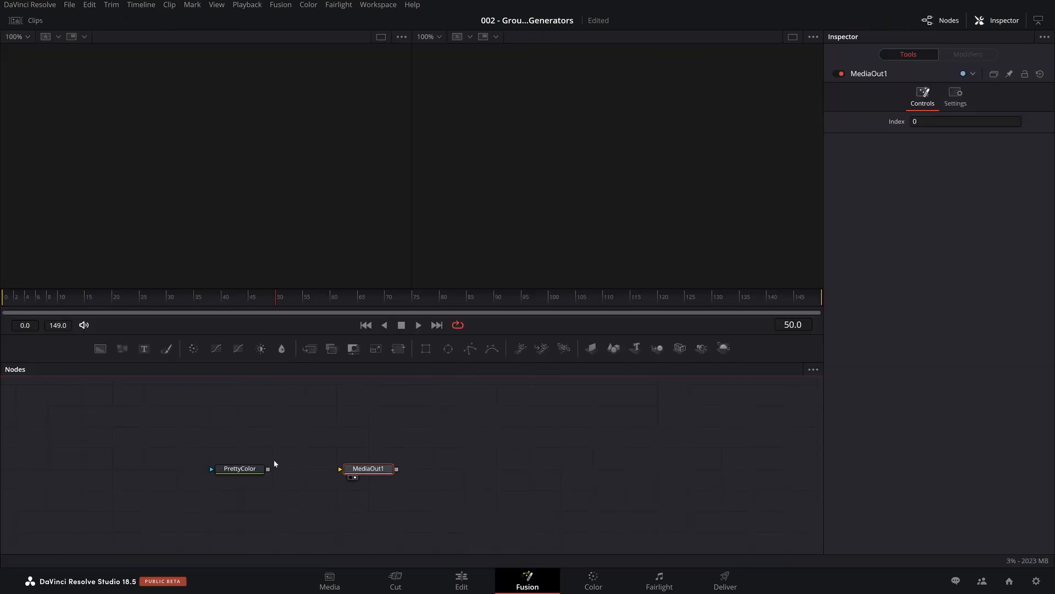
pyautogui.moveTo(268, 469); pyautogui.dragTo(341, 469)
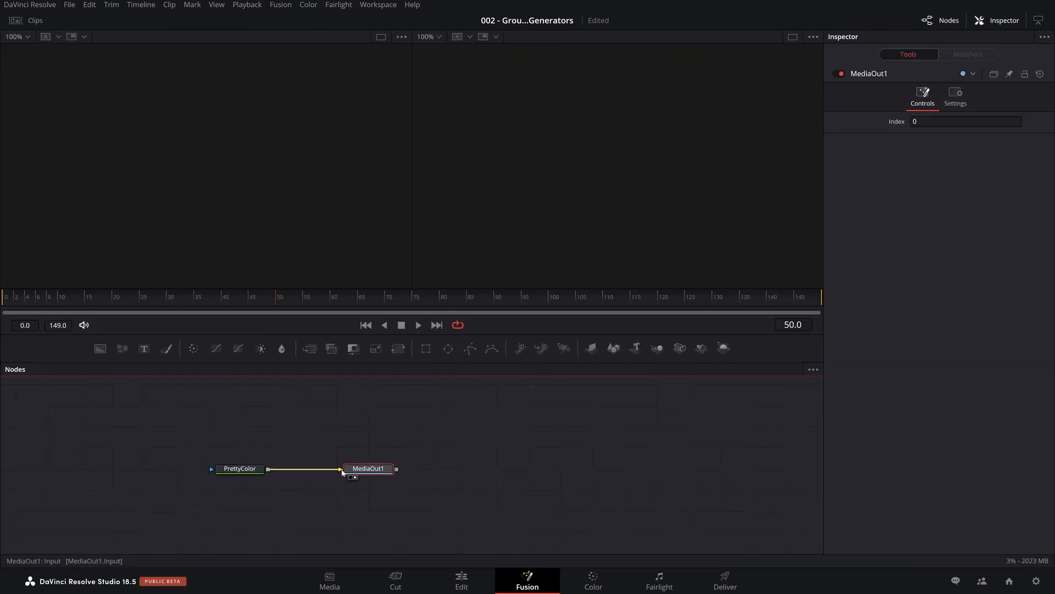
pyautogui.click(461, 581)
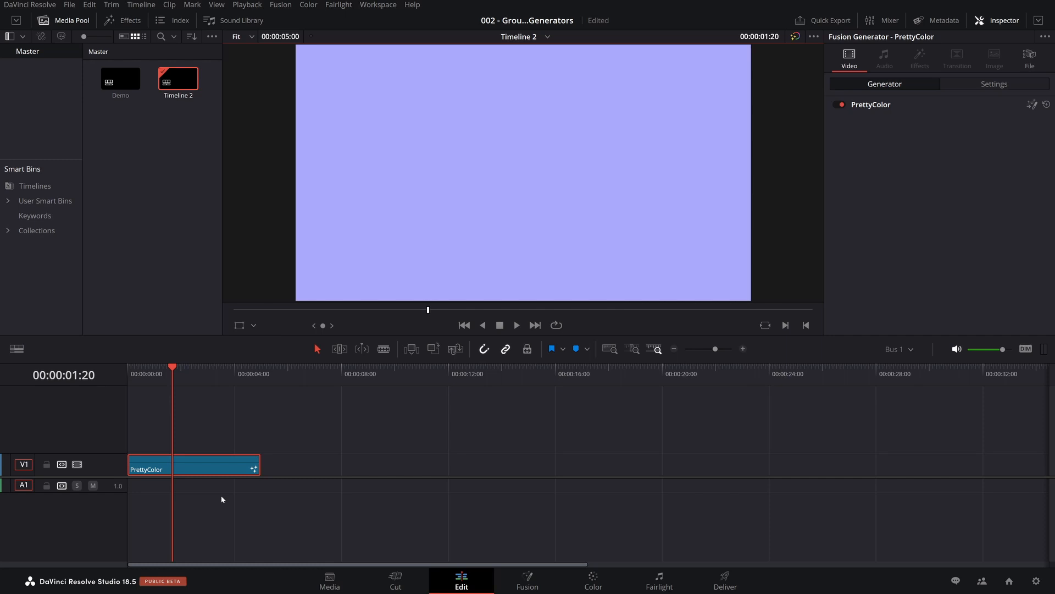
pyautogui.moveTo(345, 550)
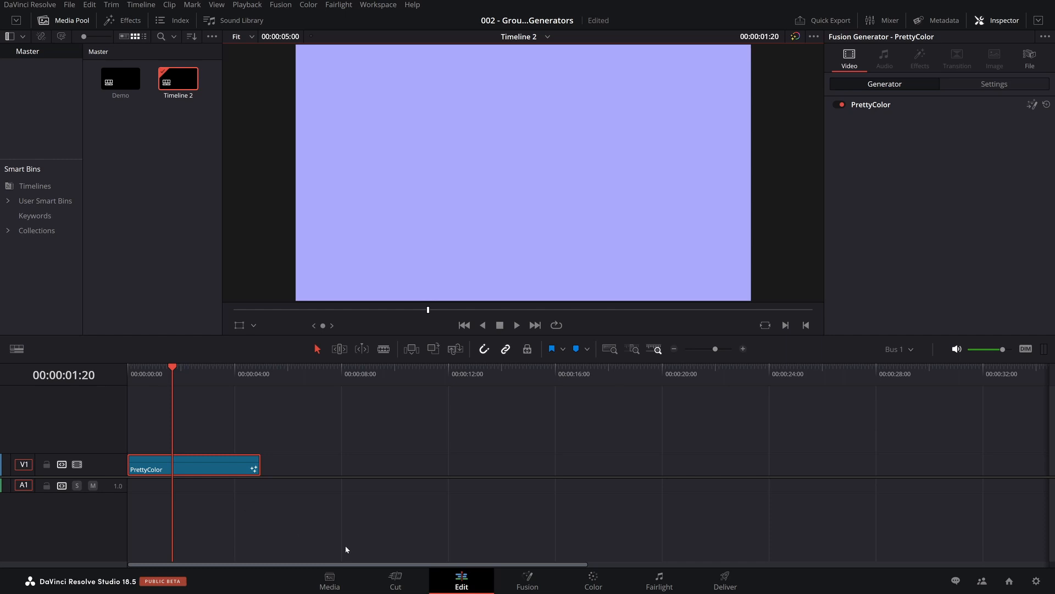
pyautogui.moveTo(525, 578)
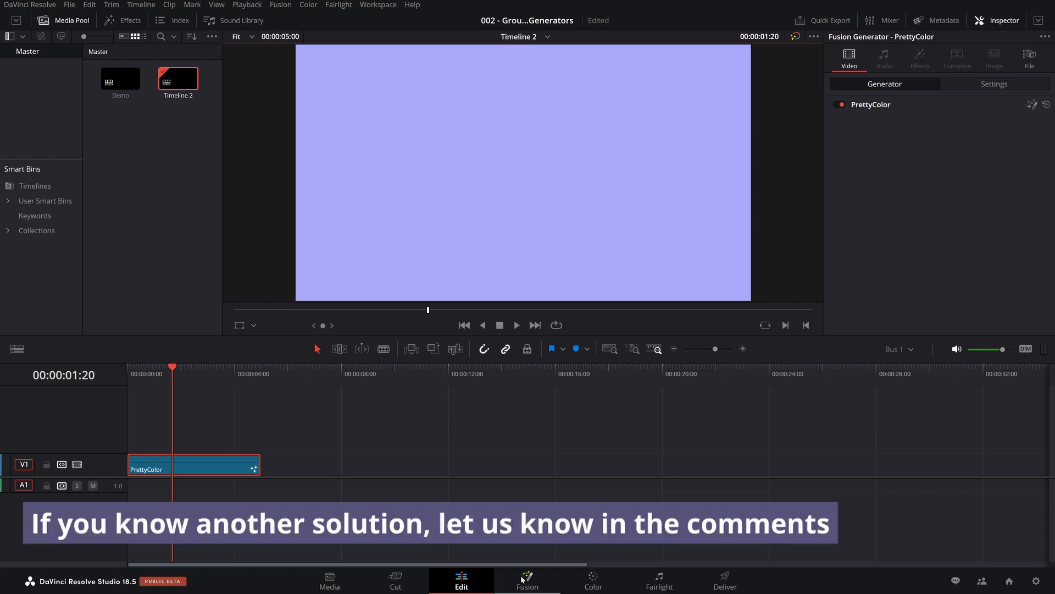
# - Enter the generator's Fusion composition and reposition the PrettyColor node
pyautogui.click(526, 581)
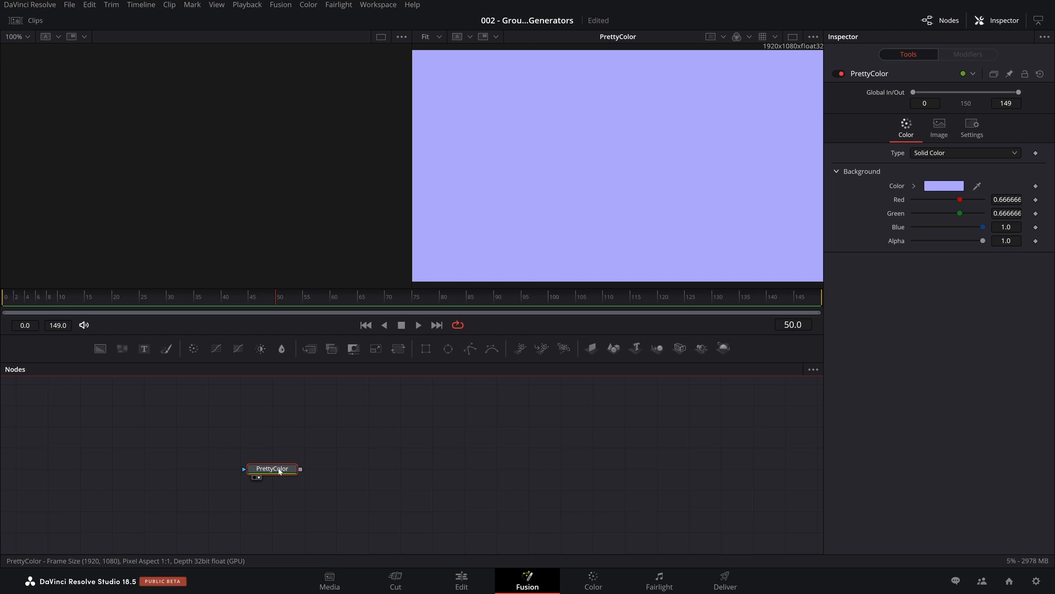
pyautogui.moveTo(273, 468); pyautogui.dragTo(48, 405)
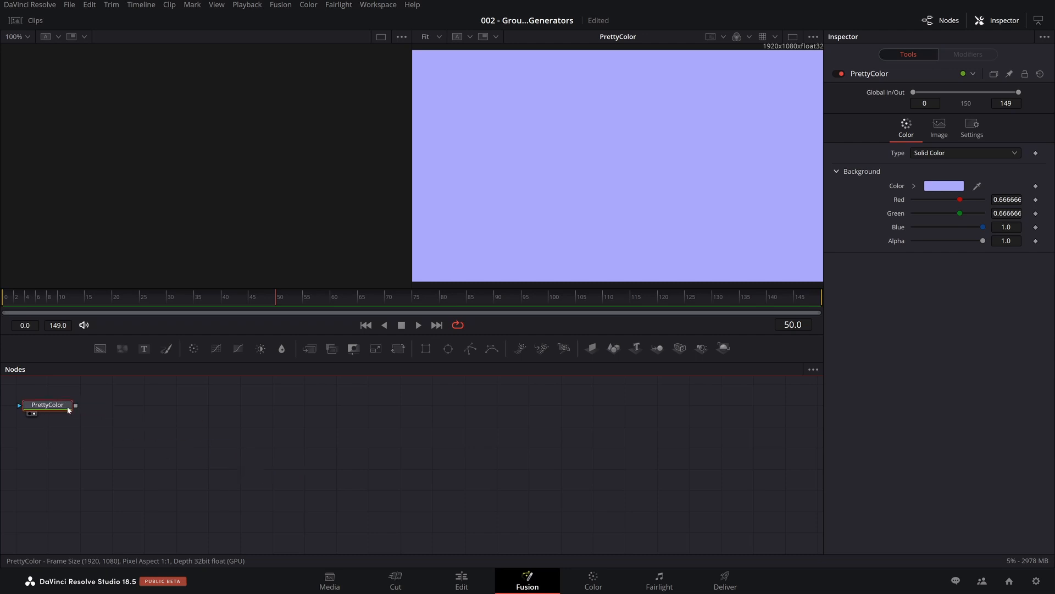
# - Break the PrettyColor–MediaOut1 link and move MediaOut1 to the right of the node graph
pyautogui.moveTo(47, 404); pyautogui.dragTo(79, 405)
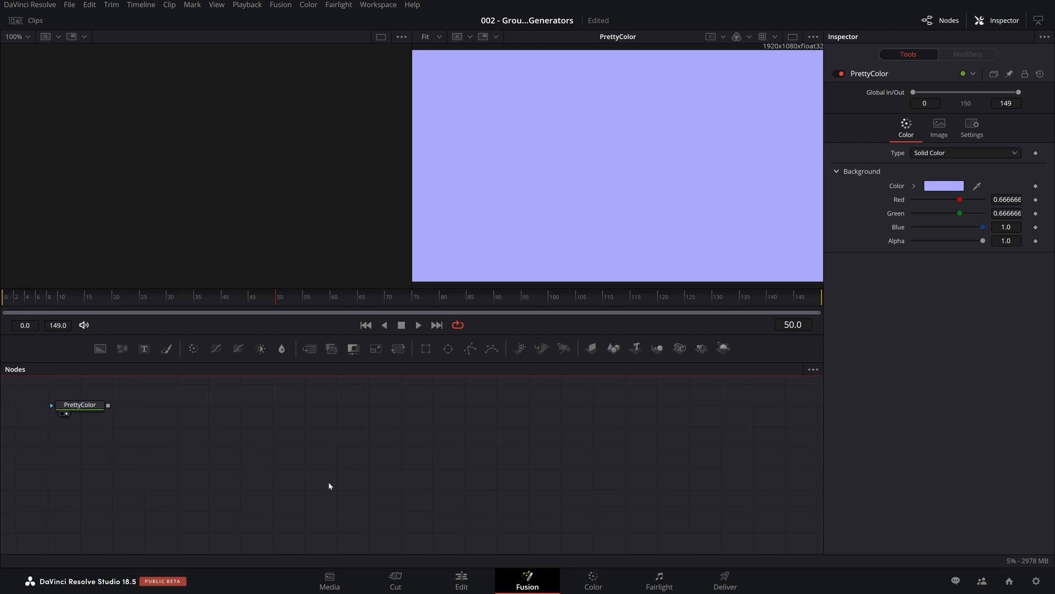
pyautogui.moveTo(79, 404); pyautogui.dragTo(239, 469)
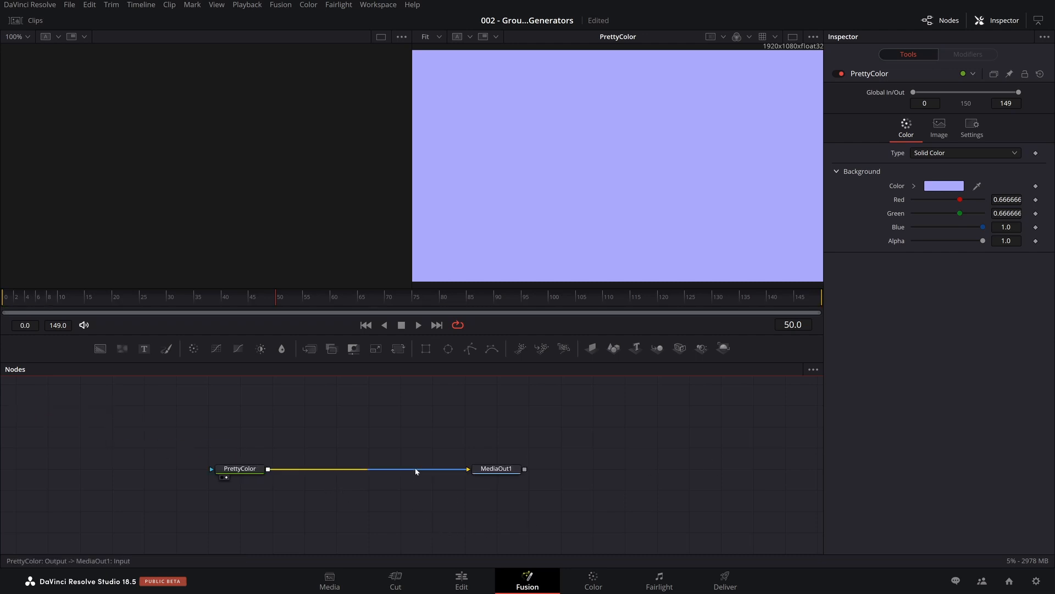
pyautogui.moveTo(239, 469); pyautogui.dragTo(142, 405)
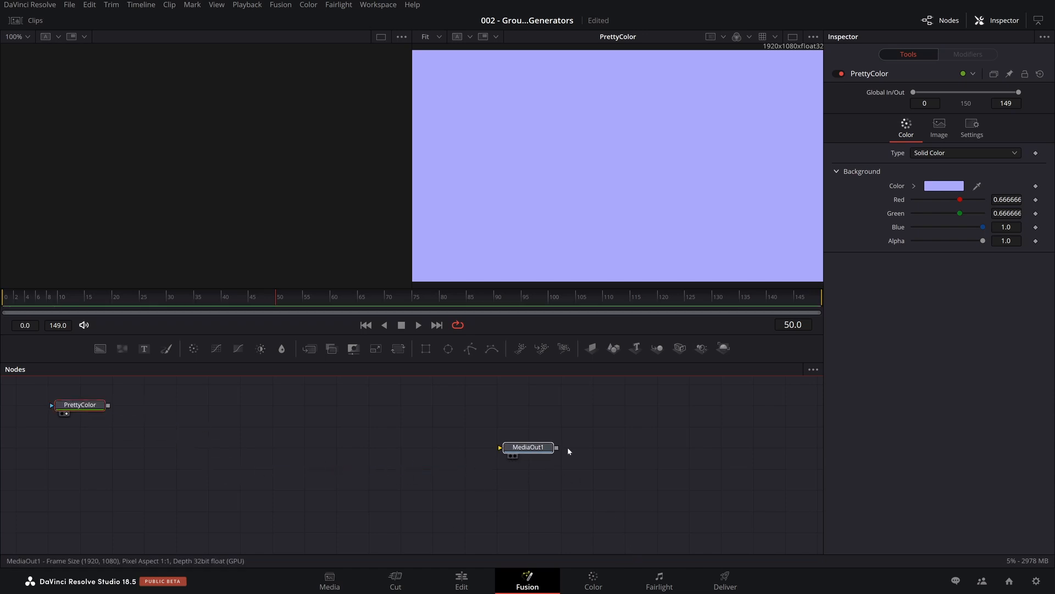
pyautogui.moveTo(529, 447); pyautogui.dragTo(688, 468)
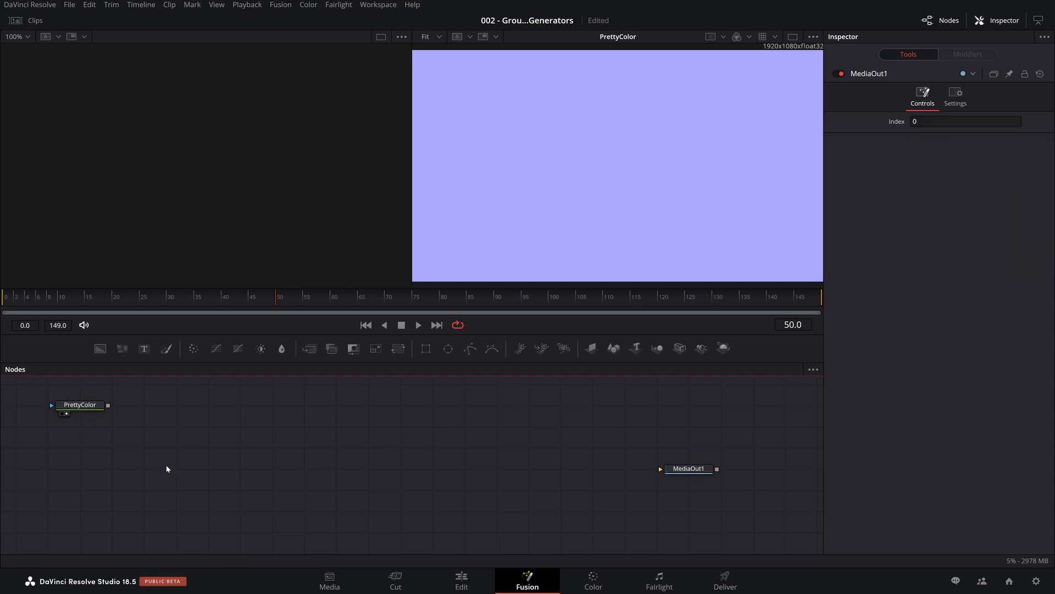
pyautogui.moveTo(126, 374)
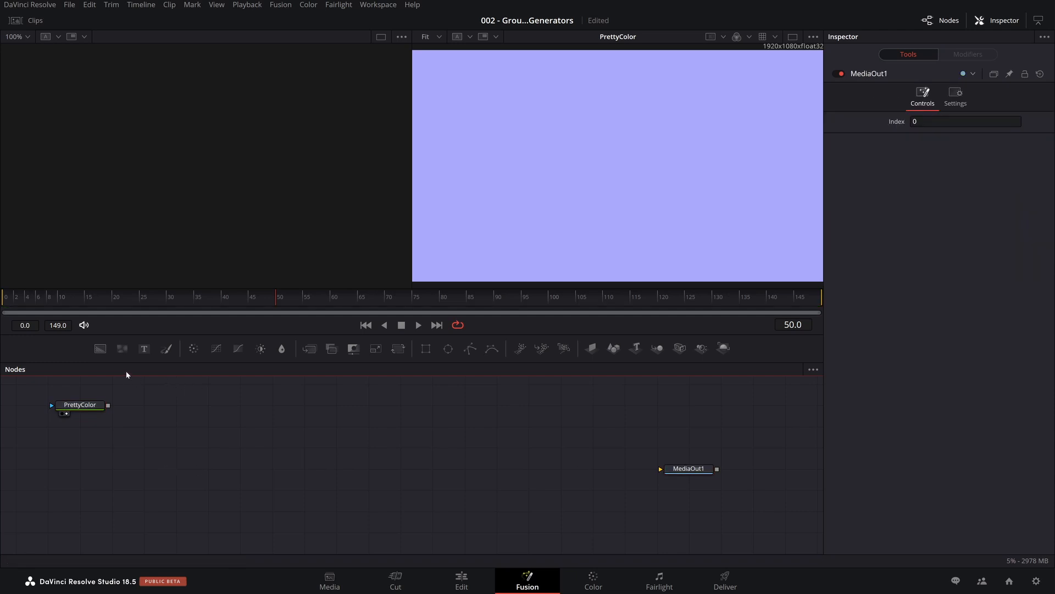
pyautogui.moveTo(230, 471)
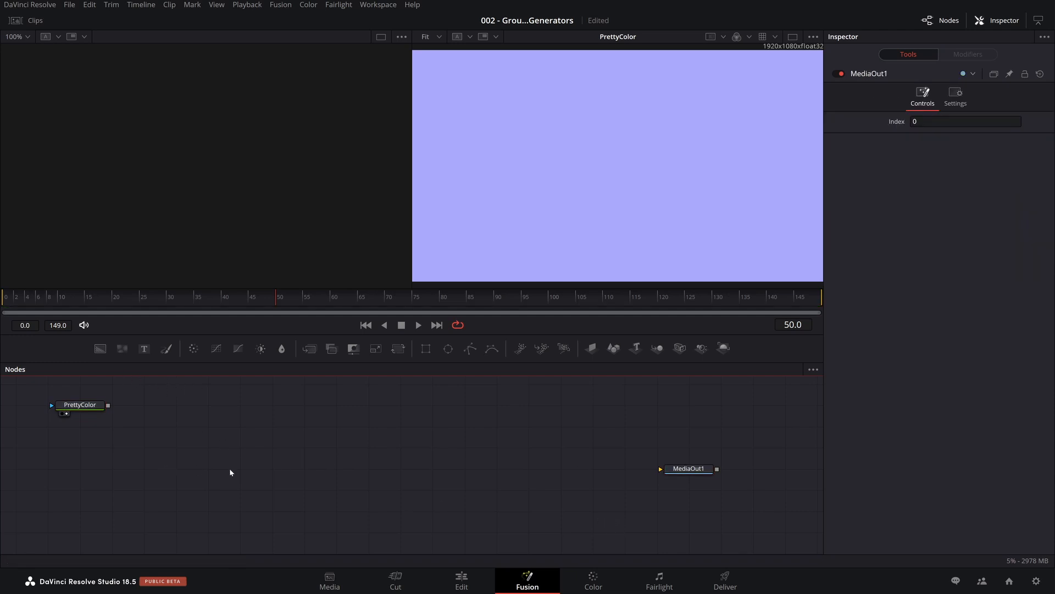
pyautogui.moveTo(100, 348)
pyautogui.write('Blu')
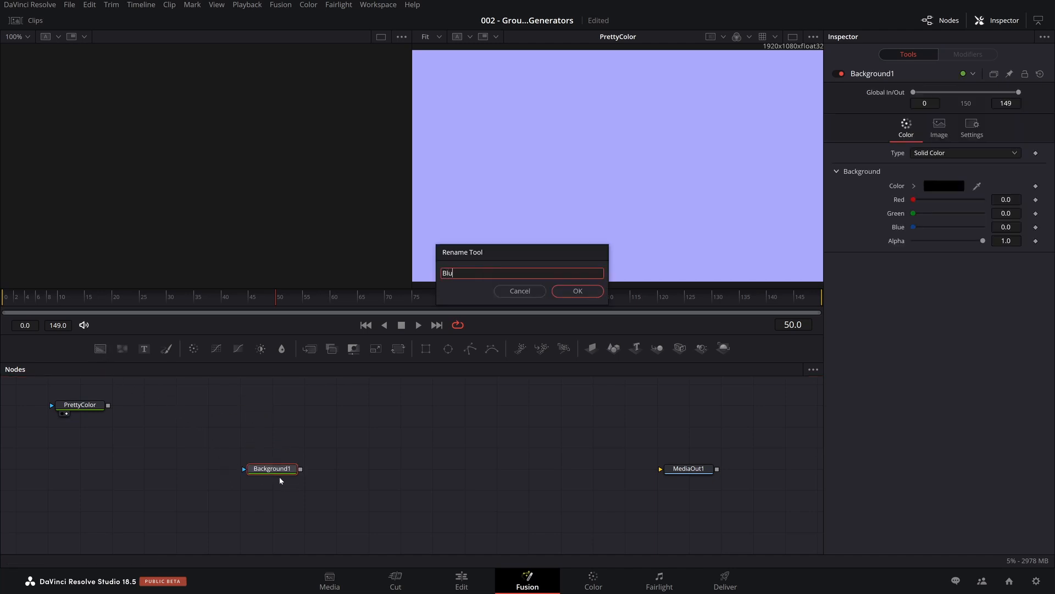
# - Rename the new Background node BlueBG and fill it with HTML colour 47576e
pyautogui.click(576, 290)
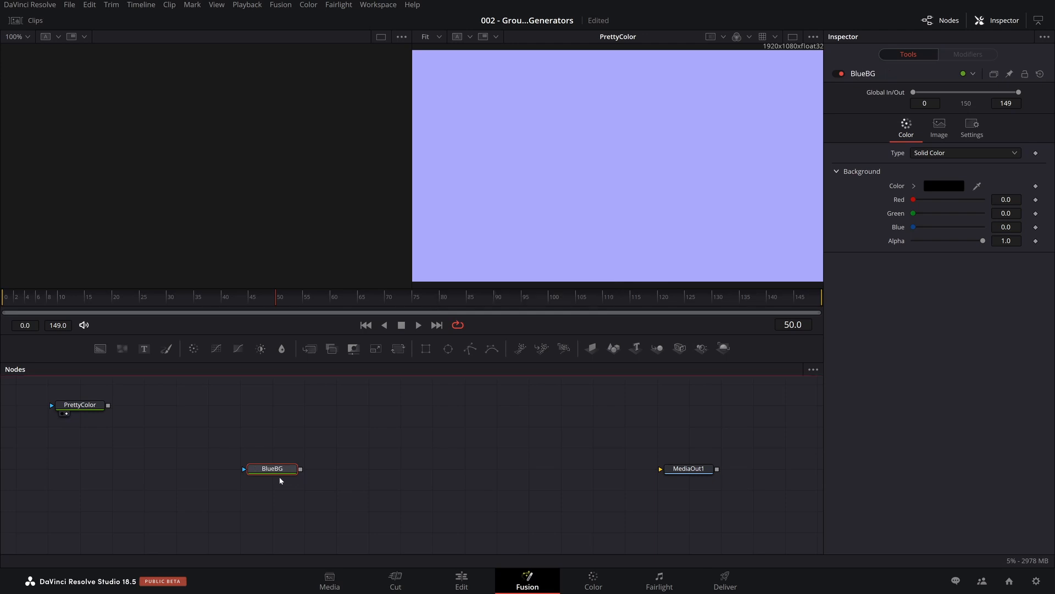
pyautogui.click(943, 186)
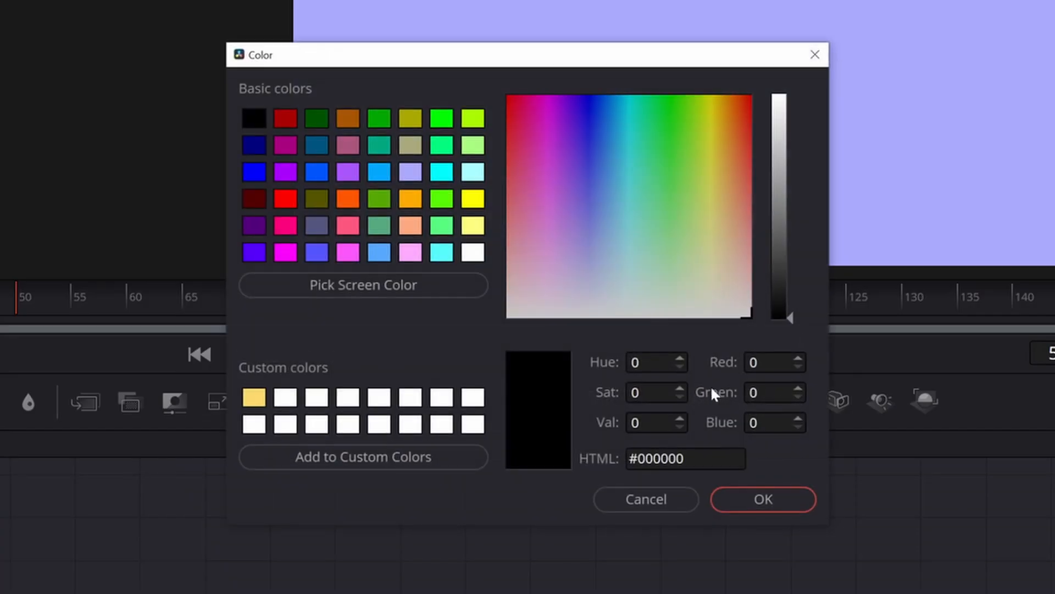
pyautogui.write('47576e')
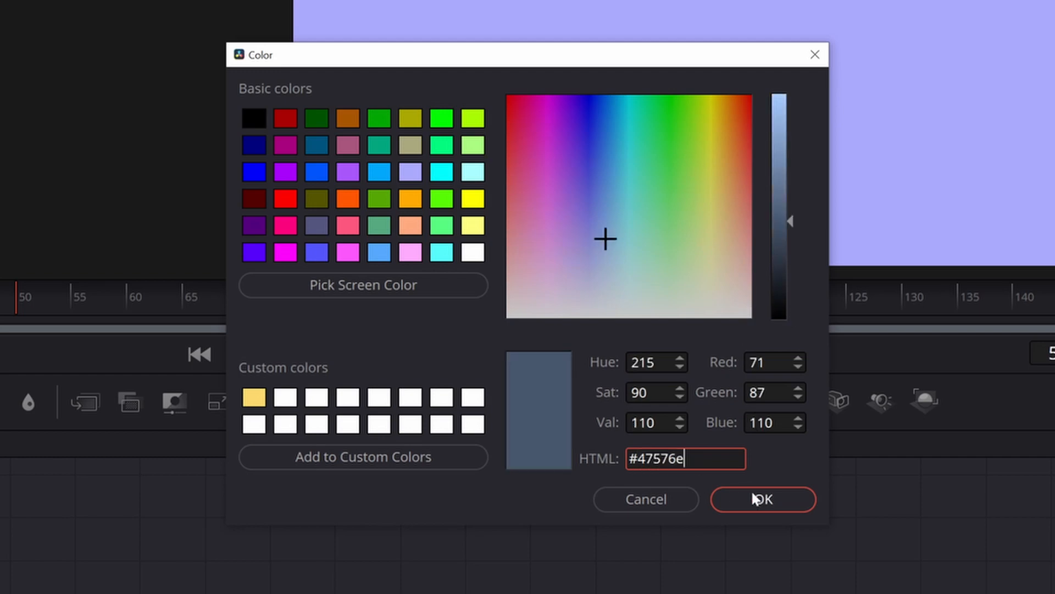
pyautogui.click(762, 499)
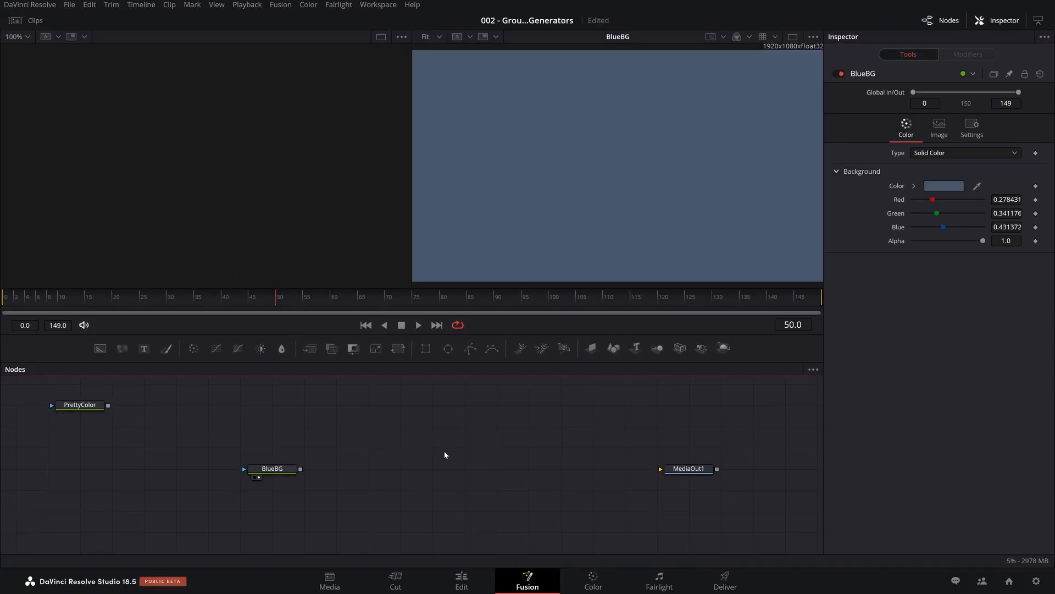
pyautogui.moveTo(208, 368)
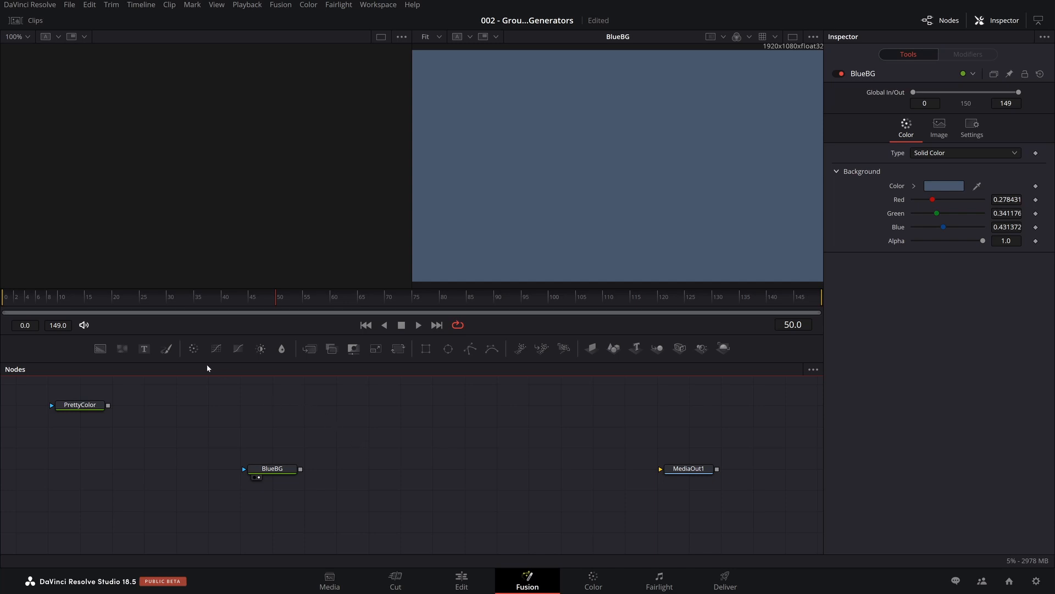
pyautogui.moveTo(449, 349)
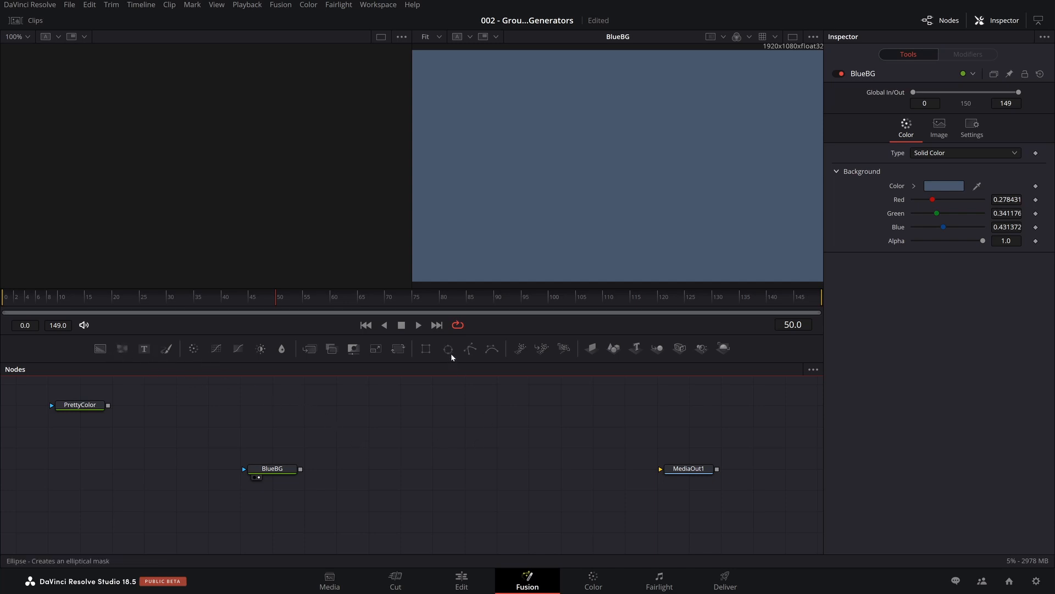
# - Add an Ellipse mask named CurlyBorder and a Background node named Yellow
pyautogui.click(448, 348)
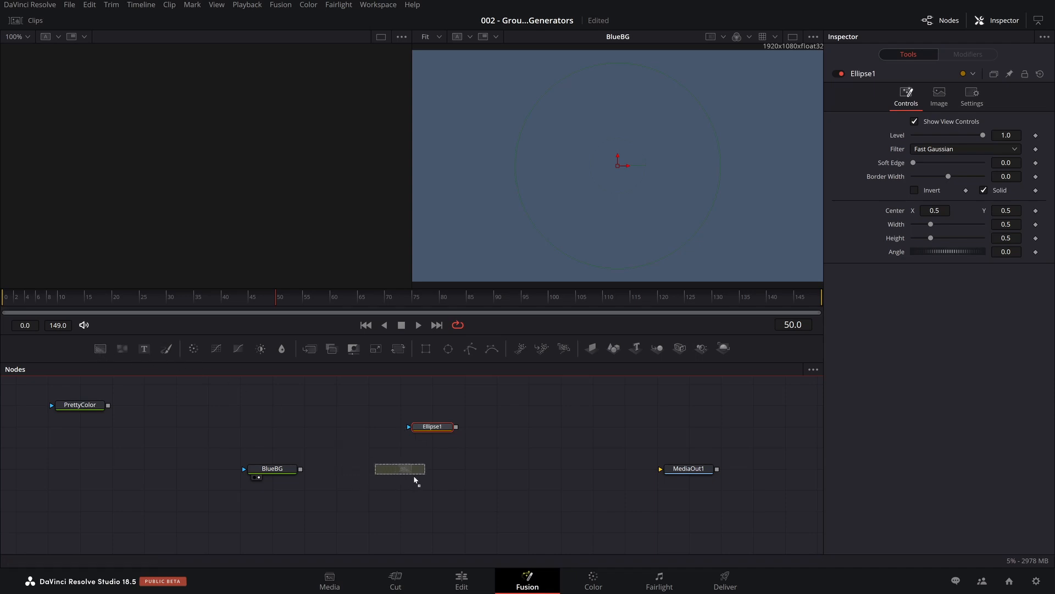
pyautogui.click(431, 468)
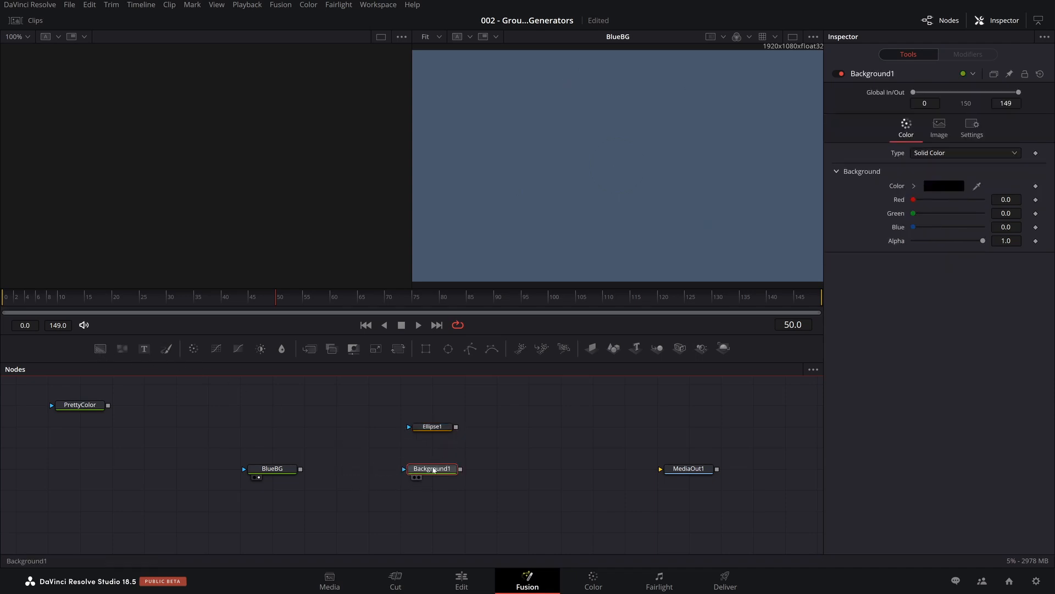
pyautogui.write('Yello')
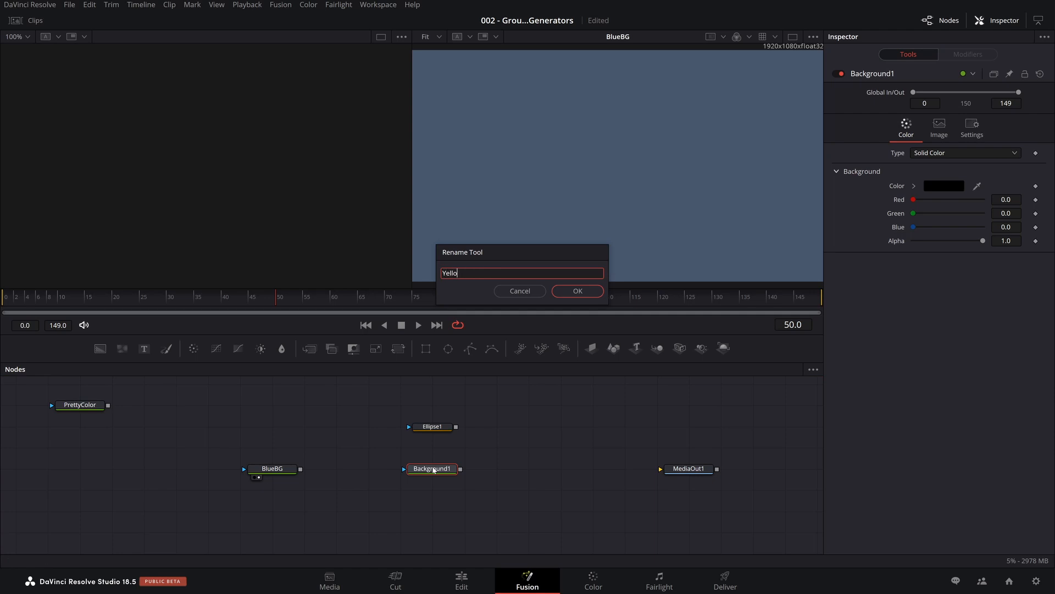
pyautogui.click(576, 290)
pyautogui.write('Curly')
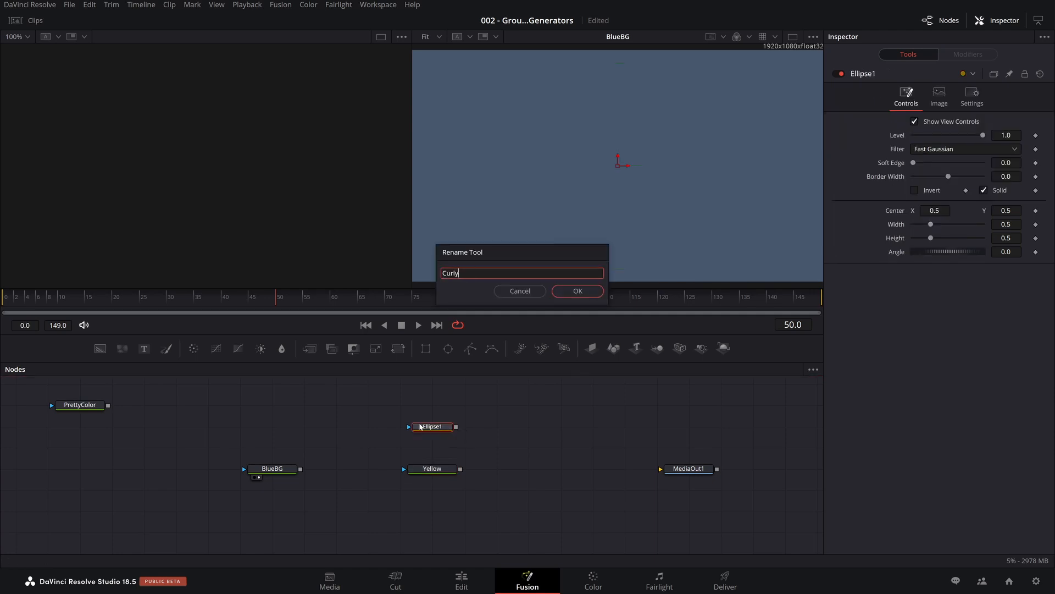
pyautogui.click(576, 290)
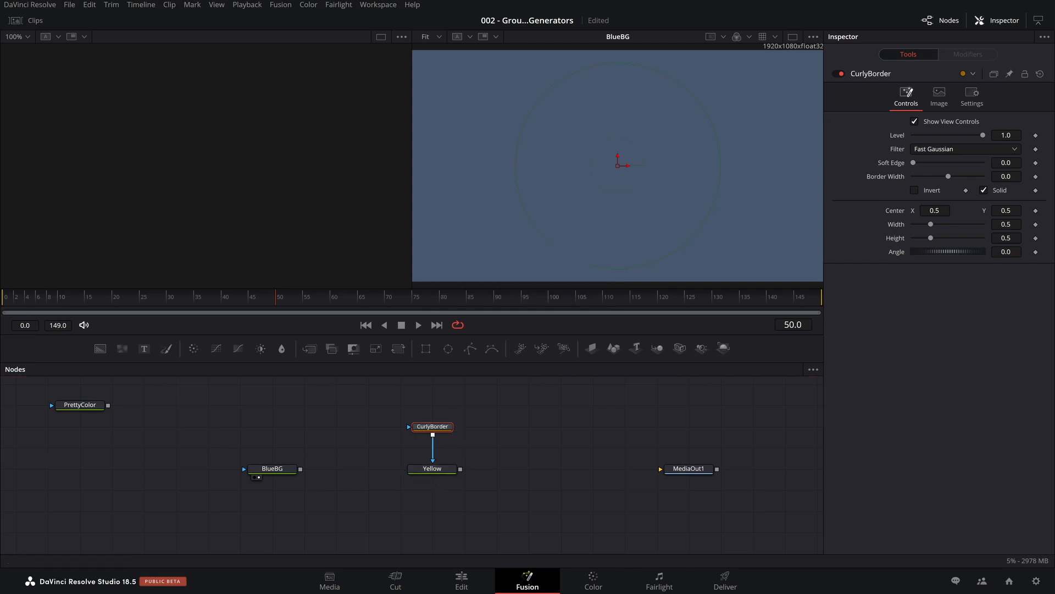
# - Set Yellow's colour to the saved soft yellow and view its masked output
pyautogui.click(430, 468)
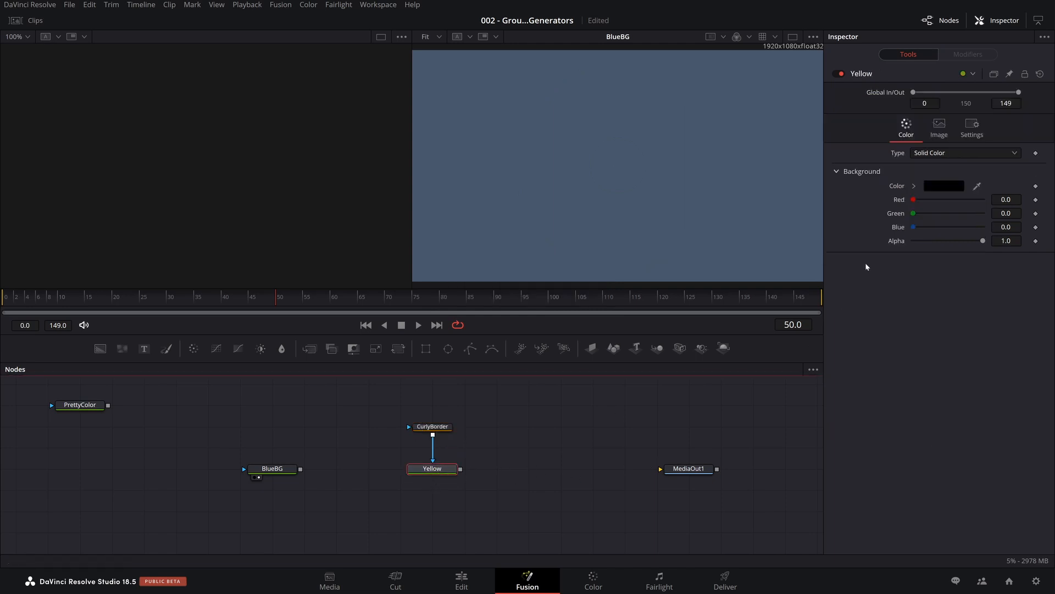
pyautogui.click(943, 185)
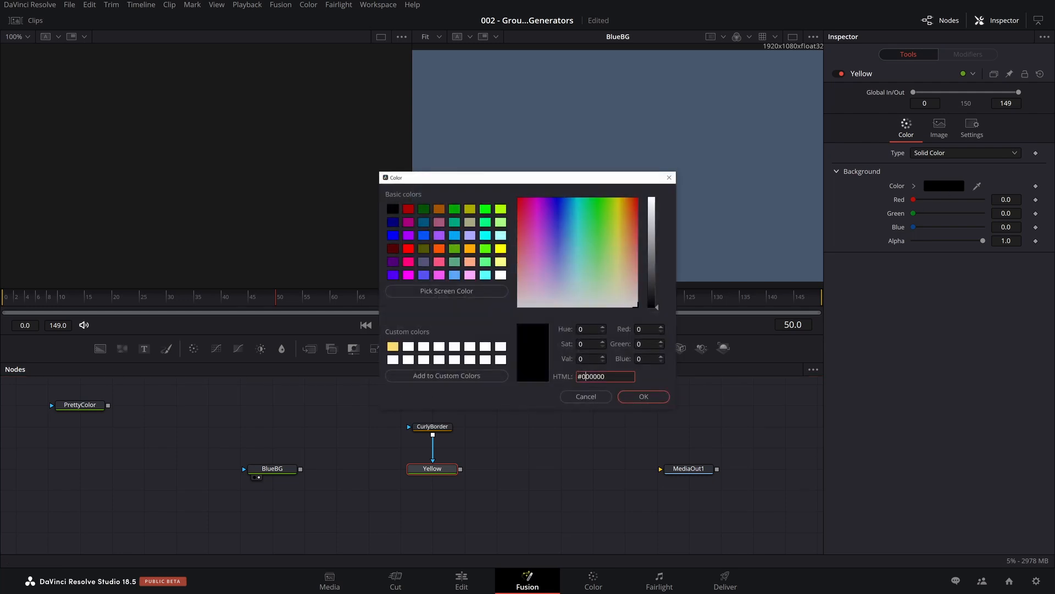
pyautogui.click(640, 395)
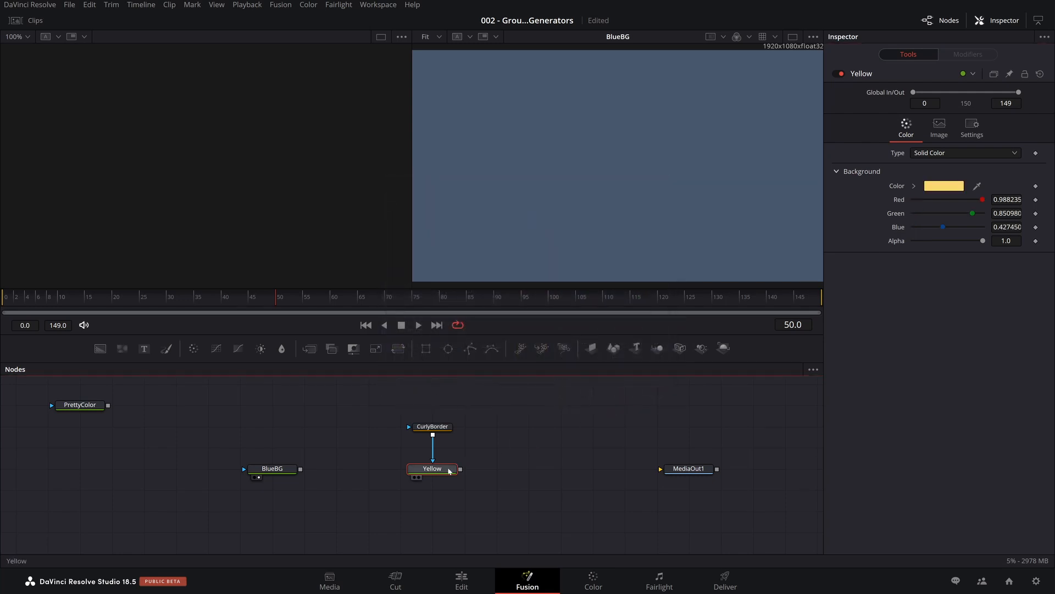
pyautogui.click(272, 468)
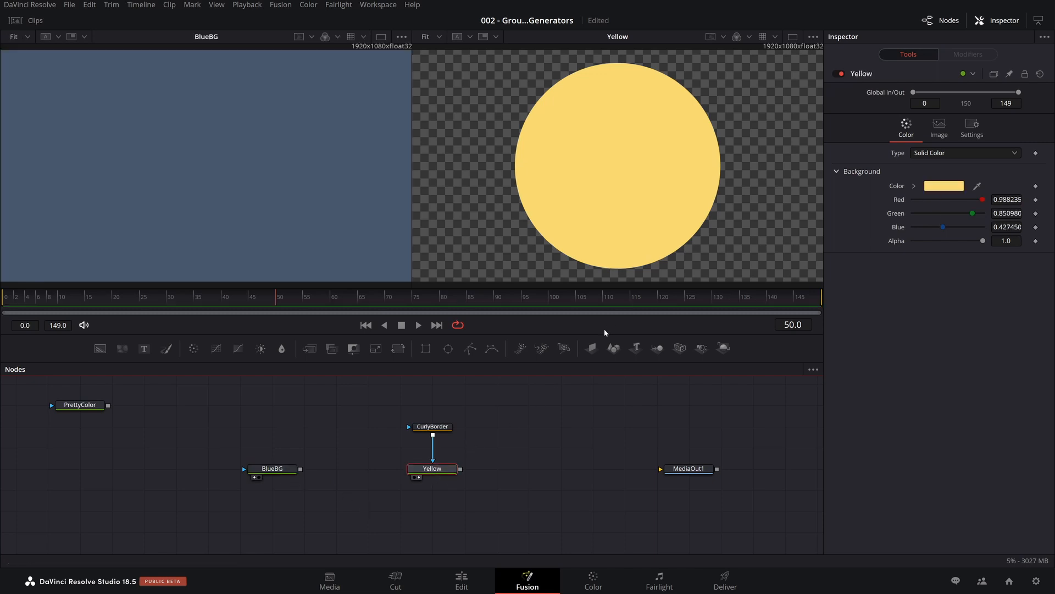
# - Widen CurlyBorder's ellipse, make it slightly taller, and switch it to a soft-edged unfilled outline
pyautogui.click(433, 425)
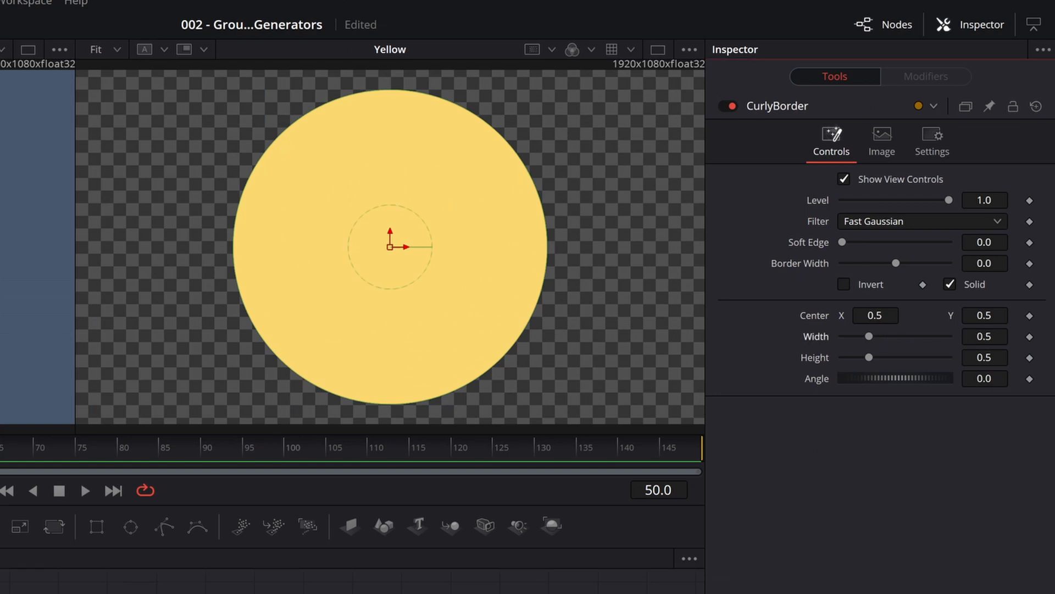
pyautogui.moveTo(868, 337); pyautogui.dragTo(896, 336)
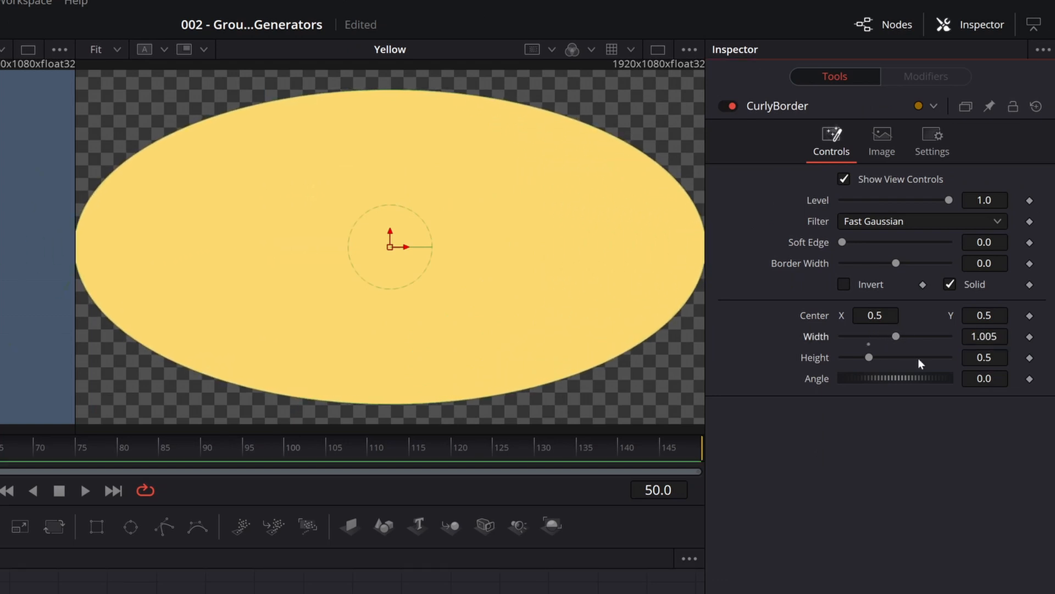
pyautogui.moveTo(868, 357); pyautogui.dragTo(874, 357)
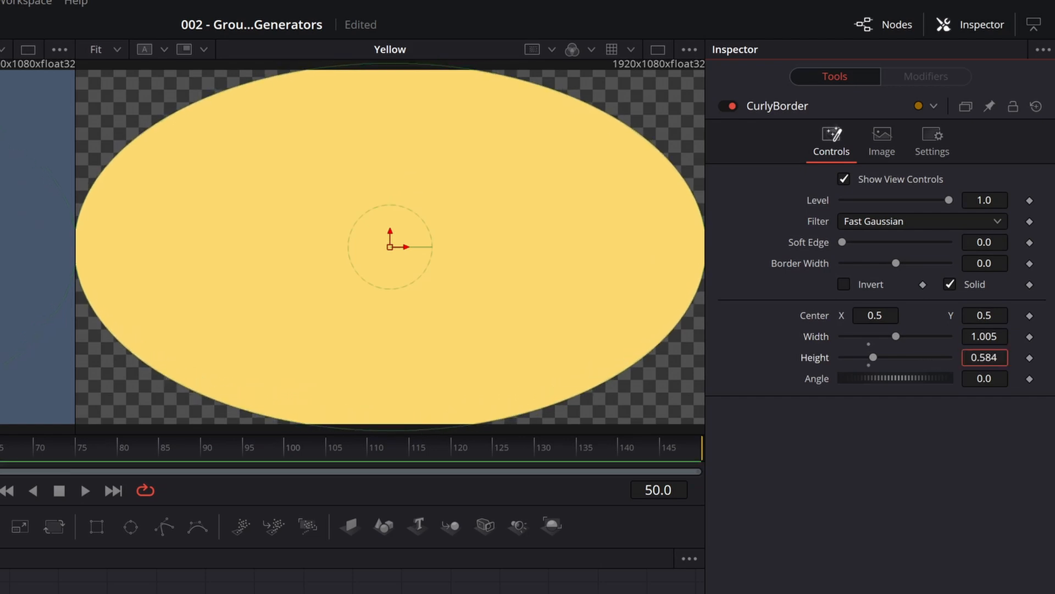
pyautogui.click(949, 283)
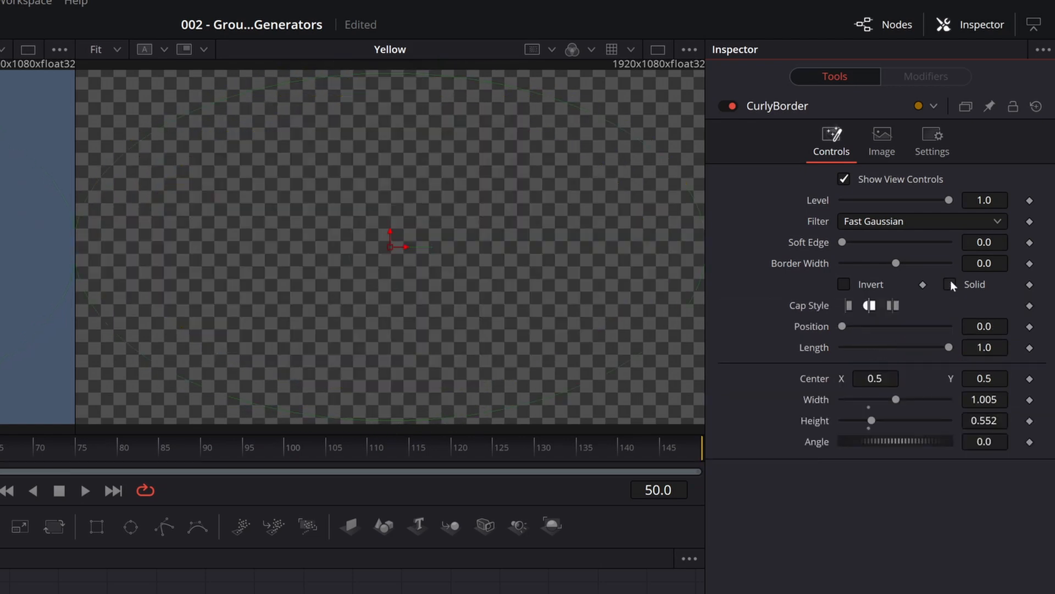
pyautogui.click(949, 283)
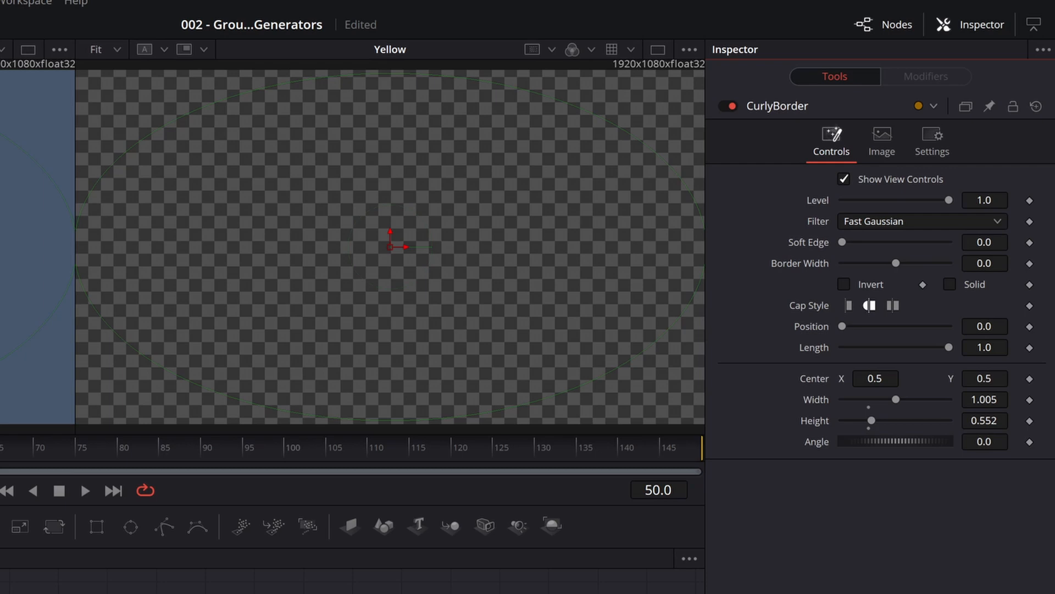
pyautogui.moveTo(873, 263); pyautogui.dragTo(903, 262)
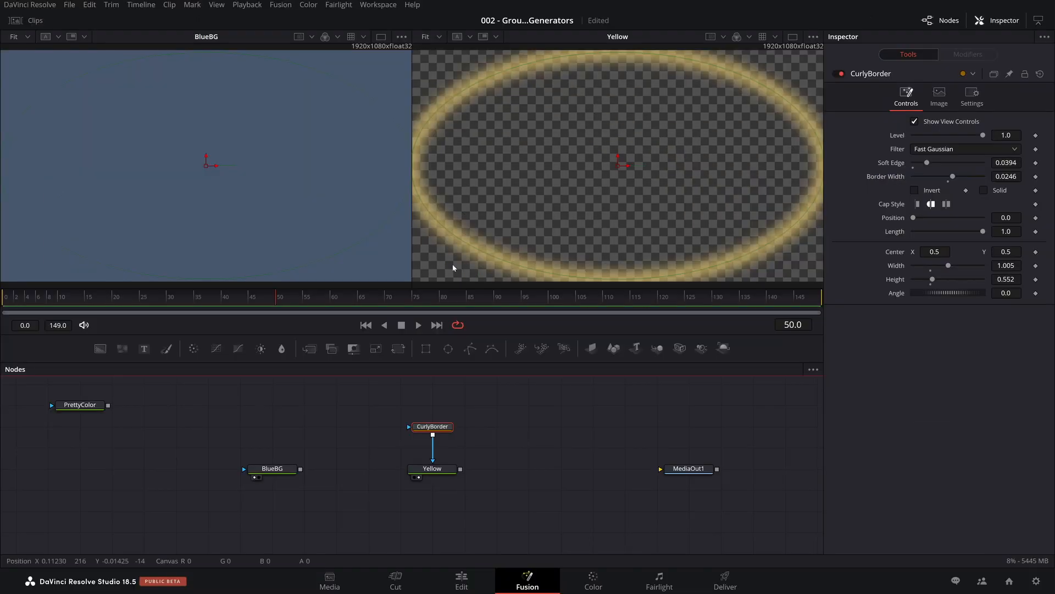
pyautogui.moveTo(491, 502)
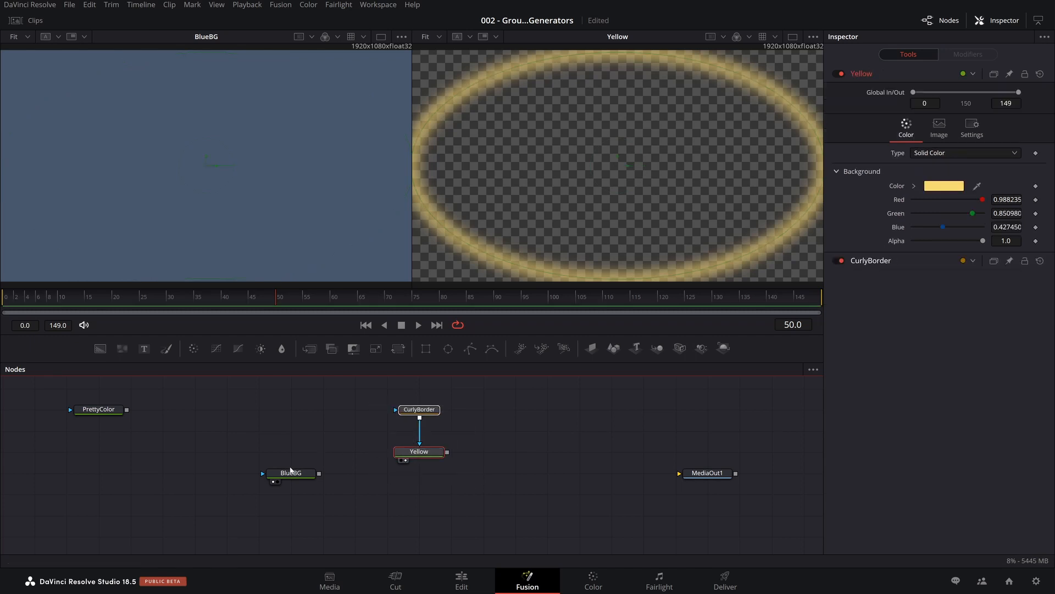
# - Merge the Yellow ellipse over BlueBG, creating Merge1 feeding MediaOut1
pyautogui.moveTo(291, 473); pyautogui.dragTo(355, 494)
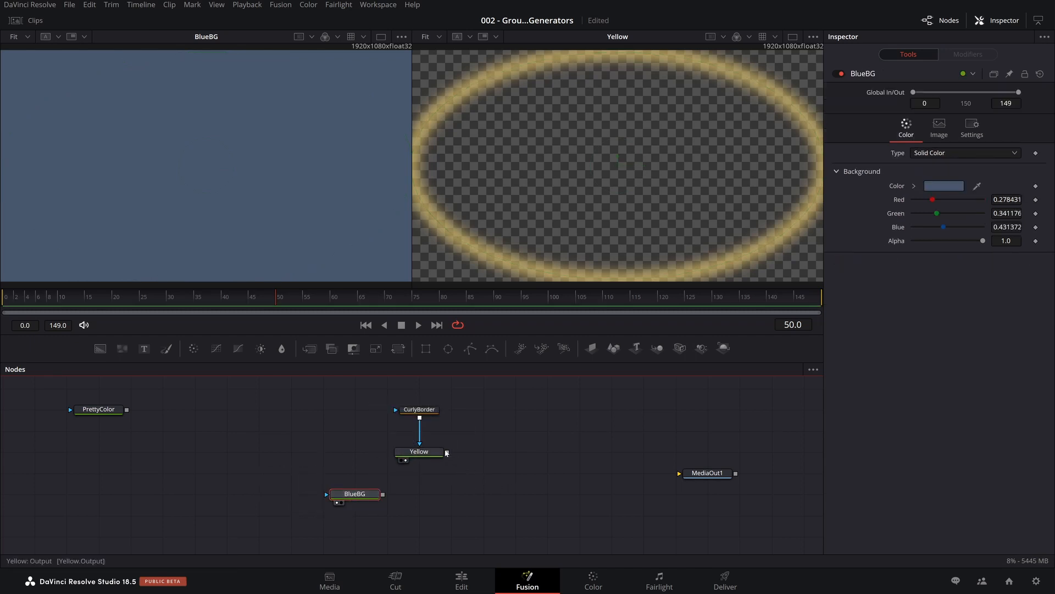
pyautogui.moveTo(383, 493); pyautogui.dragTo(445, 452)
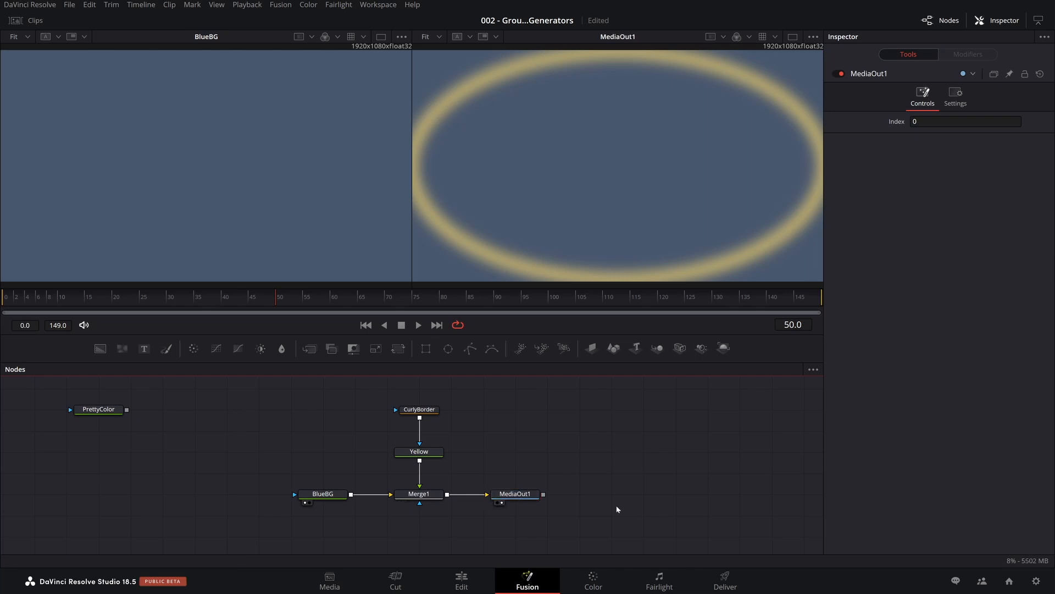
pyautogui.moveTo(282, 421)
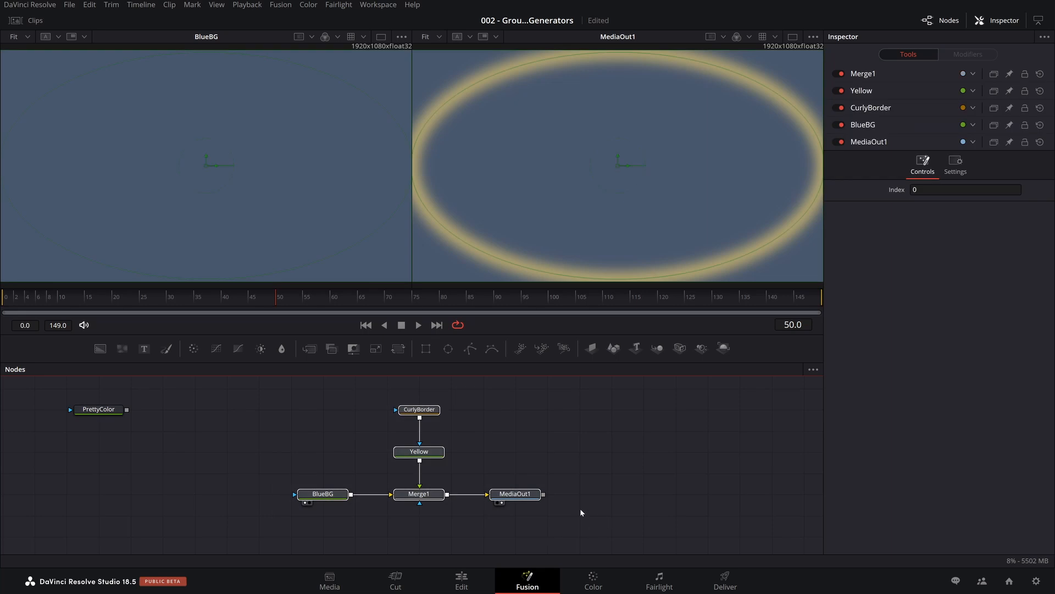
pyautogui.moveTo(471, 468)
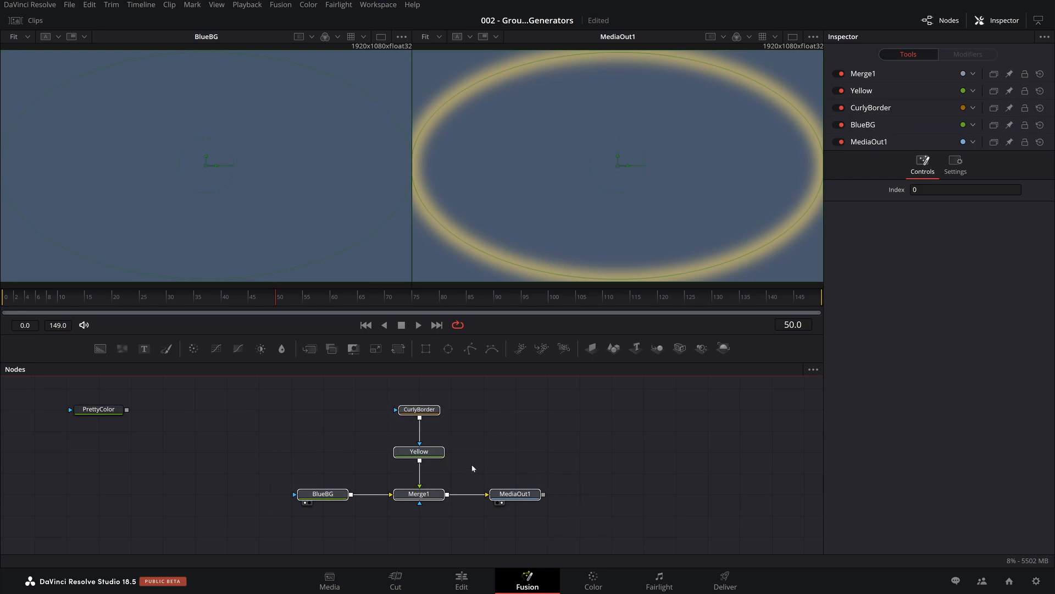
# - Save the selected nodes as EllipticalBG.setting in the demo fusion folder
pyautogui.rightClick(418, 451)
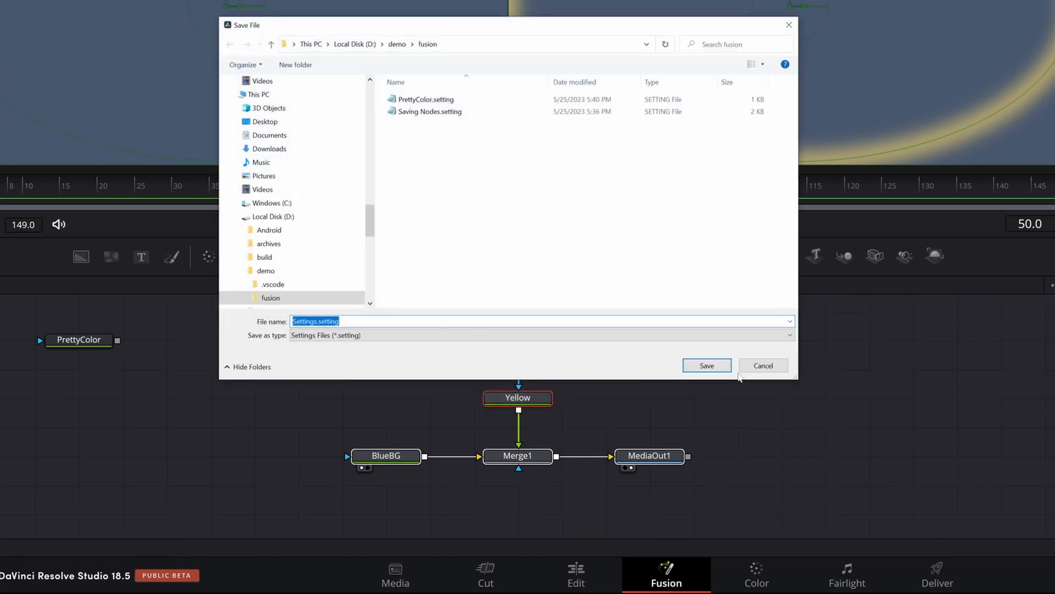
pyautogui.write('Elliptical')
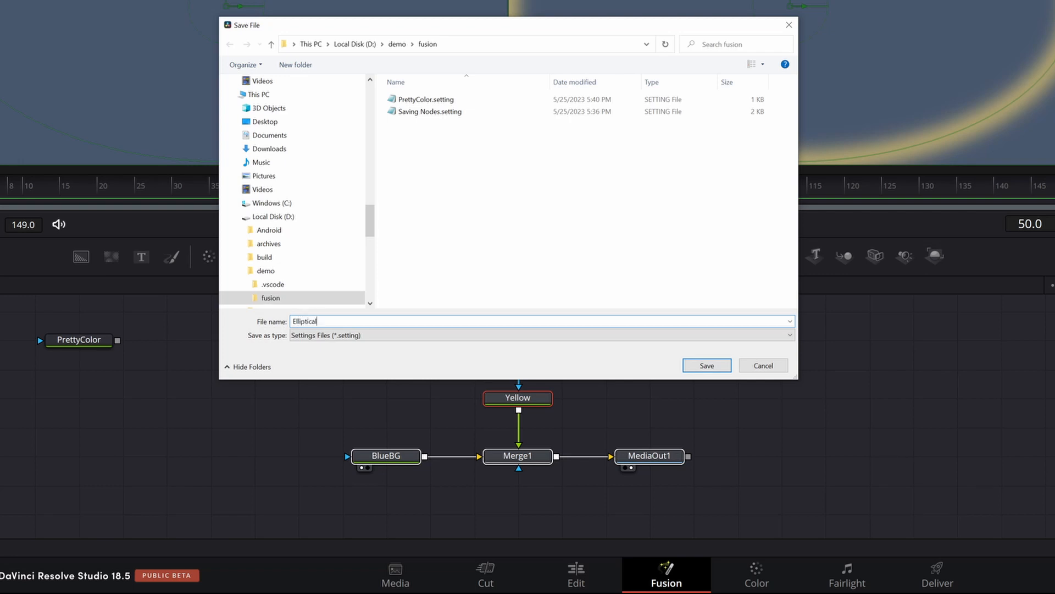
pyautogui.click(706, 365)
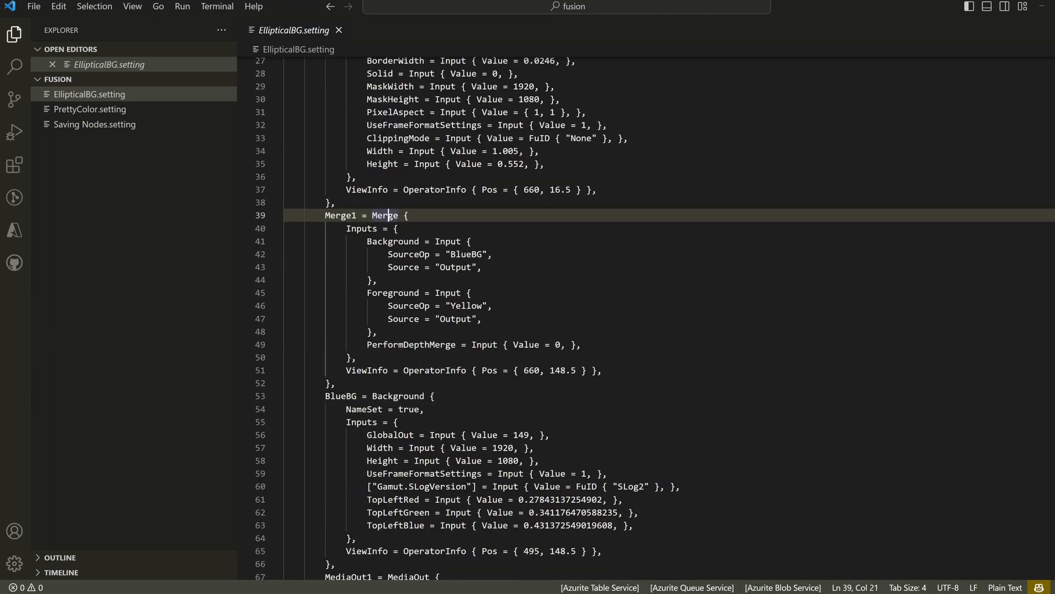
# - Highlight the Merge and MediaOut tool types in EllipticalBG.setting
pyautogui.doubleClick(398, 282)
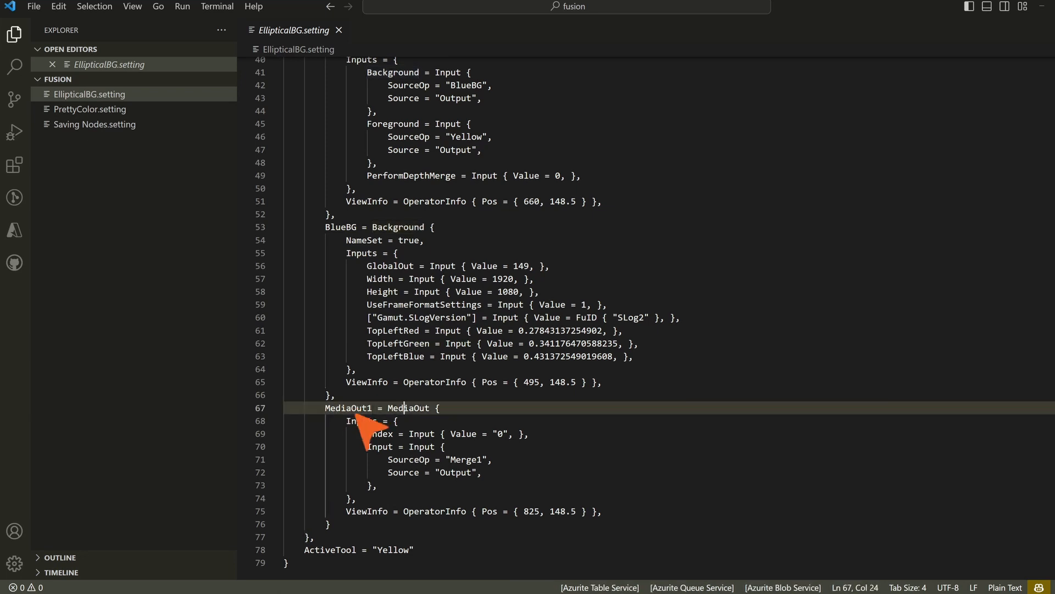
pyautogui.doubleClick(406, 407)
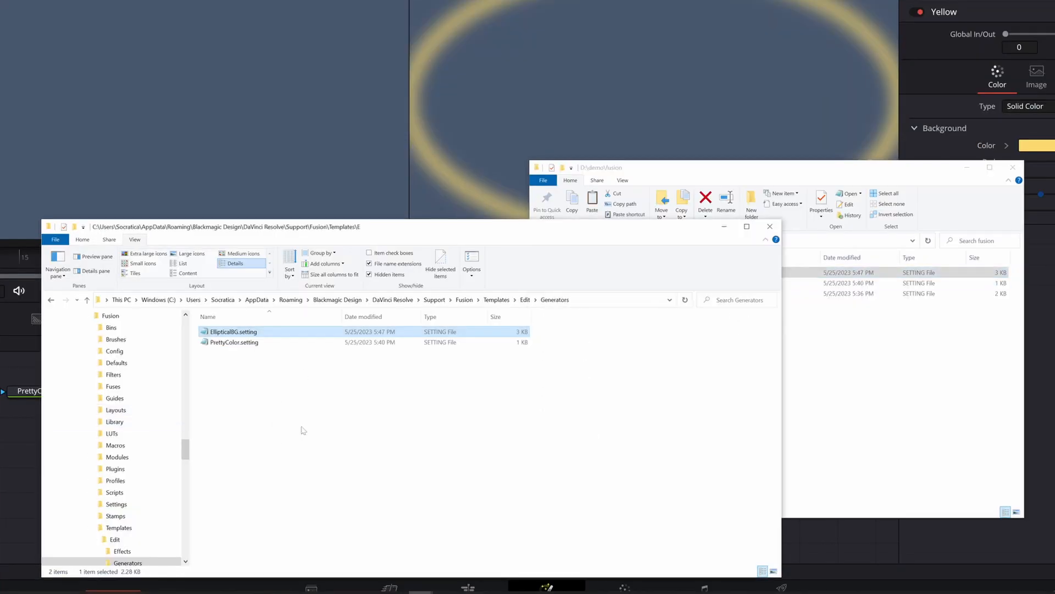
# - Select the copied EllipticalBG.setting in the Templates Edit Generators folder
pyautogui.click(303, 431)
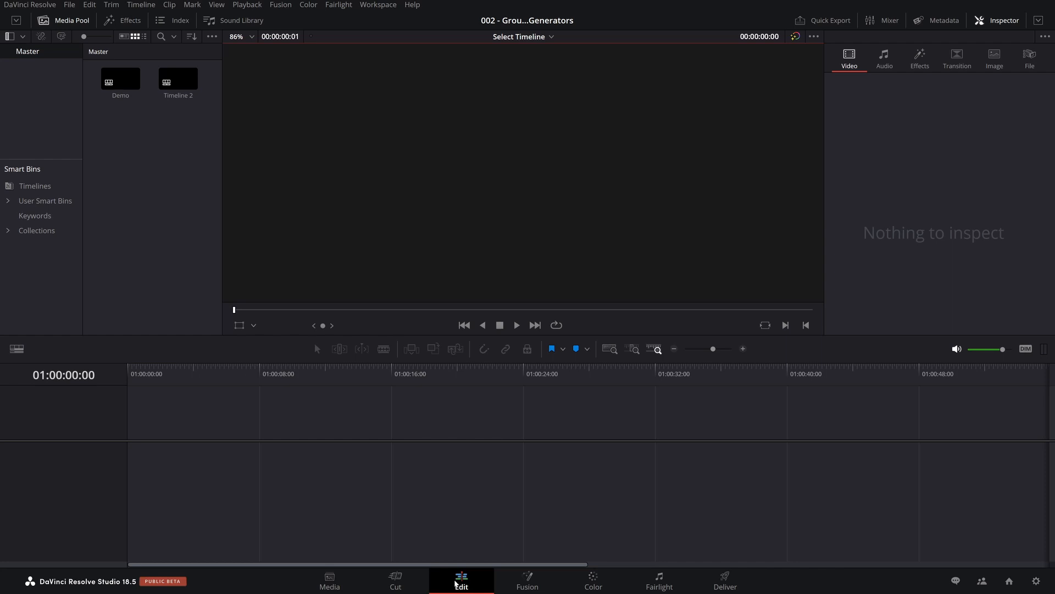
# - Place the EllipticalBG generator on a new timeline and open its Fusion composition
pyautogui.click(122, 20)
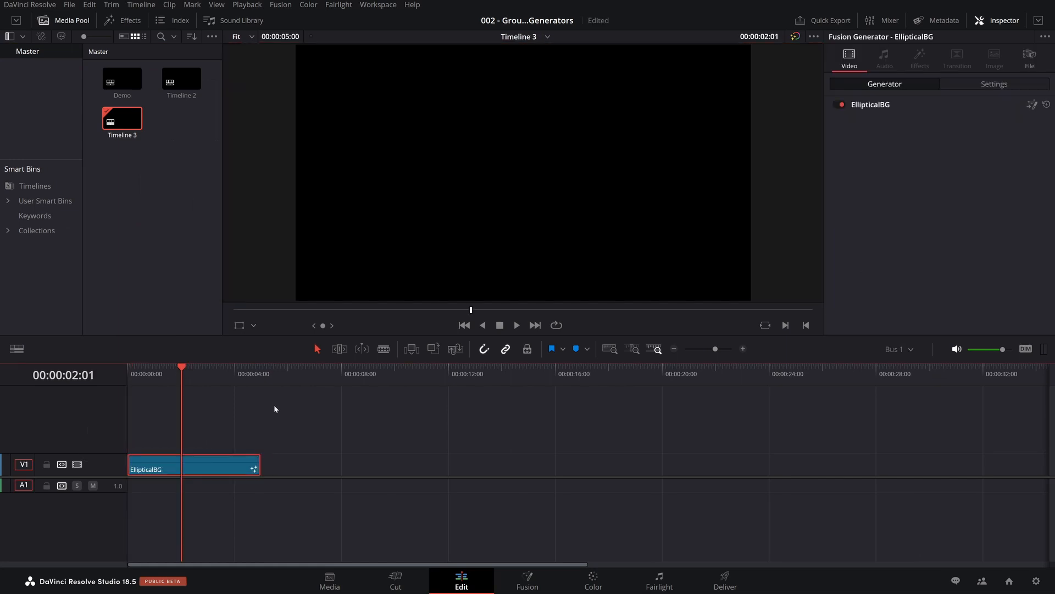
pyautogui.click(527, 580)
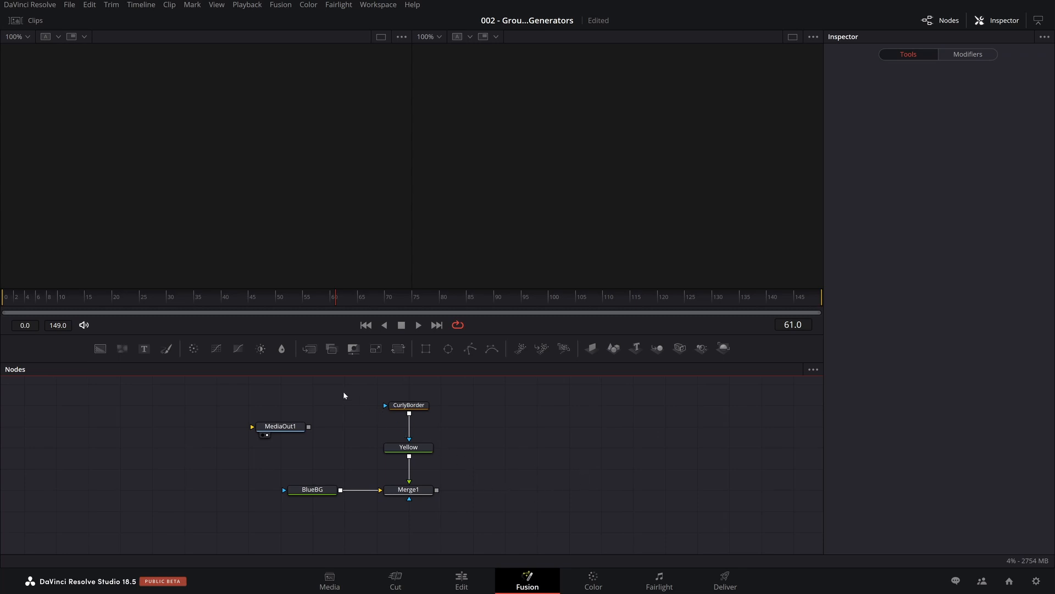
# - Connect Merge1 to MediaOut1 in the generator's composition and return to the Edit page
pyautogui.click(408, 489)
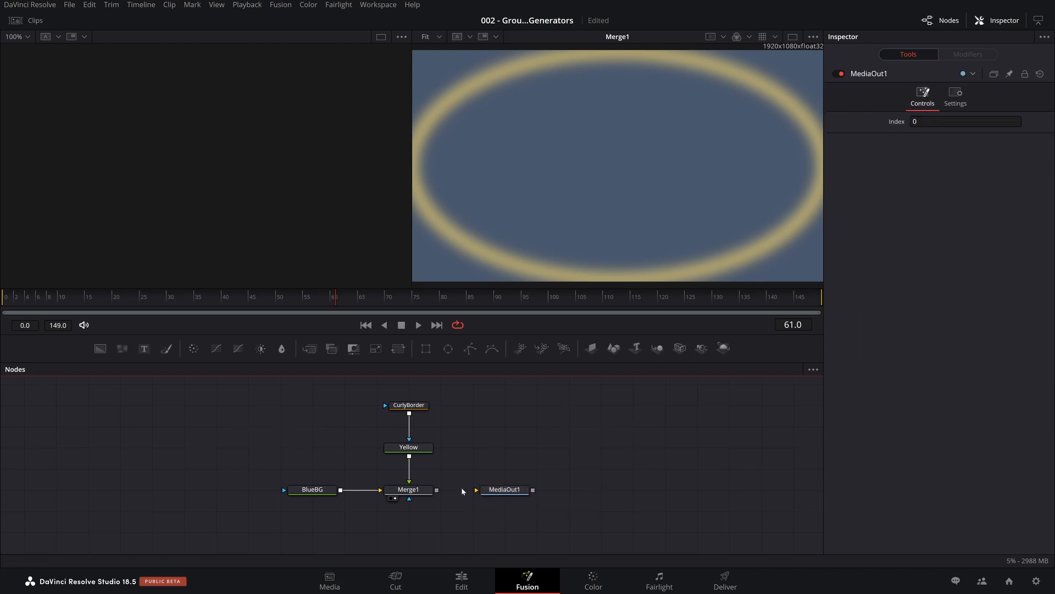
pyautogui.click(505, 489)
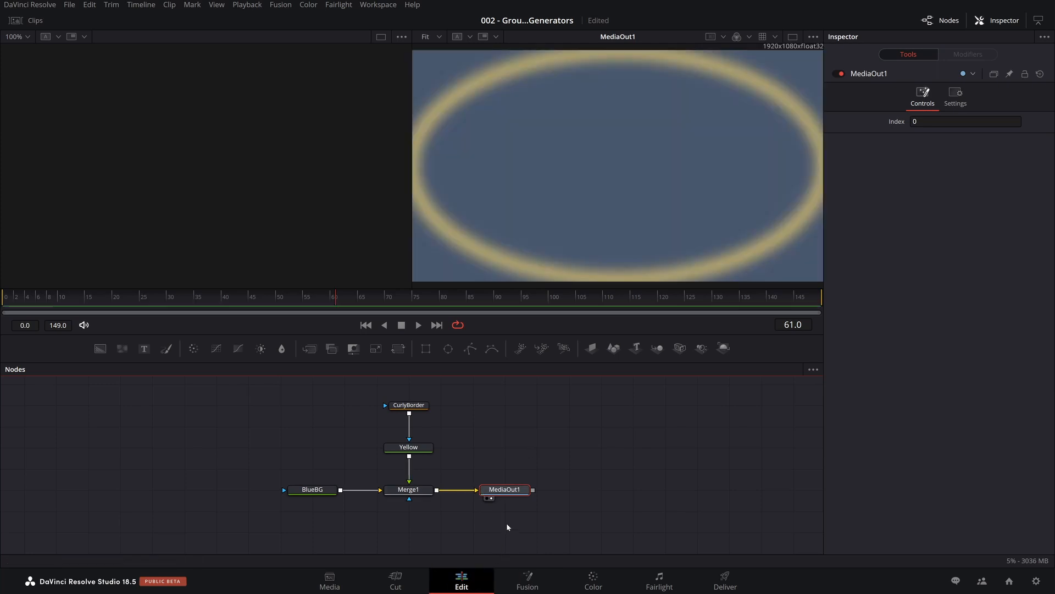
pyautogui.click(460, 581)
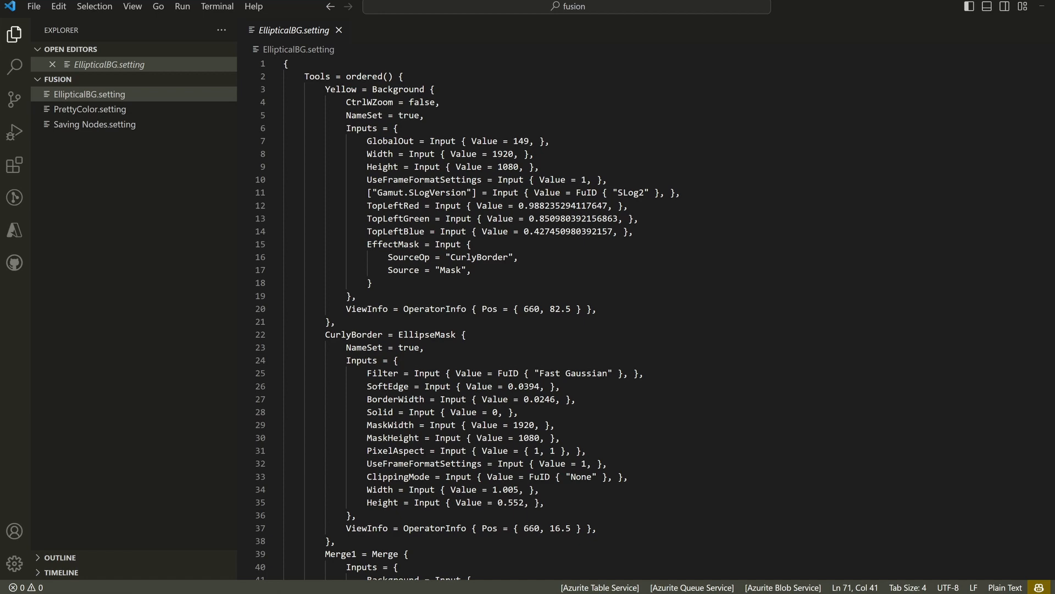
pyautogui.scroll(-3)
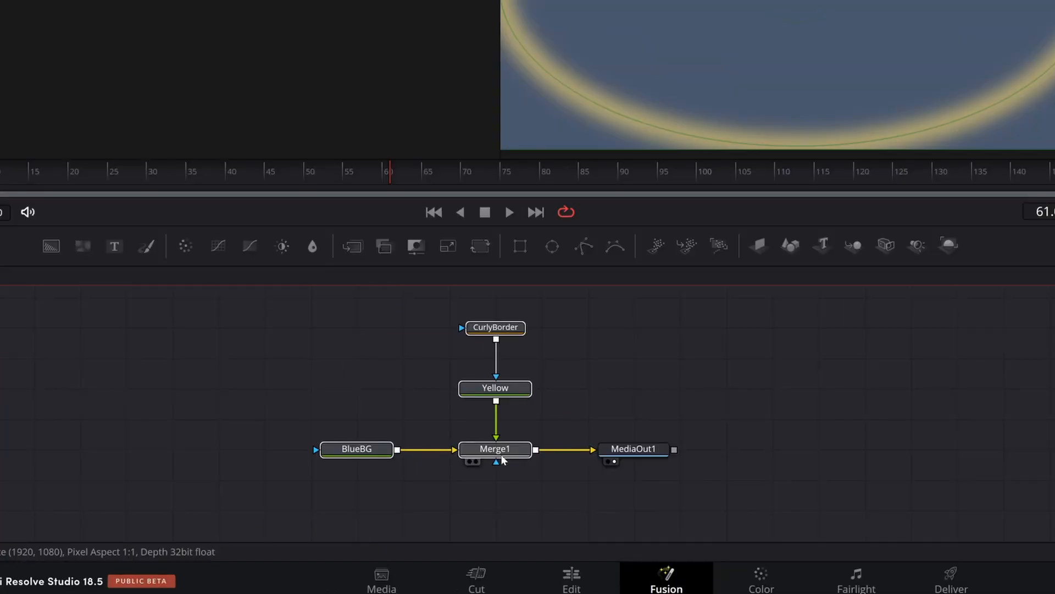
# - Group the selected nodes with Ctrl+G and rename the group EllipseGenerator
pyautogui.press('ctrl+g')
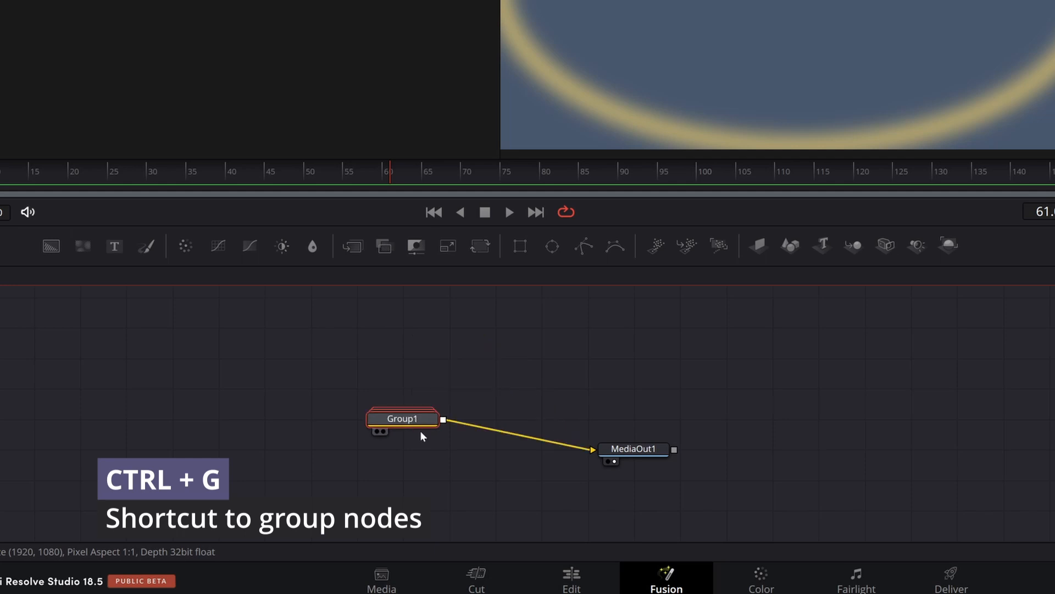
pyautogui.doubleClick(402, 418)
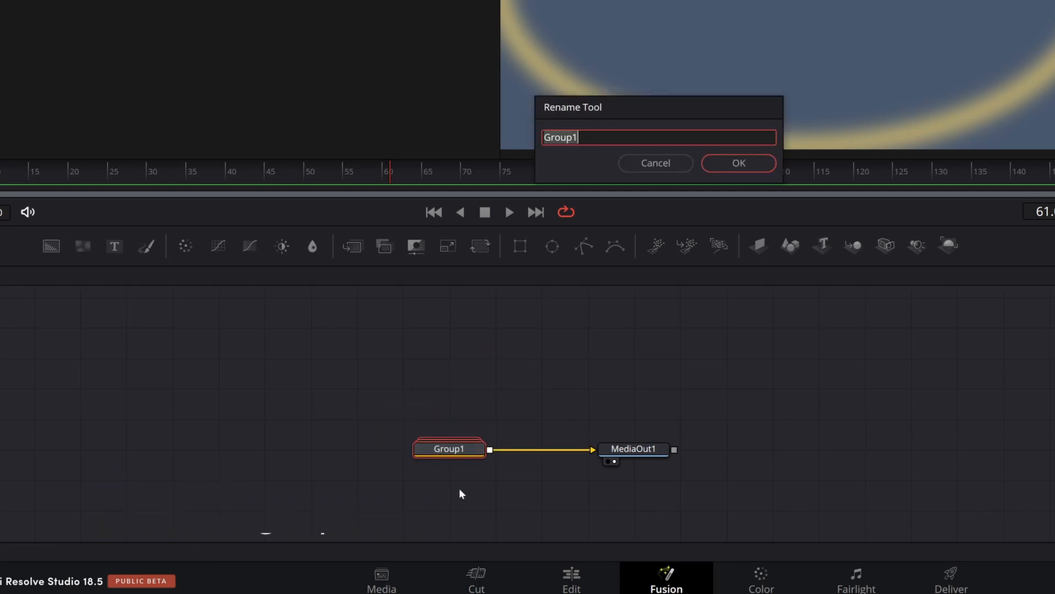
pyautogui.write('Ellipse')
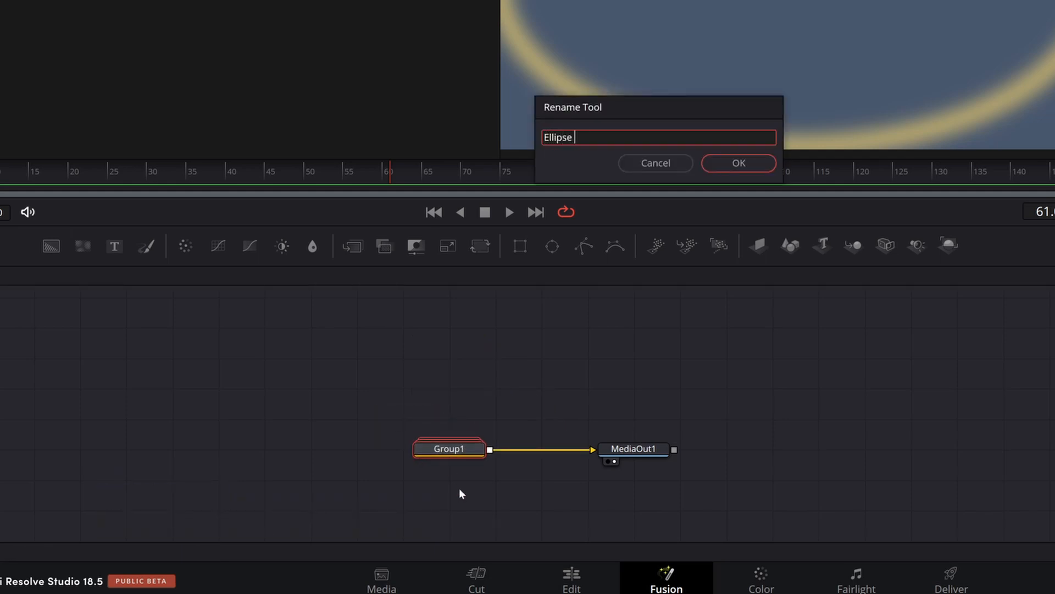
pyautogui.click(738, 163)
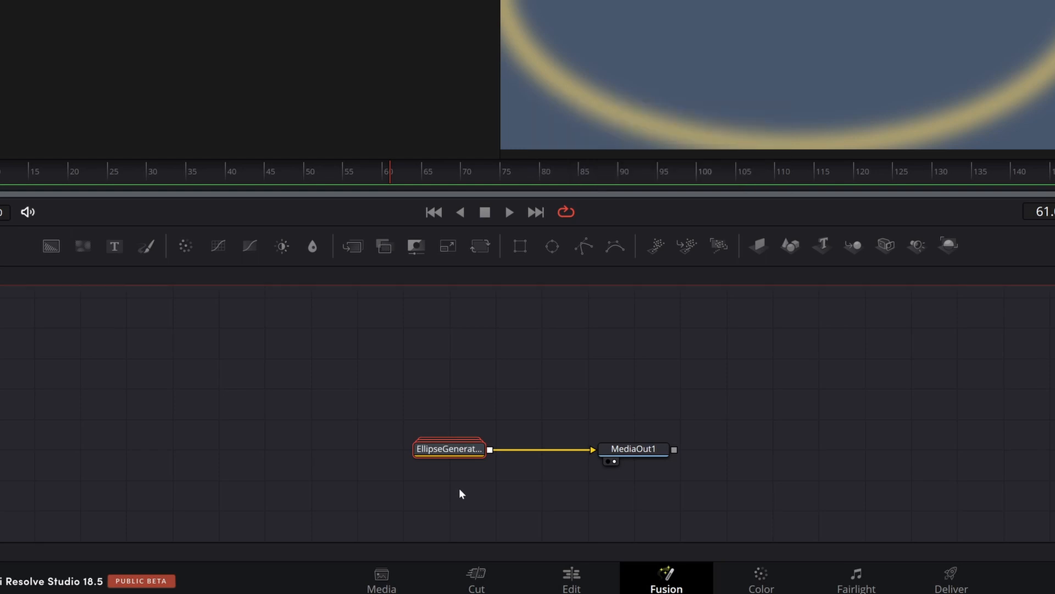
# - Save the group as Ellipse Generator - Grouped.setting in the demo fusion folder
pyautogui.rightClick(448, 449)
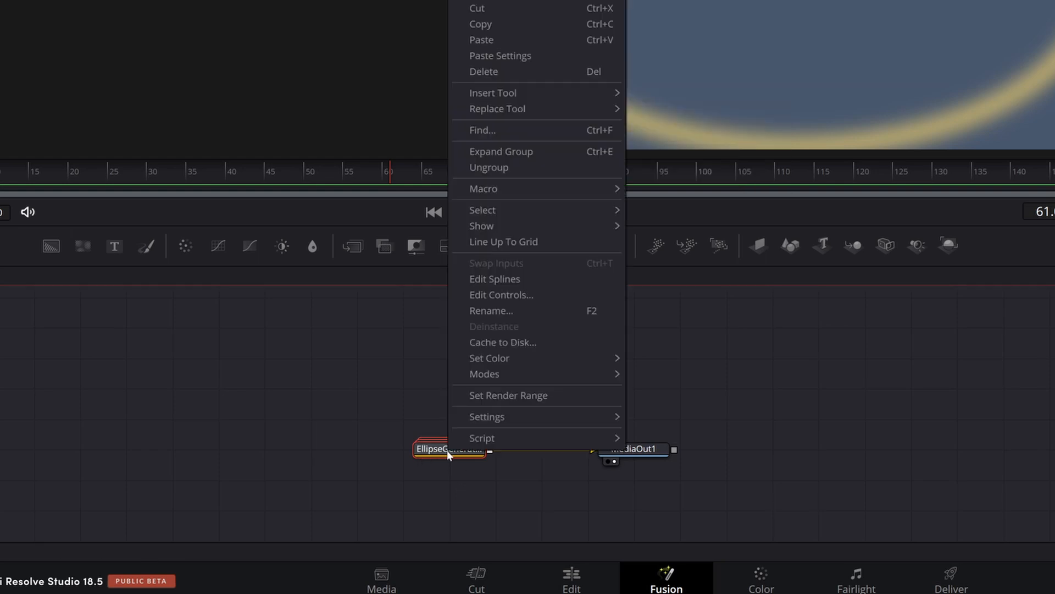
pyautogui.moveTo(522, 430)
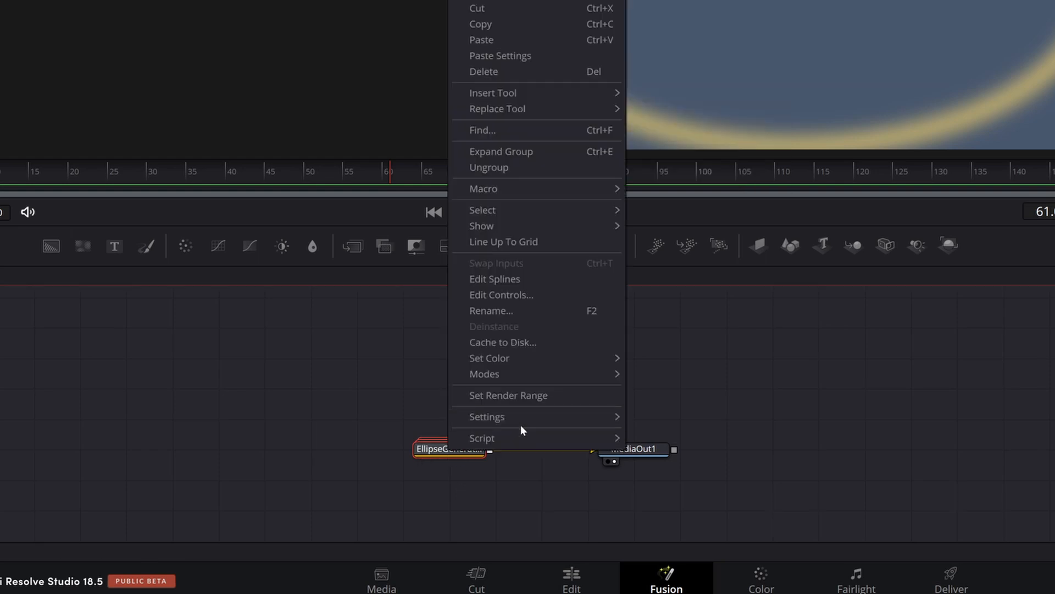
pyautogui.click(486, 416)
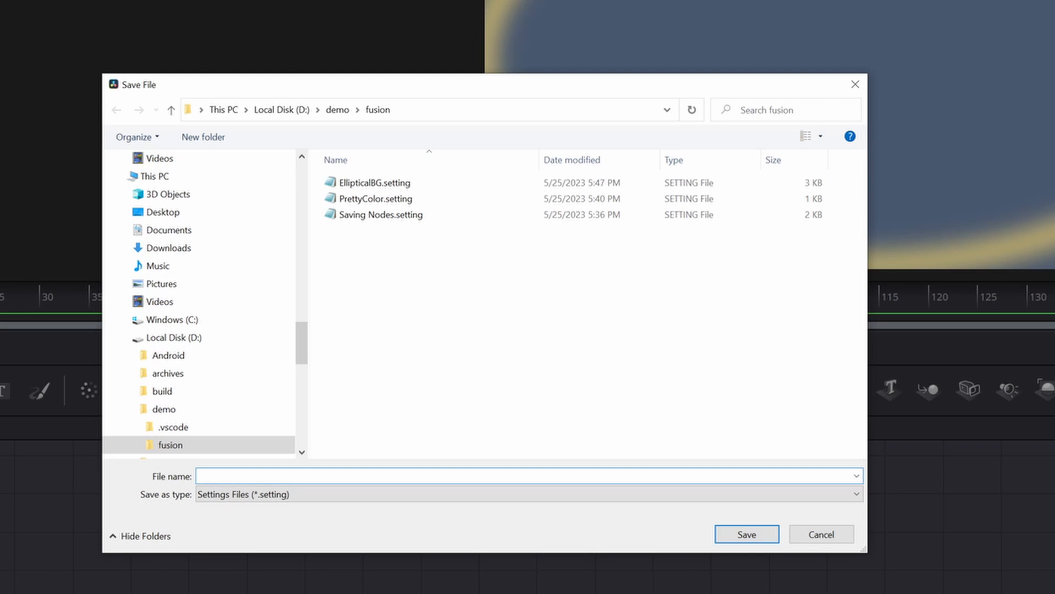
pyautogui.write('Ellipse Generator -')
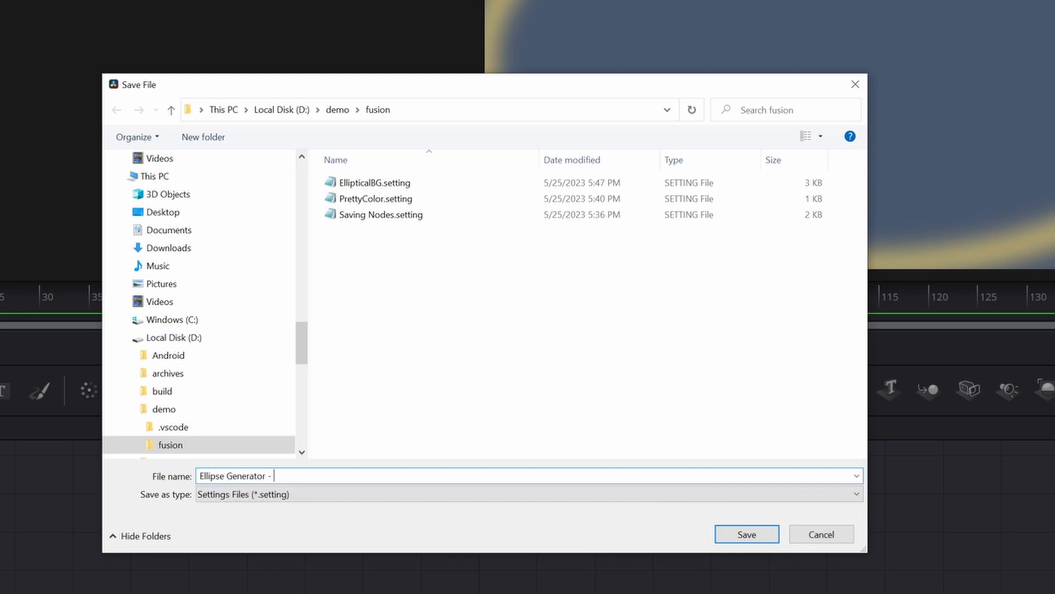
pyautogui.click(745, 533)
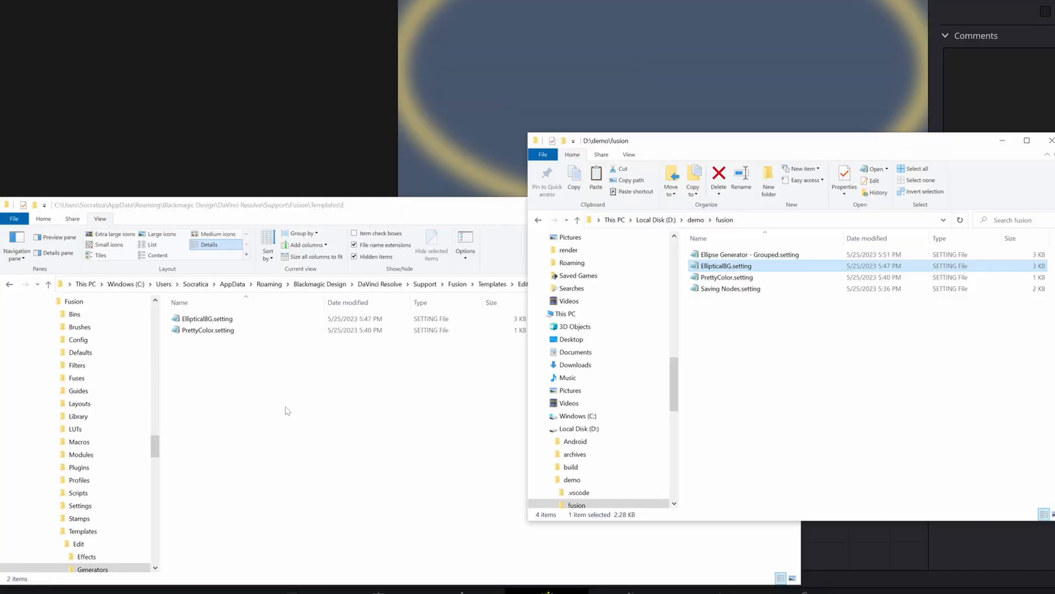
# - Copy Ellipse Generator - Grouped.setting into the per-user Templates\Edit\Generators folder
pyautogui.click(749, 254)
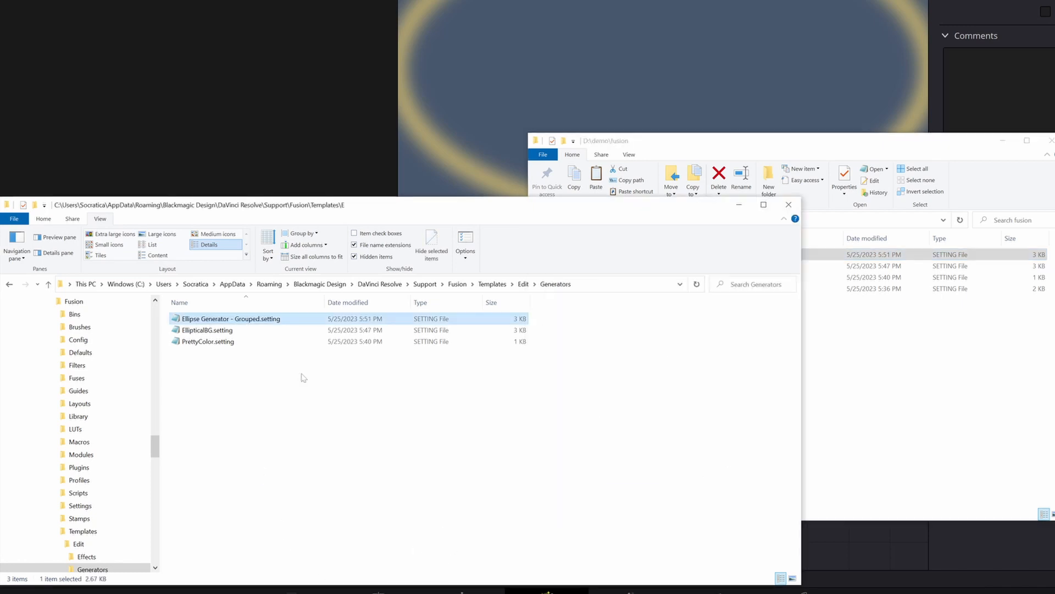
pyautogui.click(333, 498)
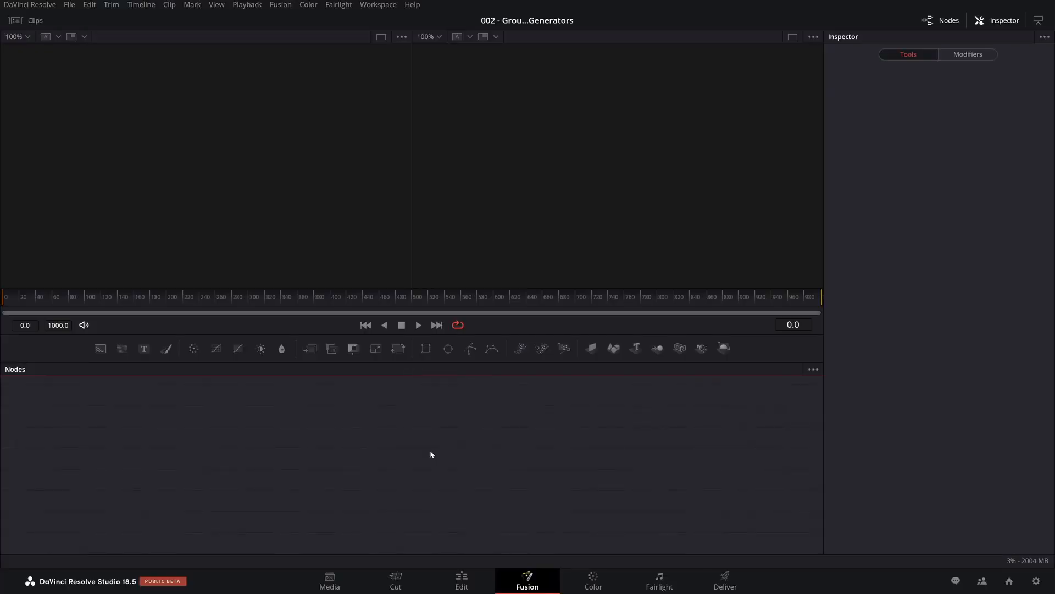
# - Locate Ellipse Generator - Grouped under Fusion Generators in the Edit page Effects library
pyautogui.click(460, 580)
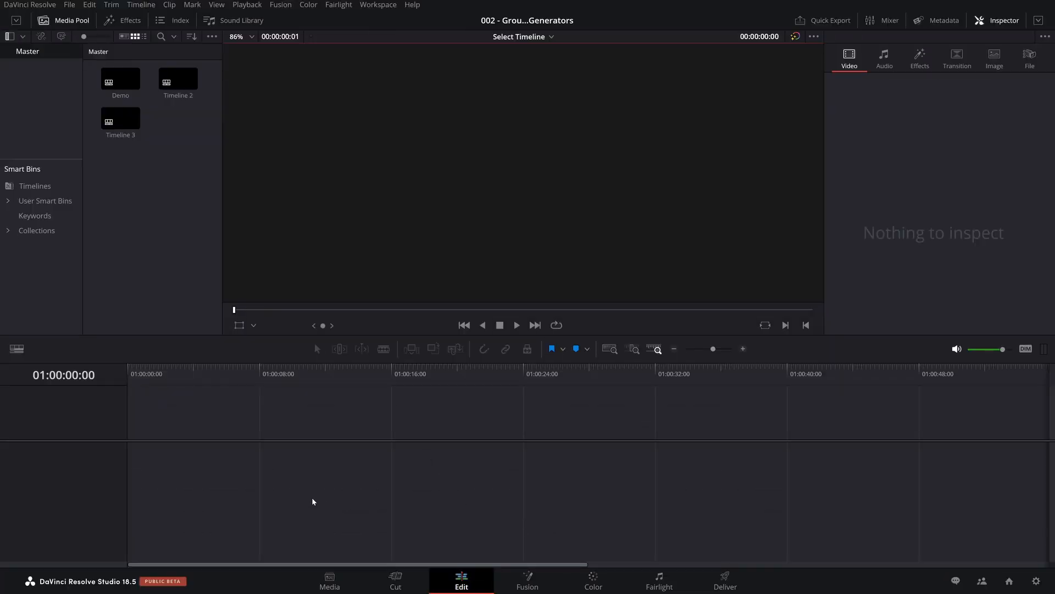
pyautogui.click(122, 20)
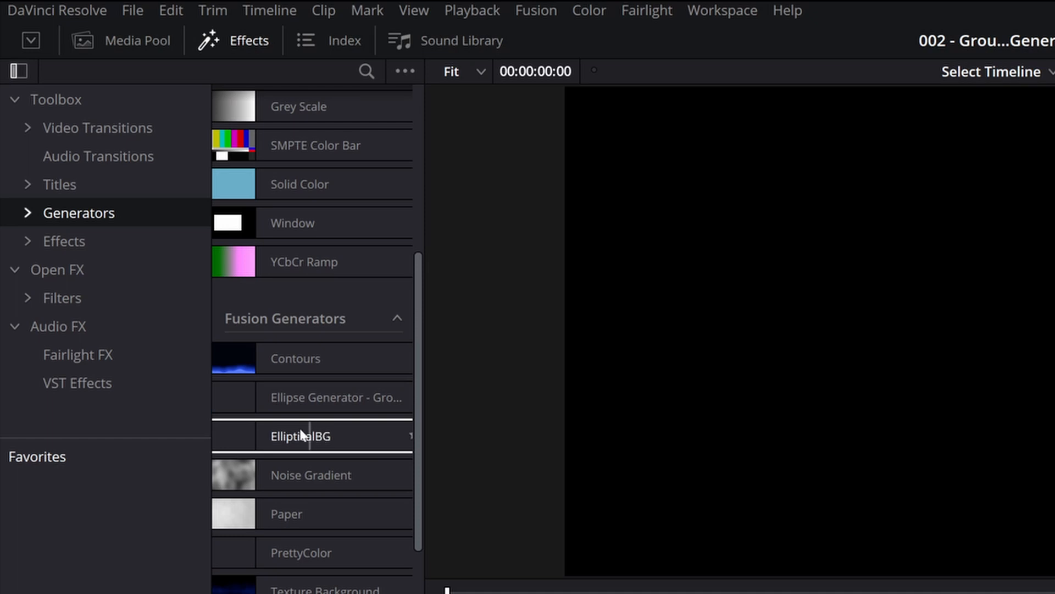
pyautogui.click(334, 397)
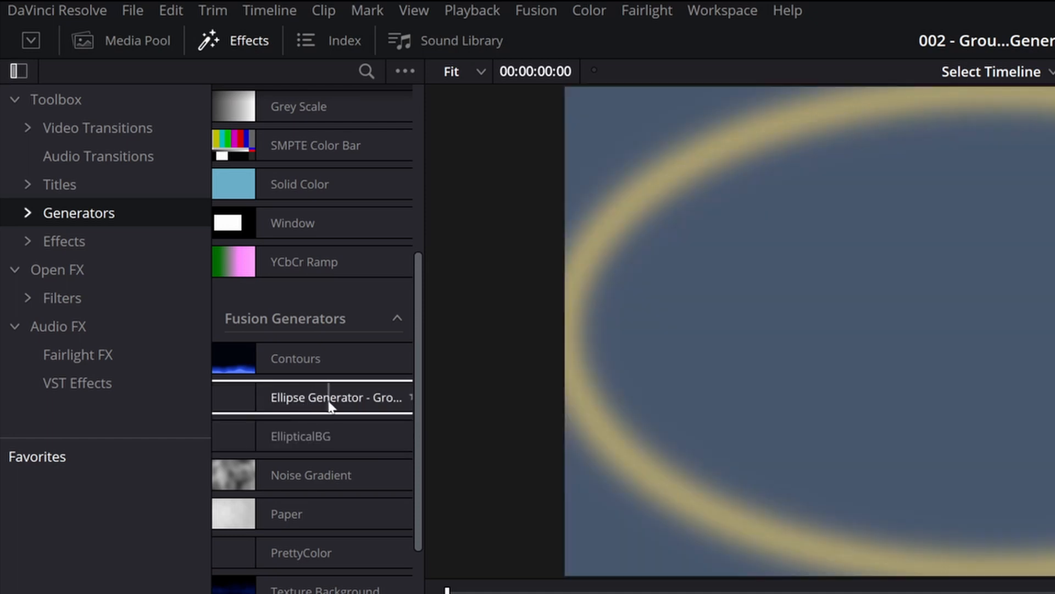
pyautogui.moveTo(254, 397)
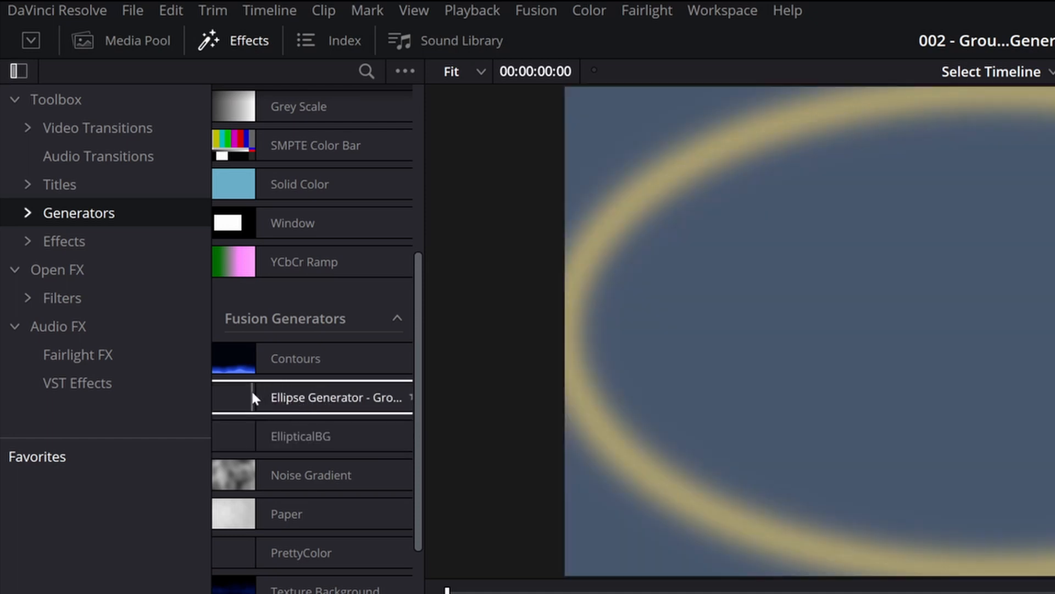
# - Drop the grouped generator onto a new Timeline 4 and select the resulting clip
pyautogui.click(336, 397)
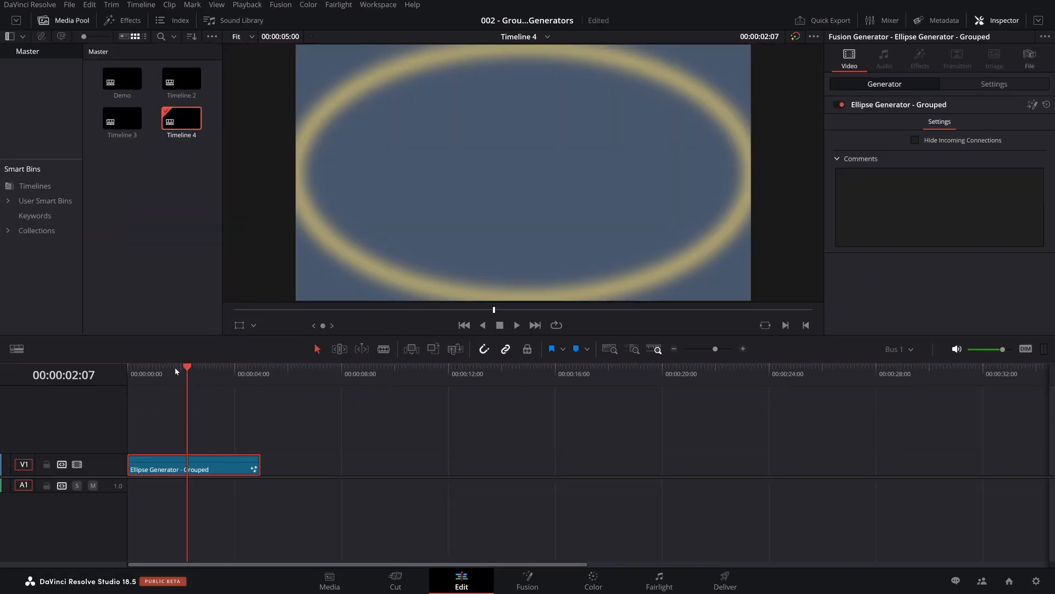
pyautogui.click(172, 369)
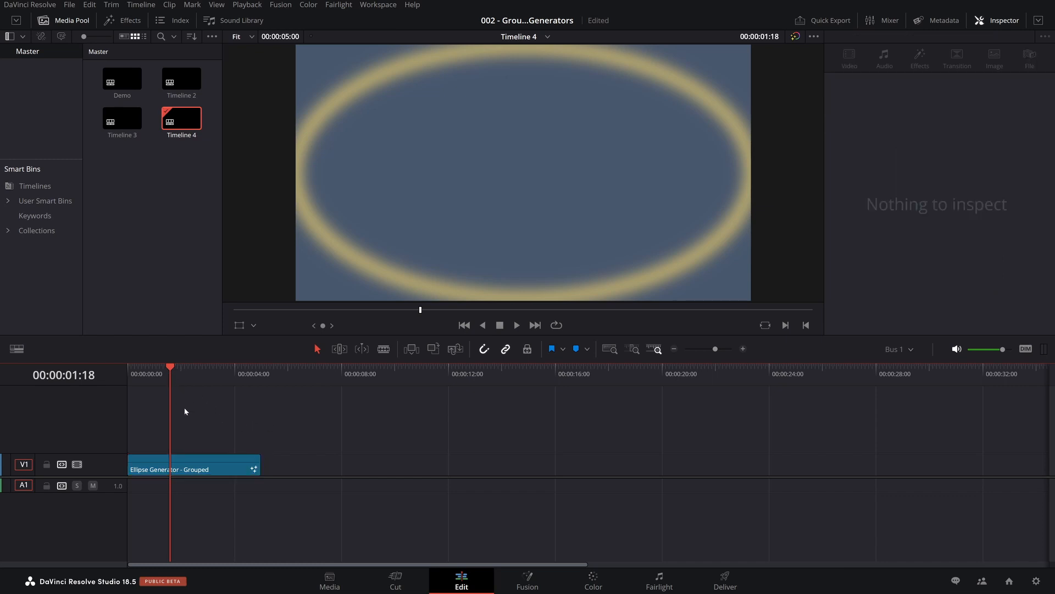
pyautogui.click(193, 469)
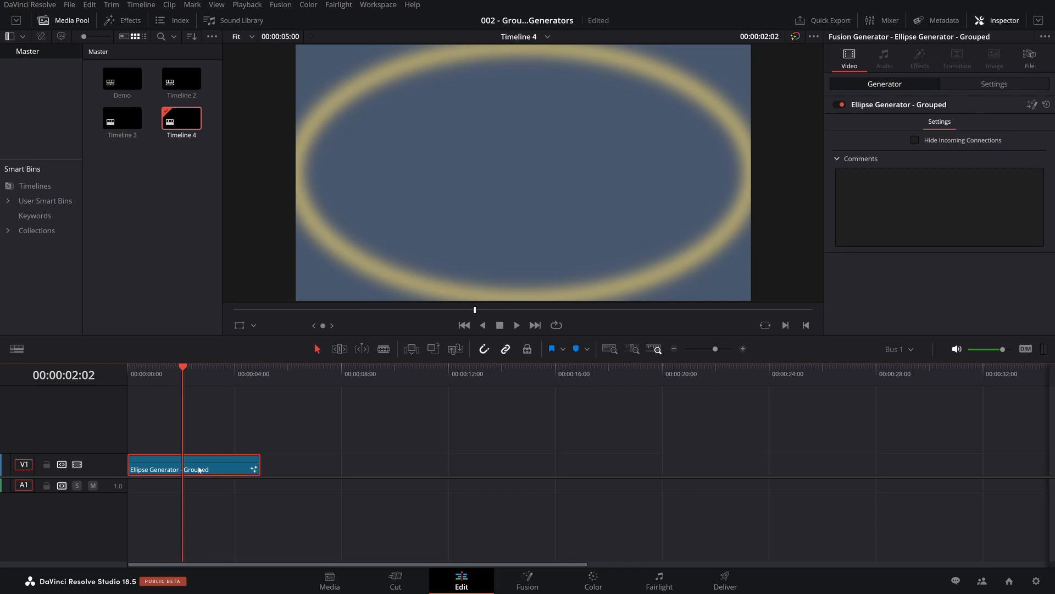
pyautogui.moveTo(396, 264)
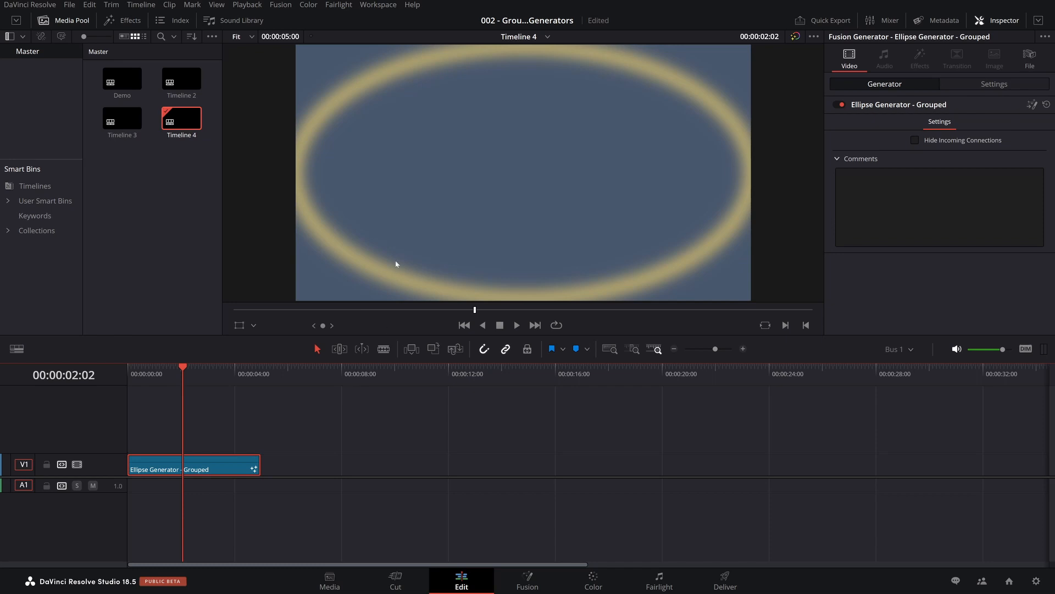
pyautogui.moveTo(365, 220)
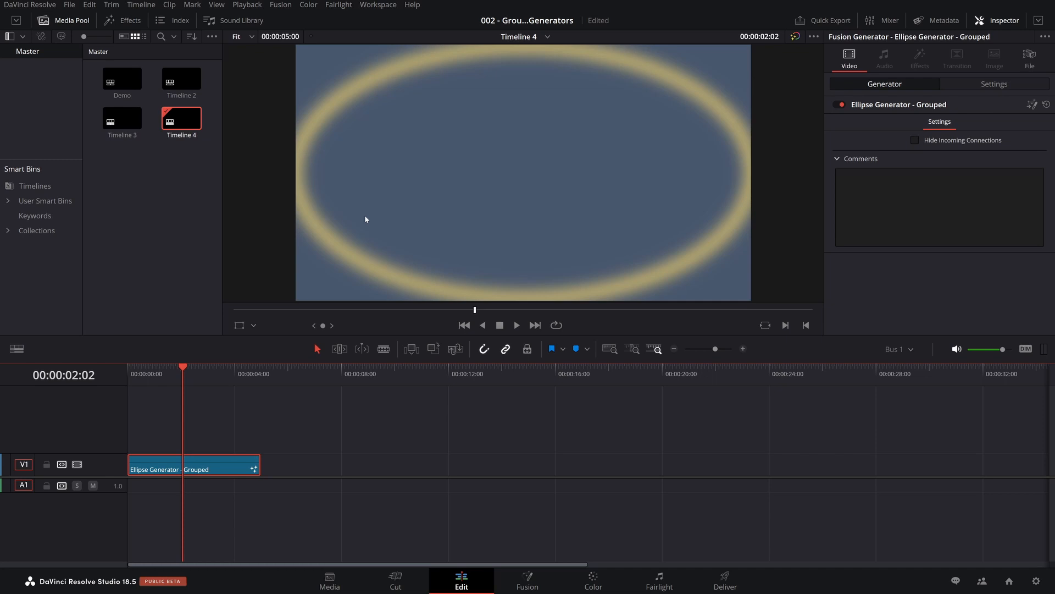
pyautogui.moveTo(545, 585)
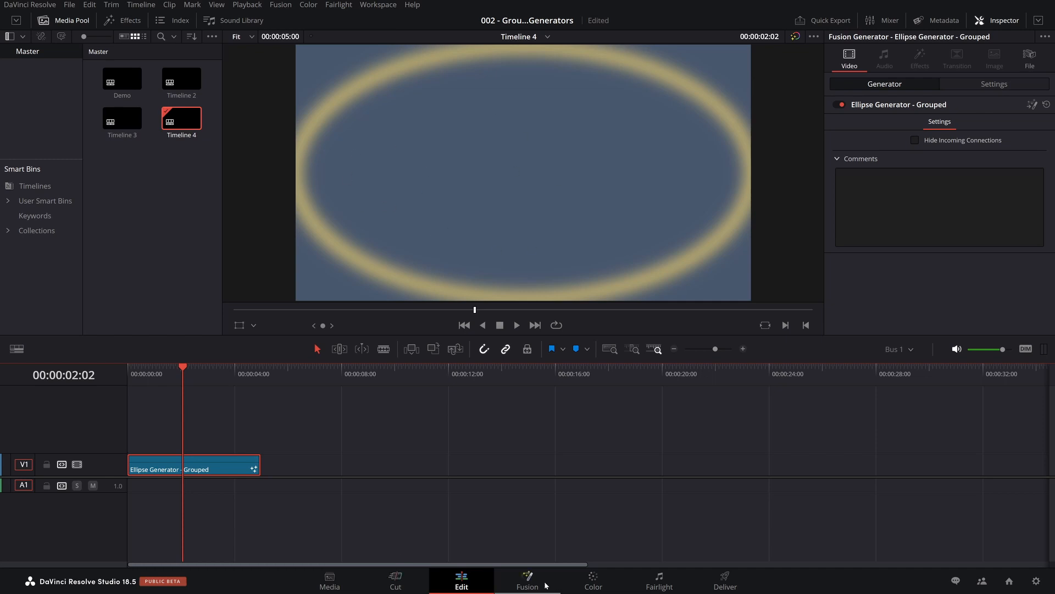
# - Show the clip's composition with the EllipseGenerator group node selected in the Inspector
pyautogui.click(527, 581)
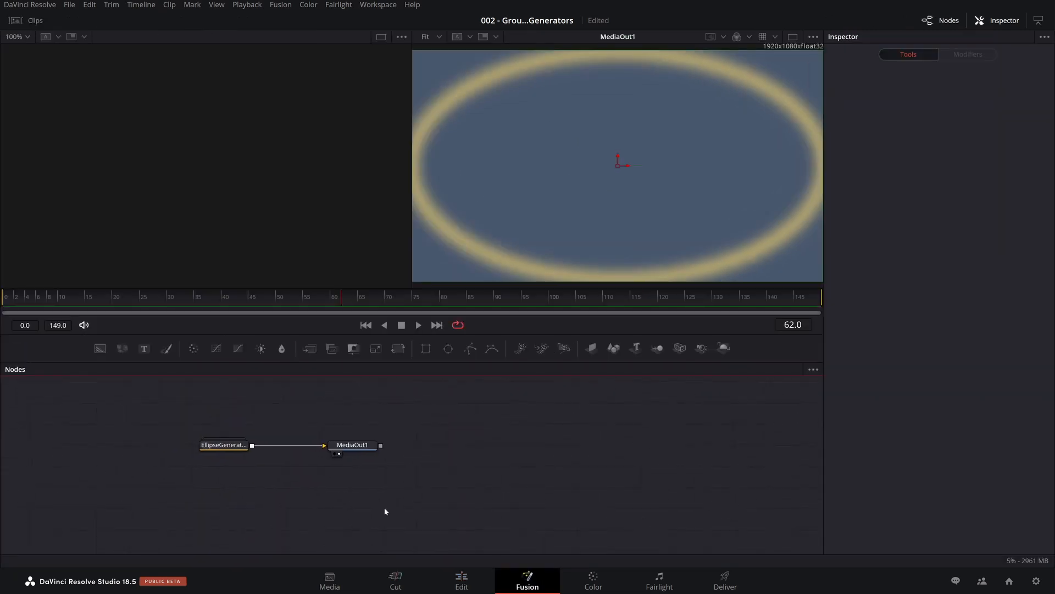
pyautogui.click(223, 446)
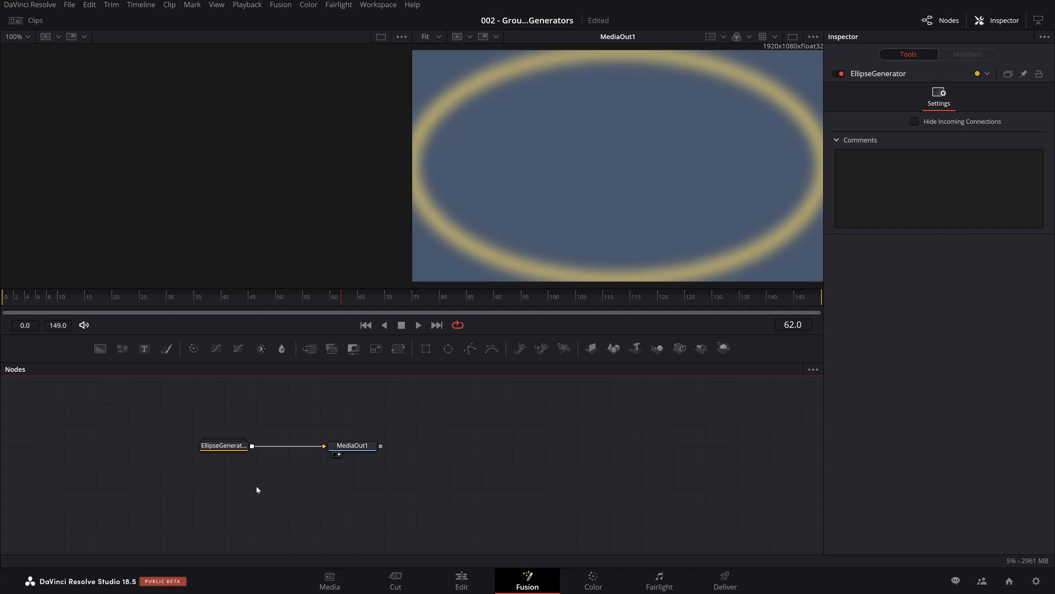
pyautogui.moveTo(483, 501)
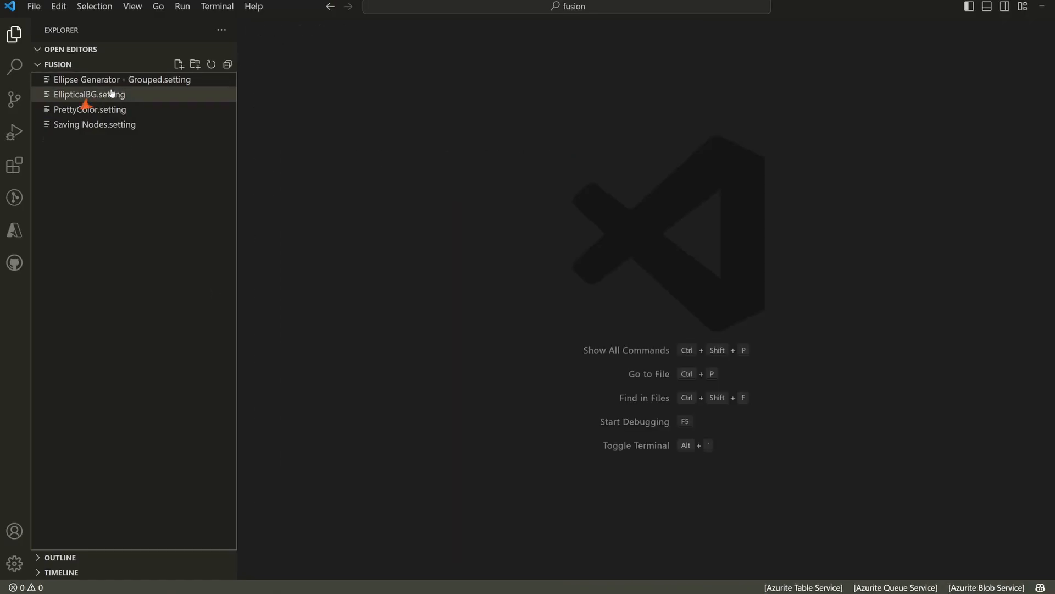
# - Review the GroupOperator and Outputs blocks of Ellipse Generator - Grouped.setting in VS Code
pyautogui.doubleClick(121, 80)
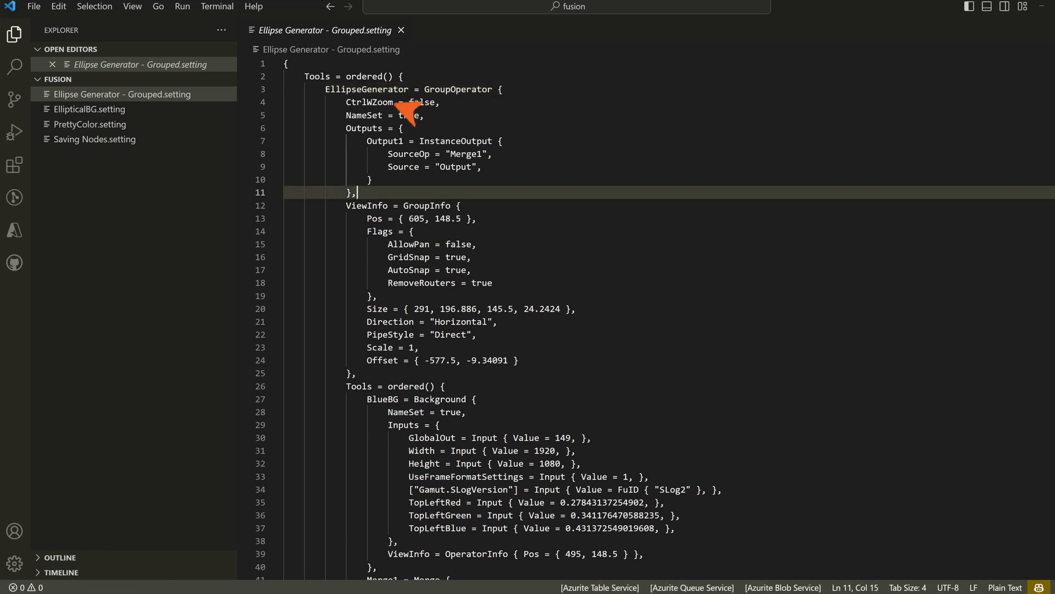
pyautogui.scroll(-3)
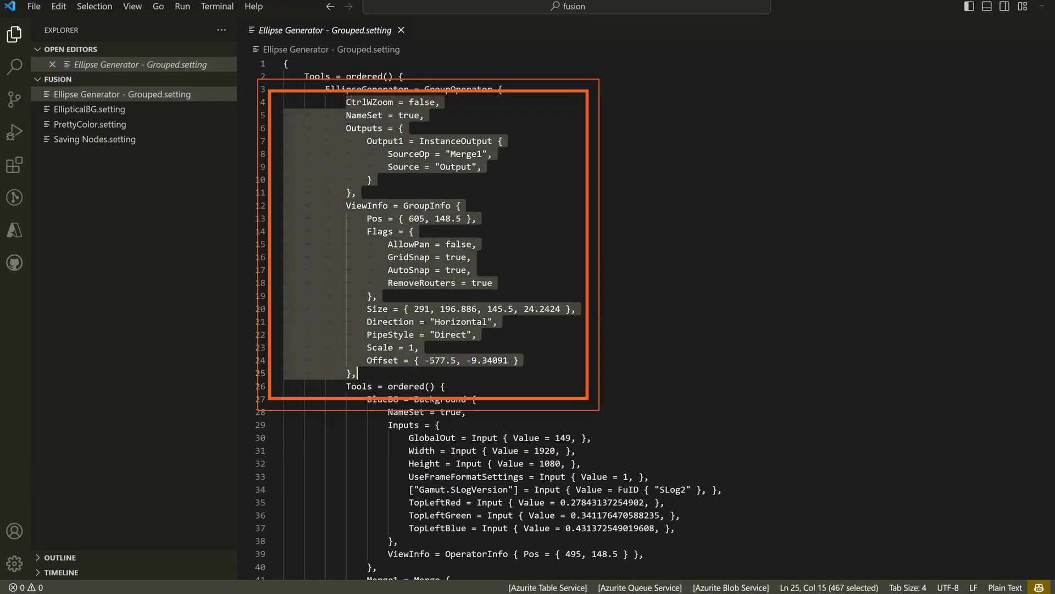
pyautogui.click(370, 141)
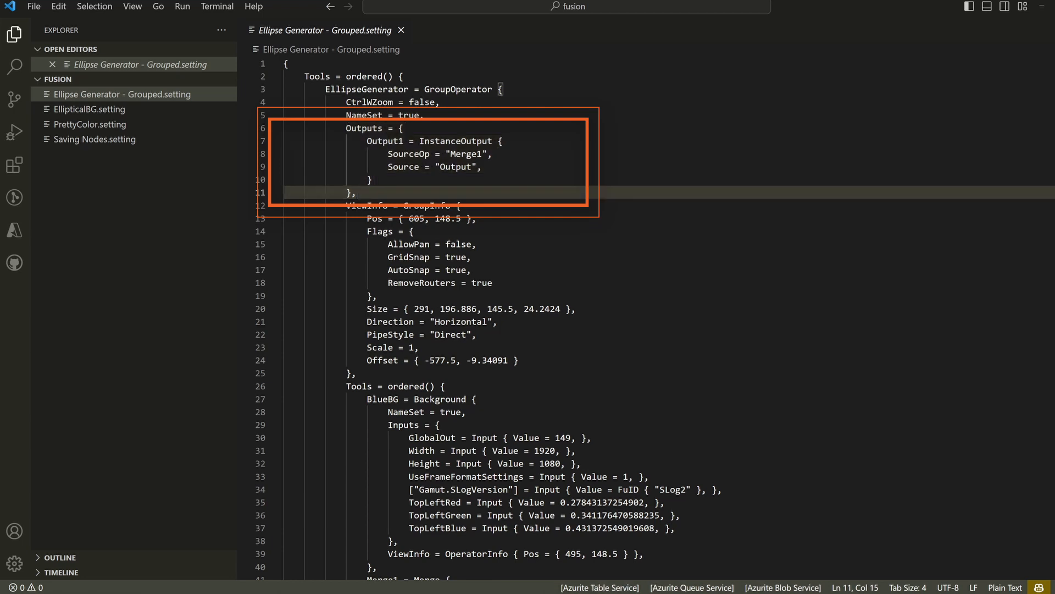
pyautogui.moveTo(345, 128); pyautogui.dragTo(355, 193)
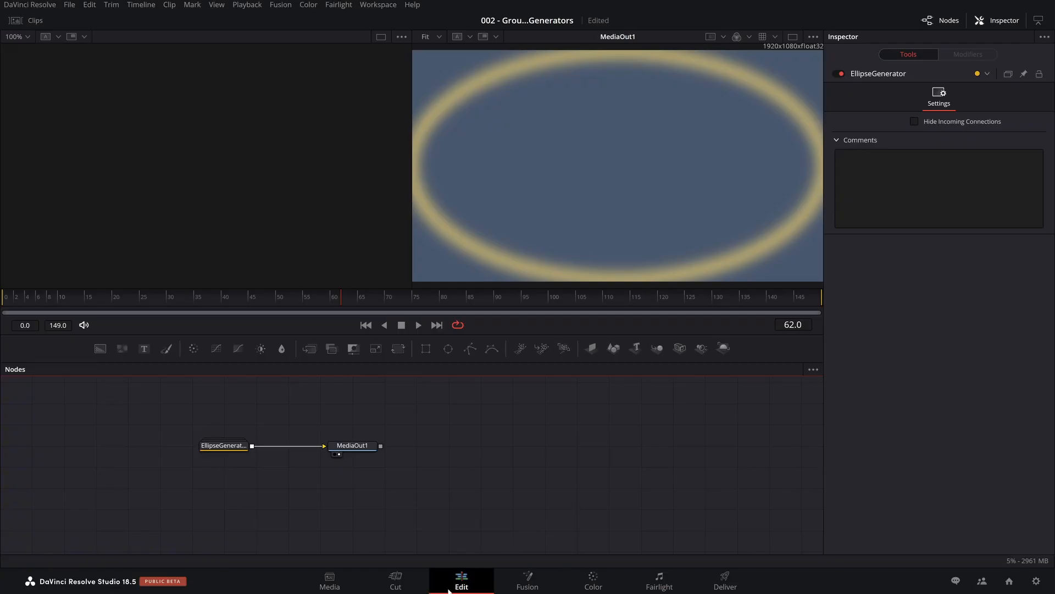
# - Check the generator in the Edit Effects library, then expand the EllipseGenerator group in Fusion
pyautogui.click(461, 580)
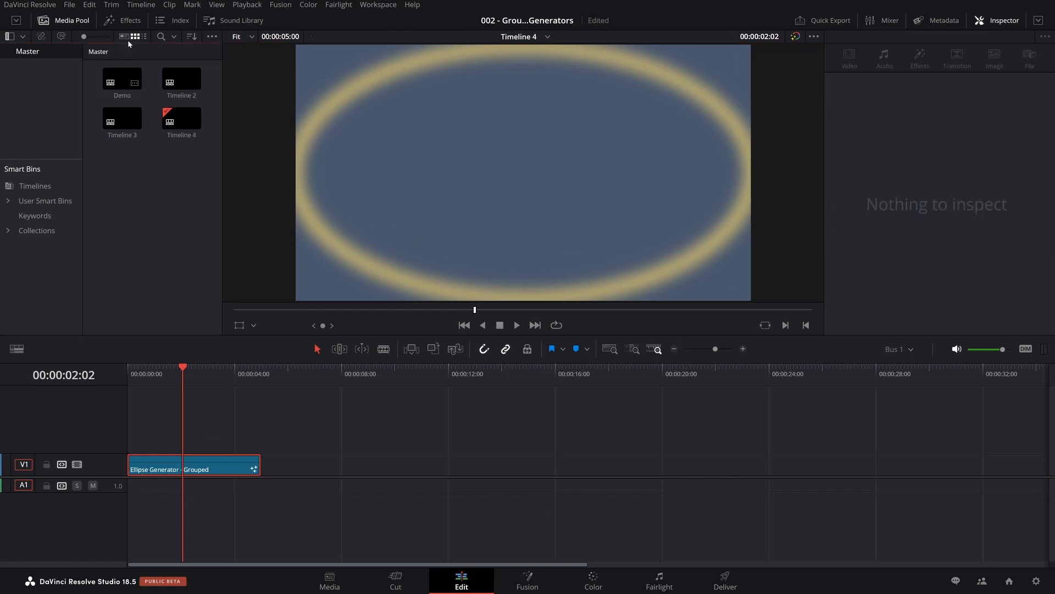
pyautogui.click(122, 20)
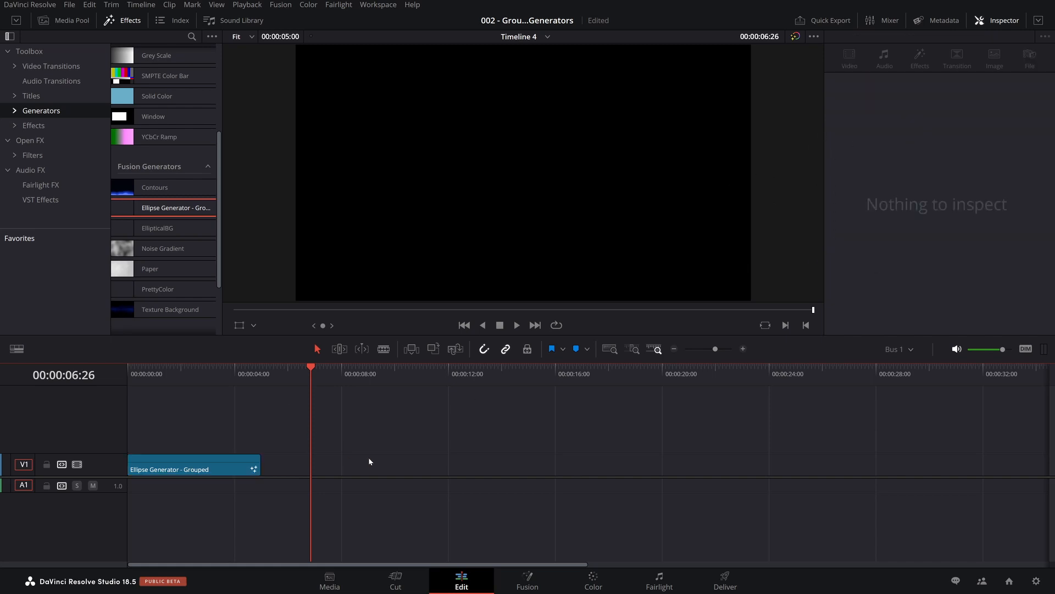
pyautogui.click(526, 581)
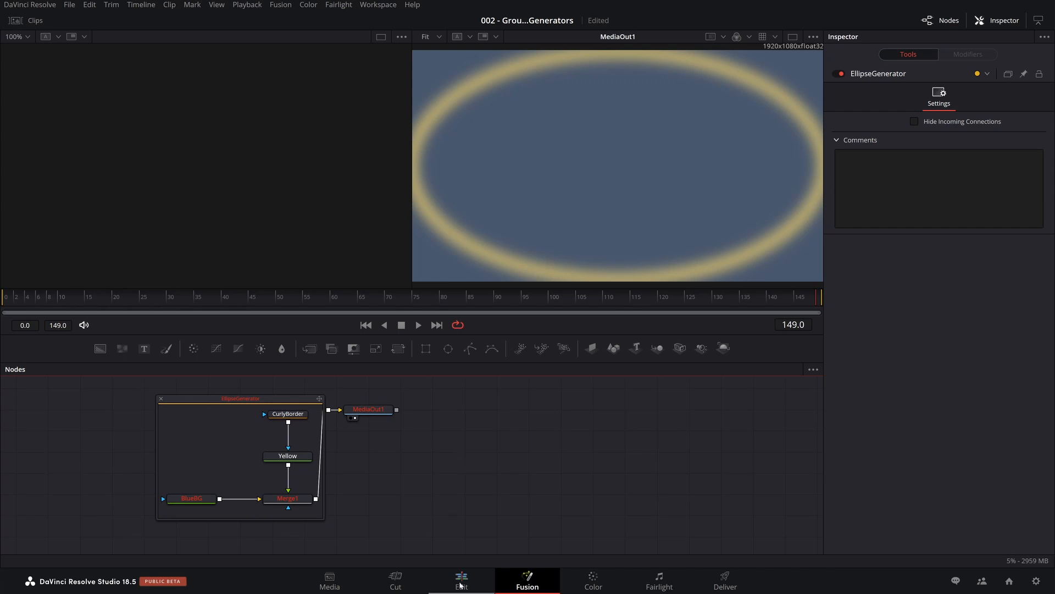
pyautogui.click(461, 580)
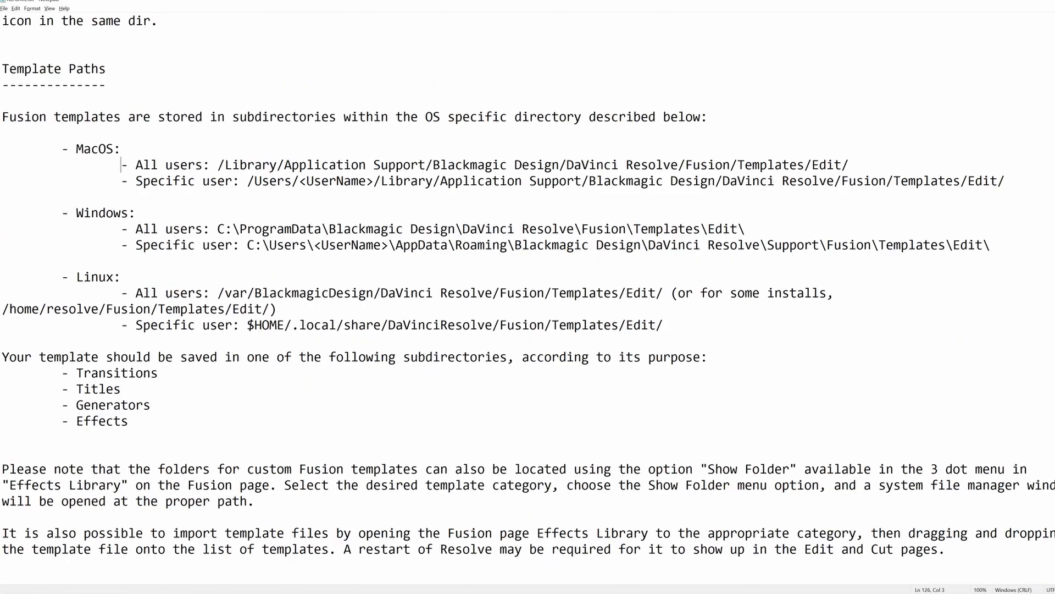
pyautogui.doubleClick(53, 68)
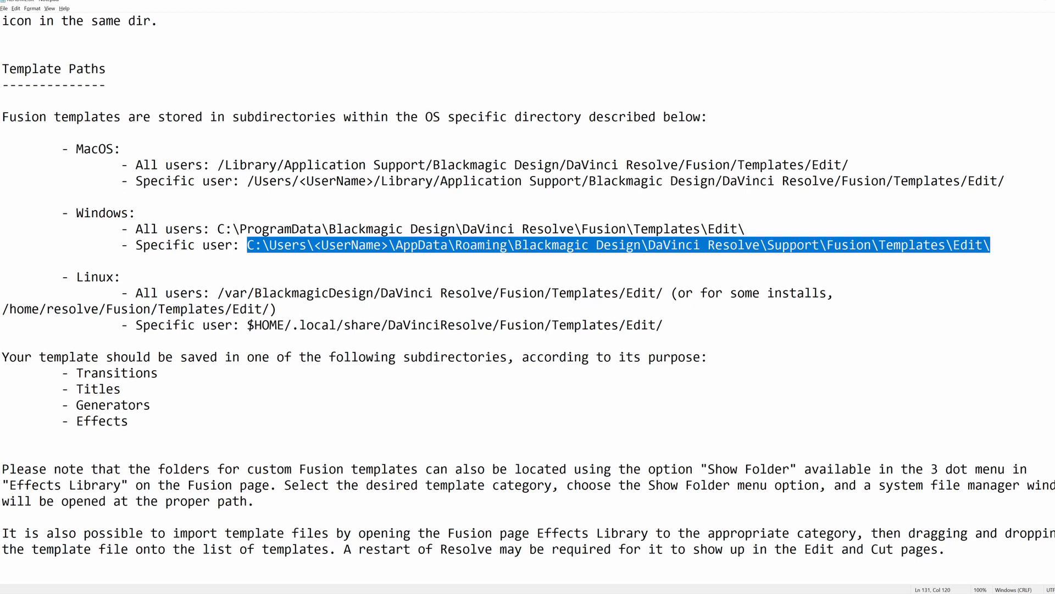
pyautogui.click(125, 277)
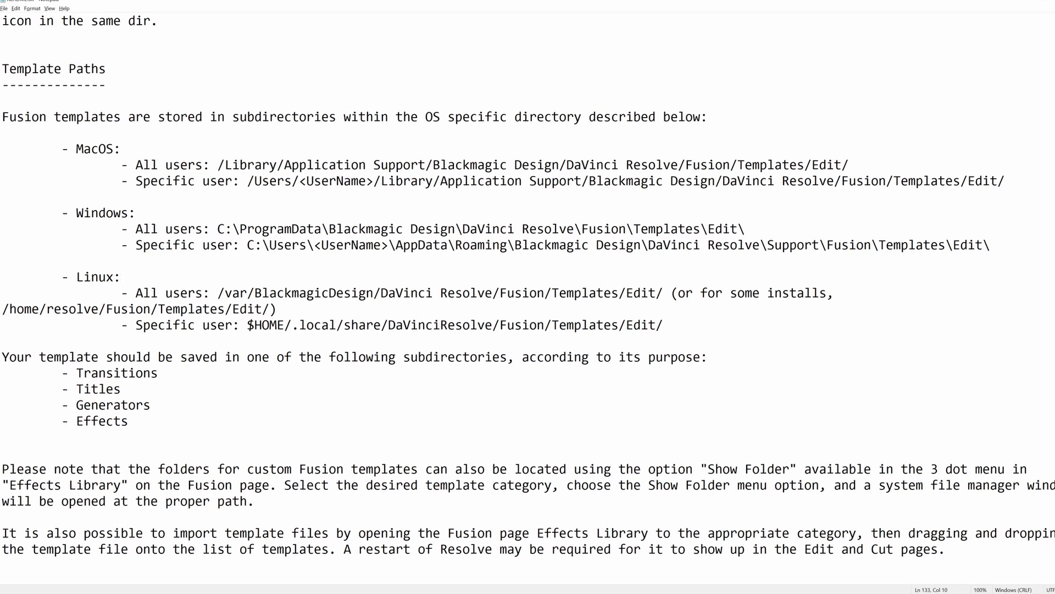
pyautogui.click(122, 276)
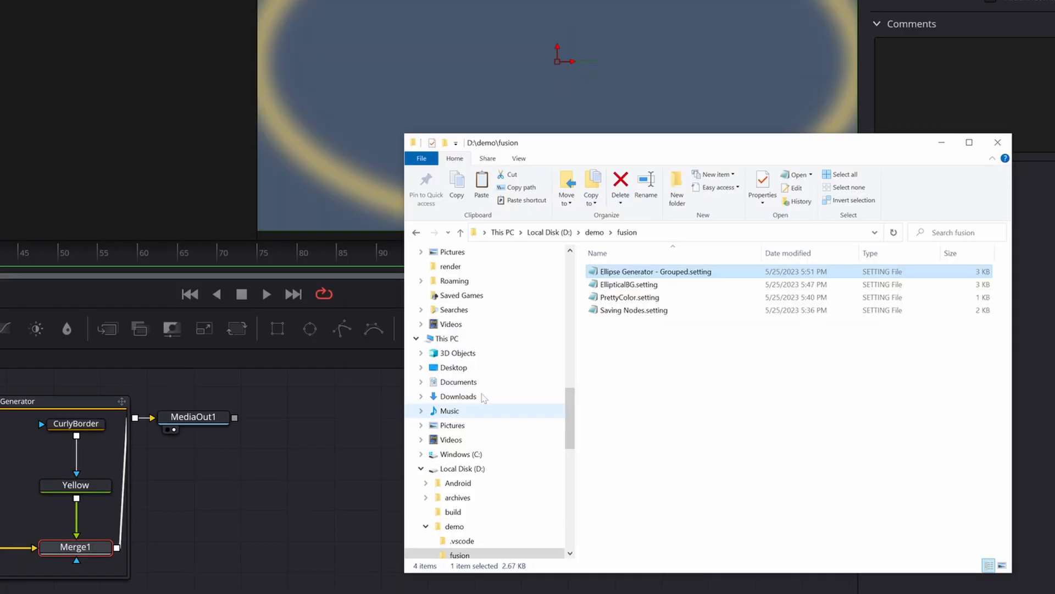
# - Drag PrettyColor.setting from D:\demo\fusion into the node editor as a new node
pyautogui.click(628, 284)
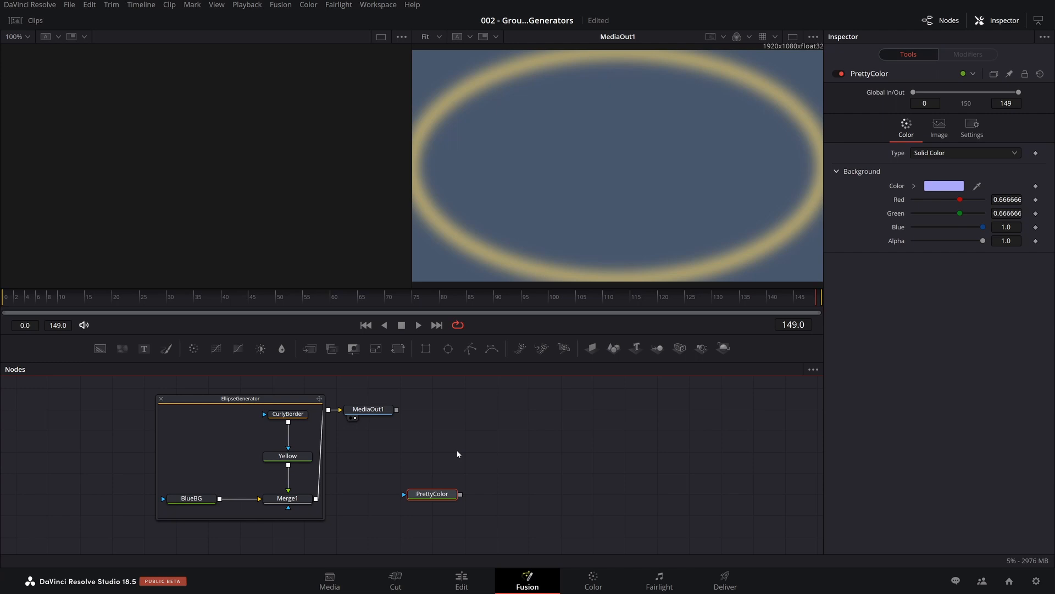
# - Return to Timeline 4 with the Ellipse Generator - Grouped clip on the Edit page
pyautogui.click(460, 580)
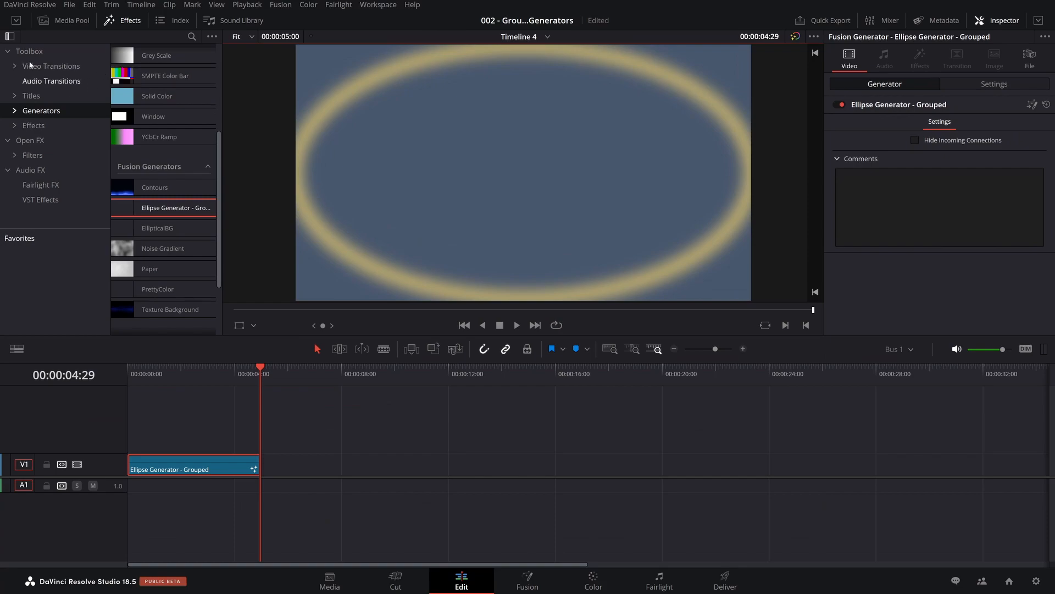
pyautogui.moveTo(348, 438)
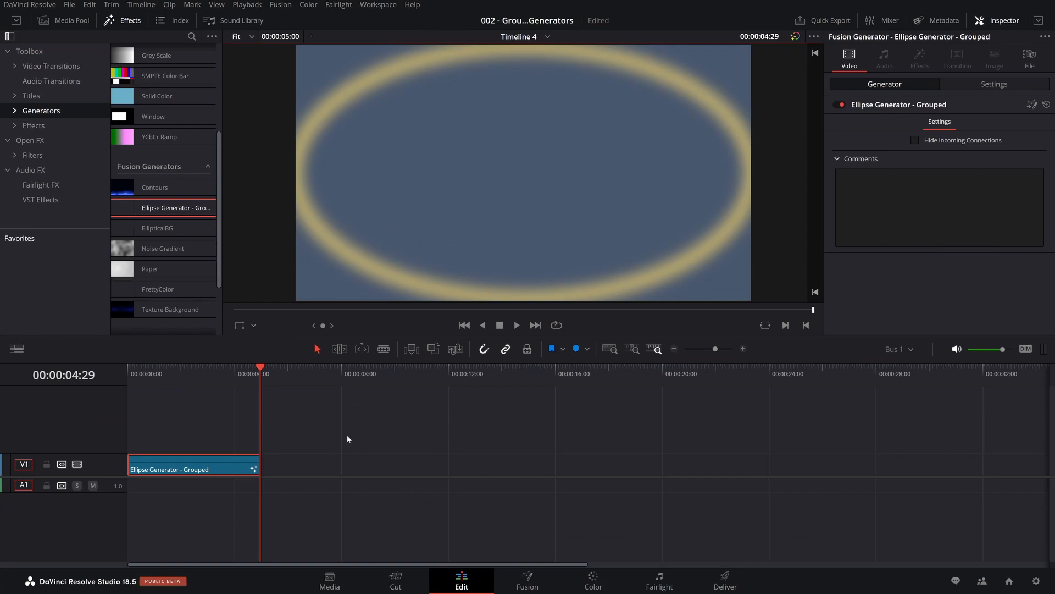